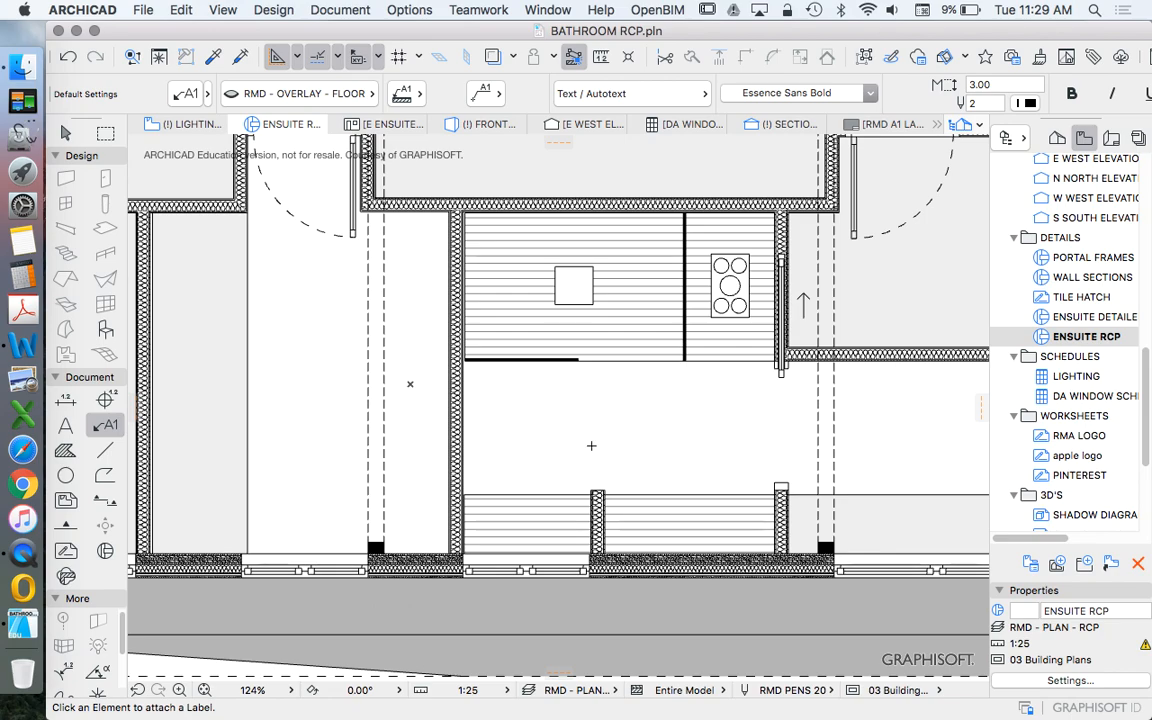
mouse_move(767, 309)
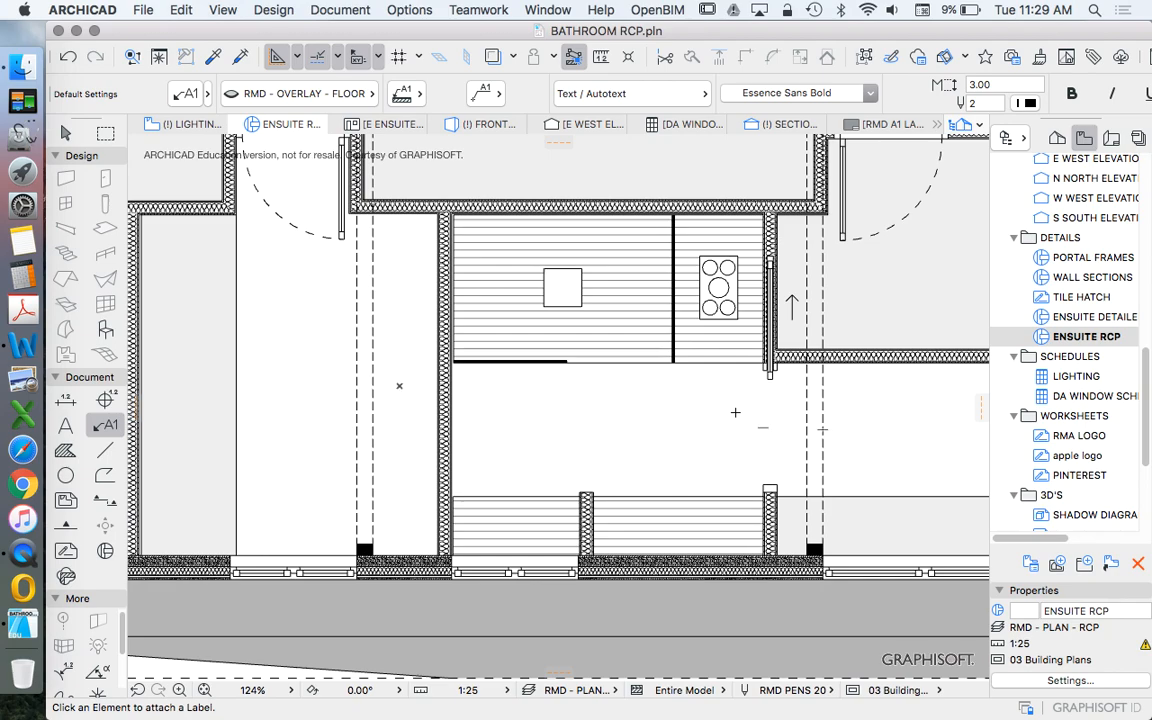
Set the new-label layer to RMD - OVERLAY - RCP from the Info Box layer list
left_click(562, 288)
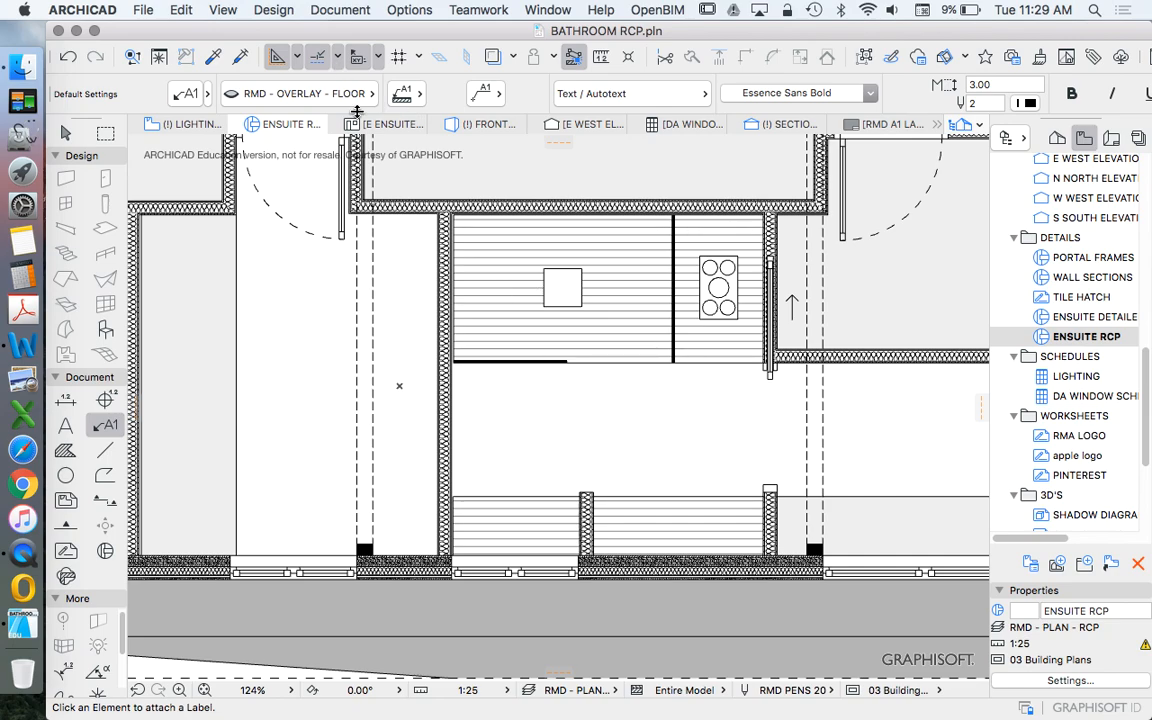
mouse_move(65, 426)
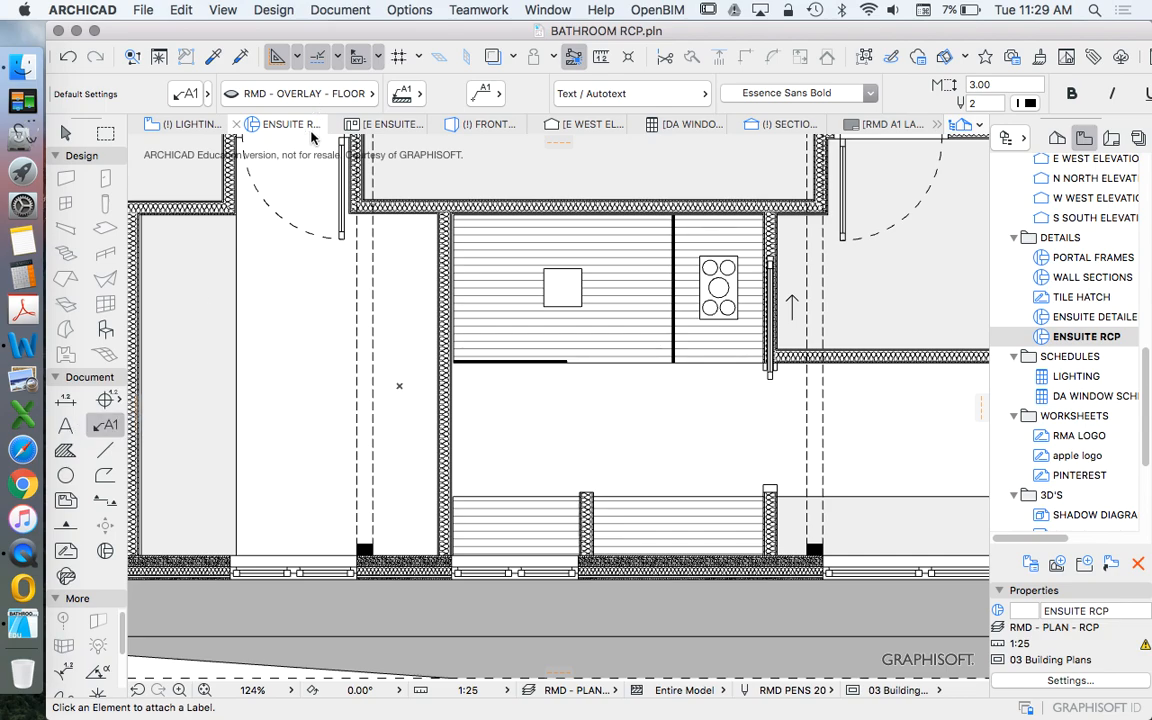
left_click(305, 93)
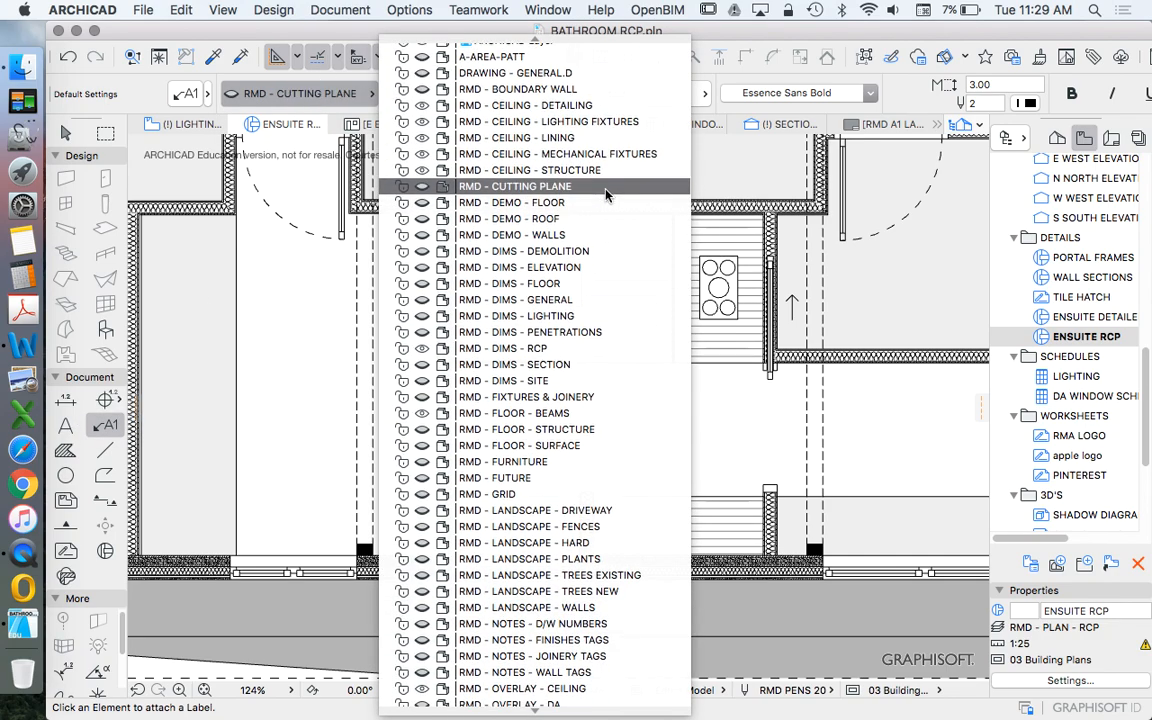
left_click(503, 346)
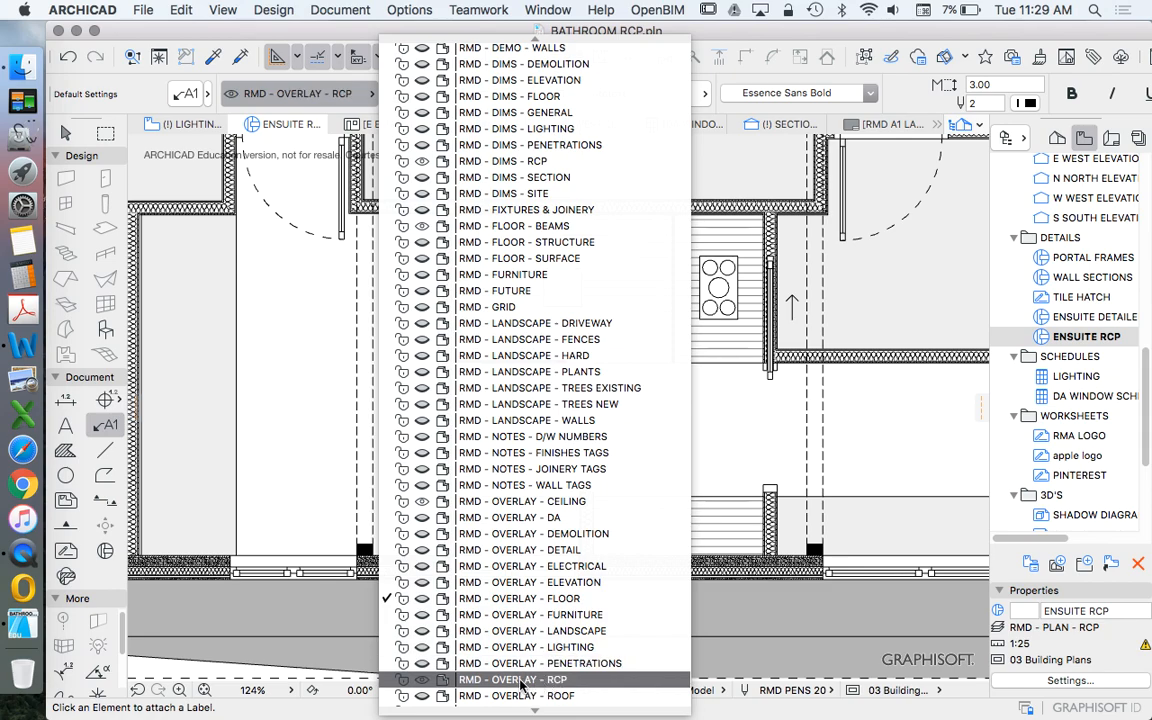
left_click(513, 679)
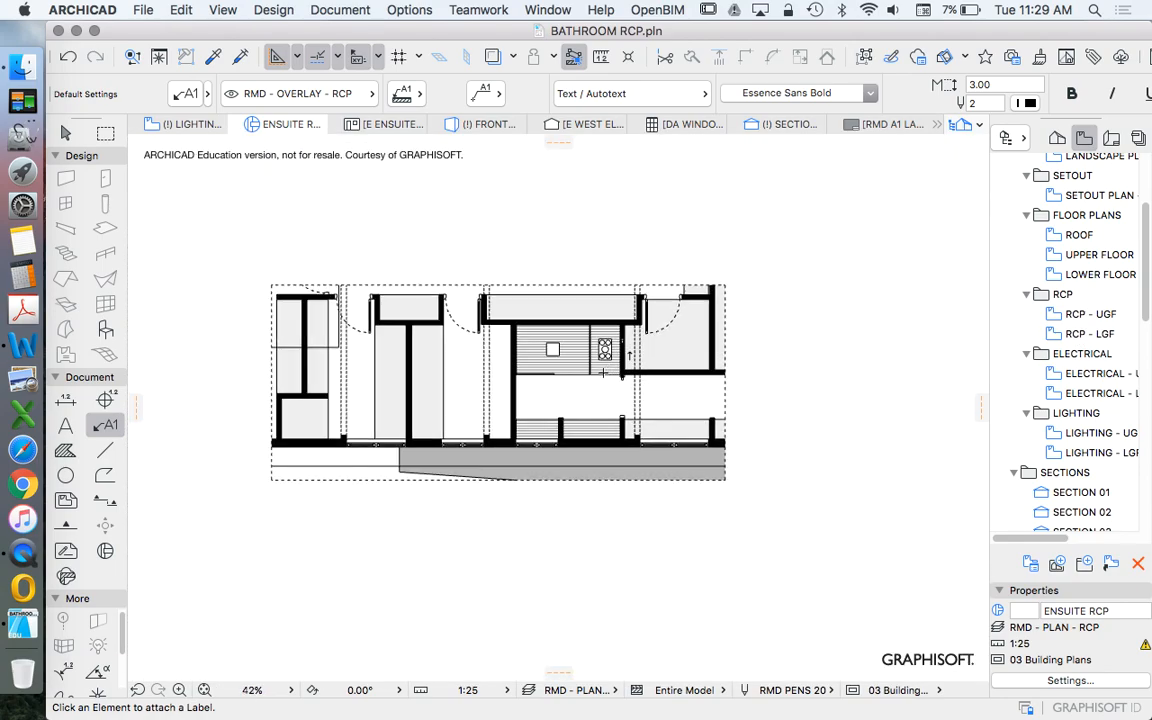
scroll("up", 3)
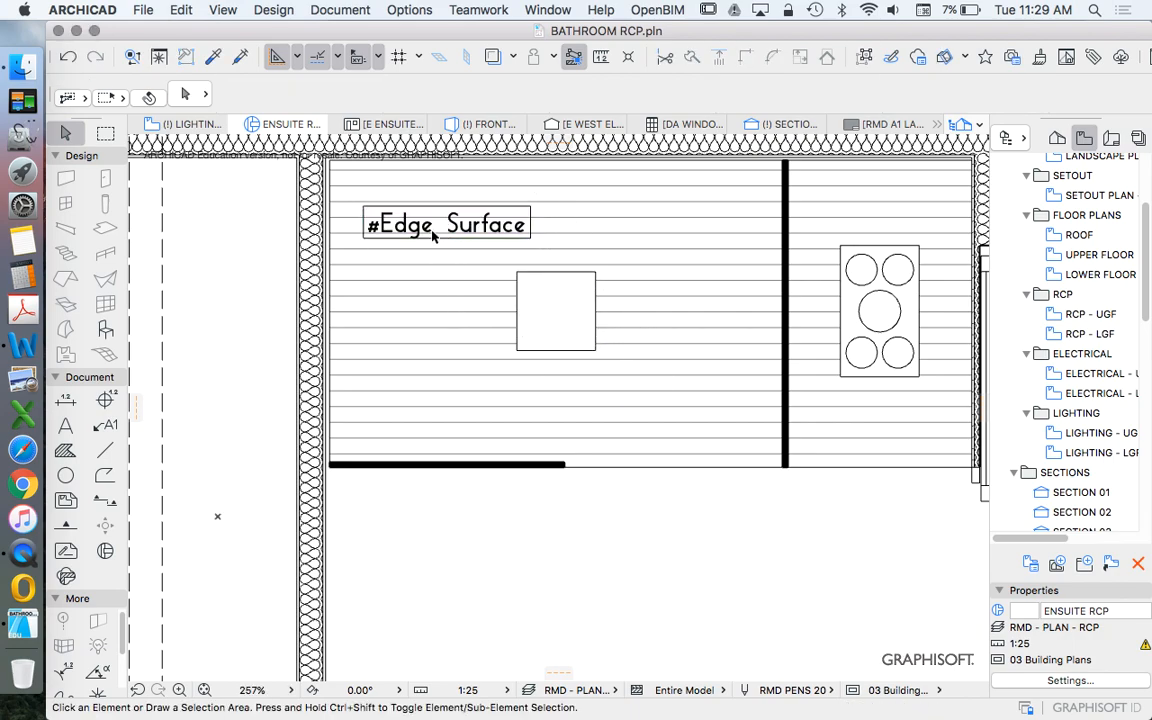
left_click(446, 223)
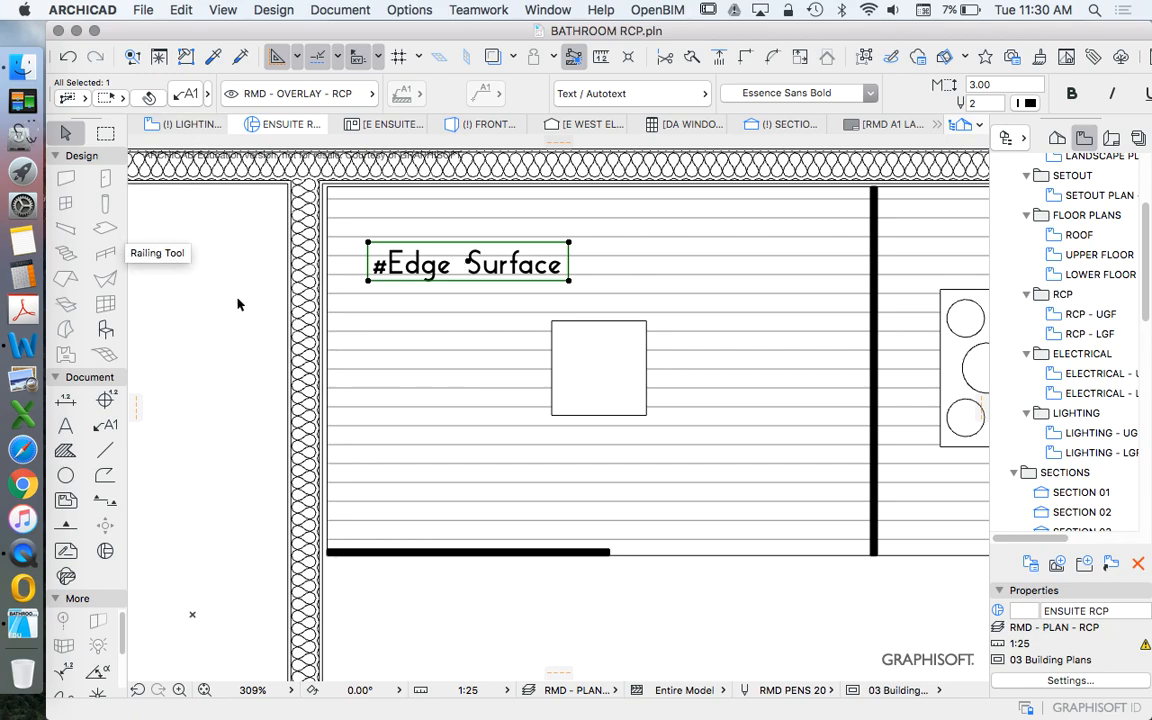
mouse_move(465, 332)
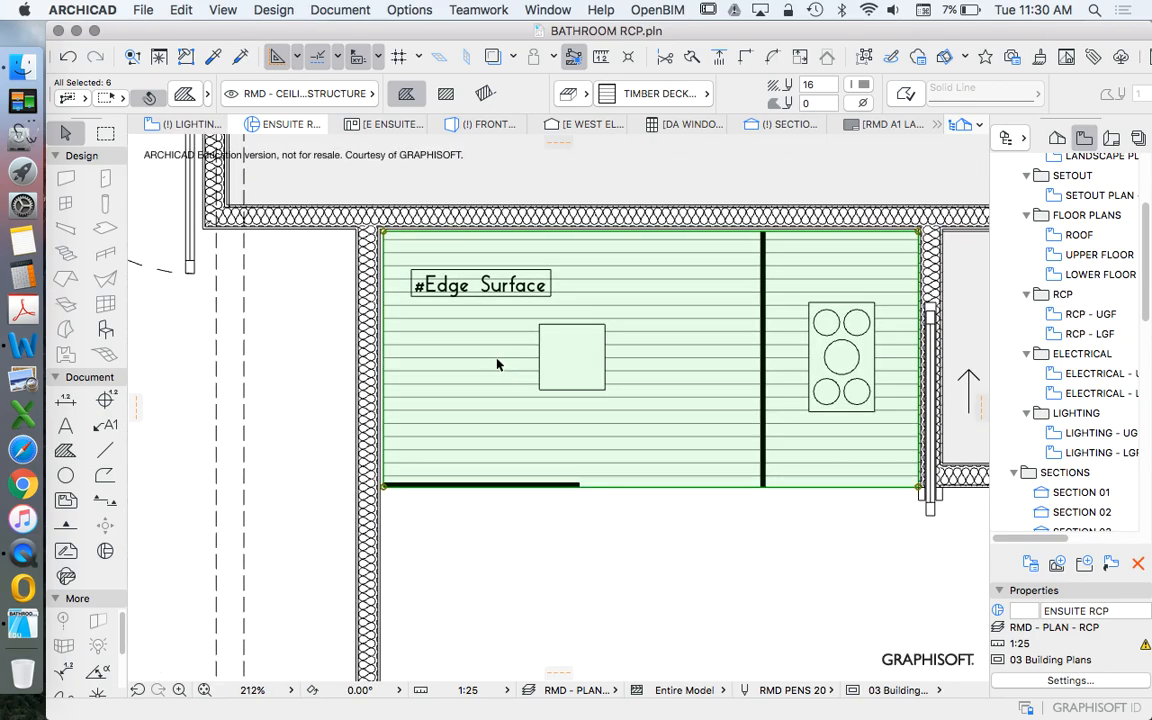
scroll("up", 3)
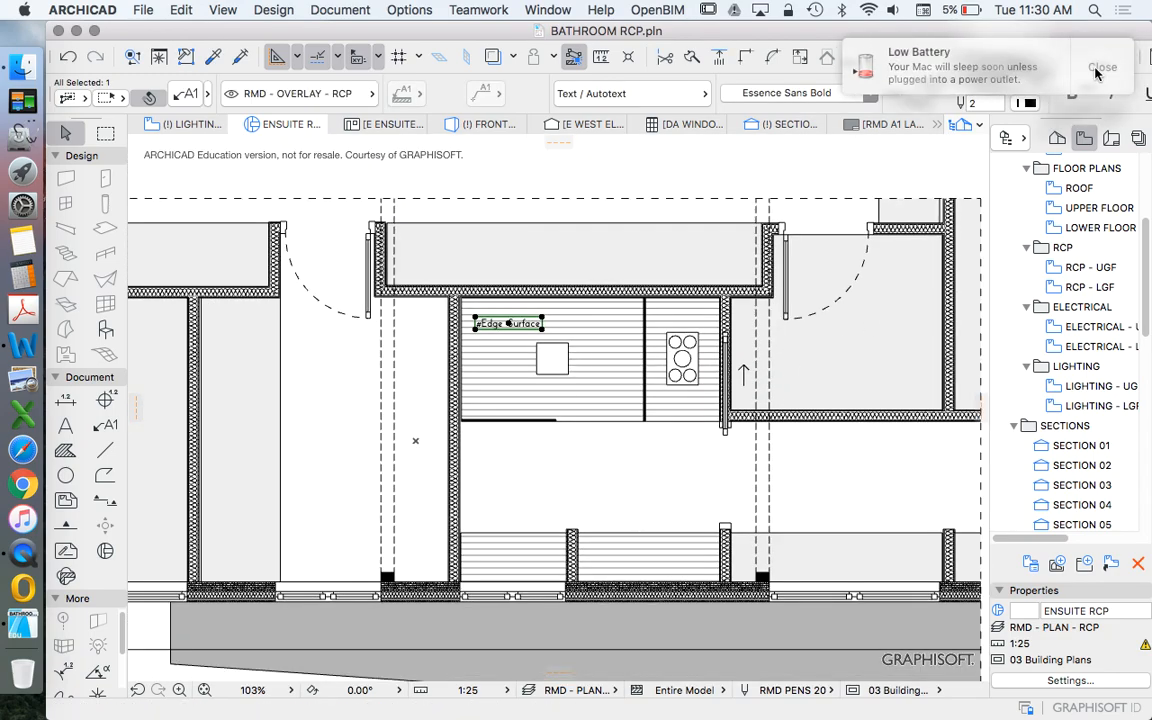
left_click(1102, 67)
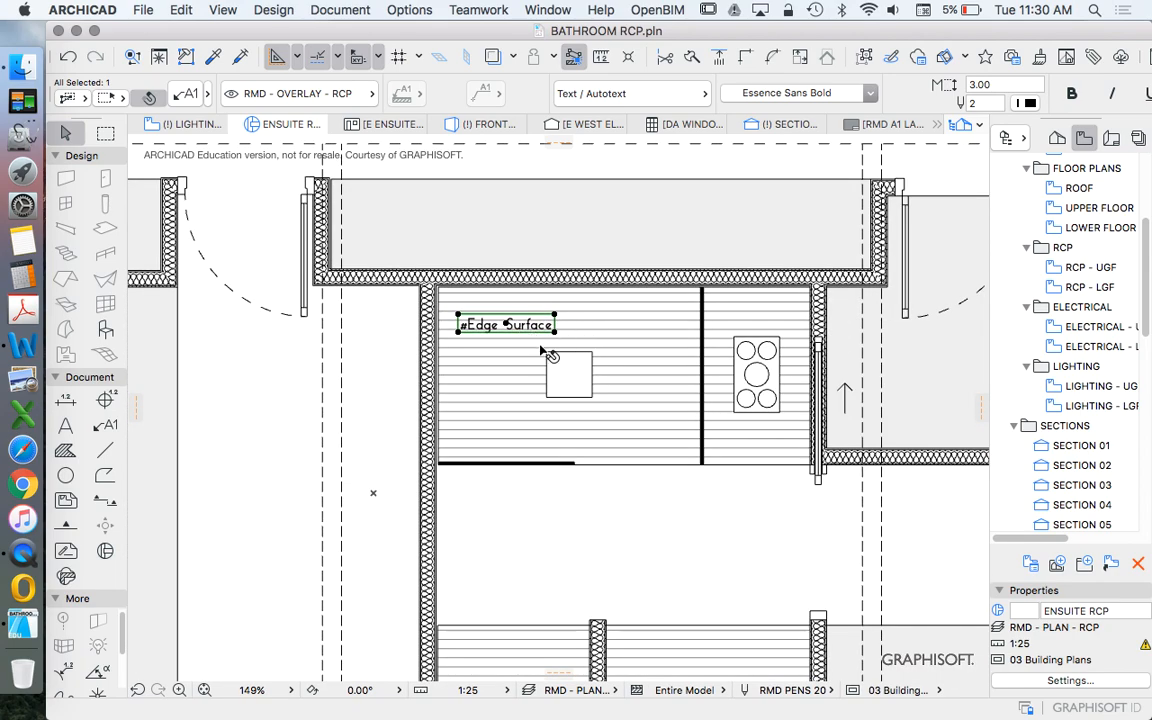
Place a text note reading TLB on the ensuite ceiling with the Text tool
left_click(65, 425)
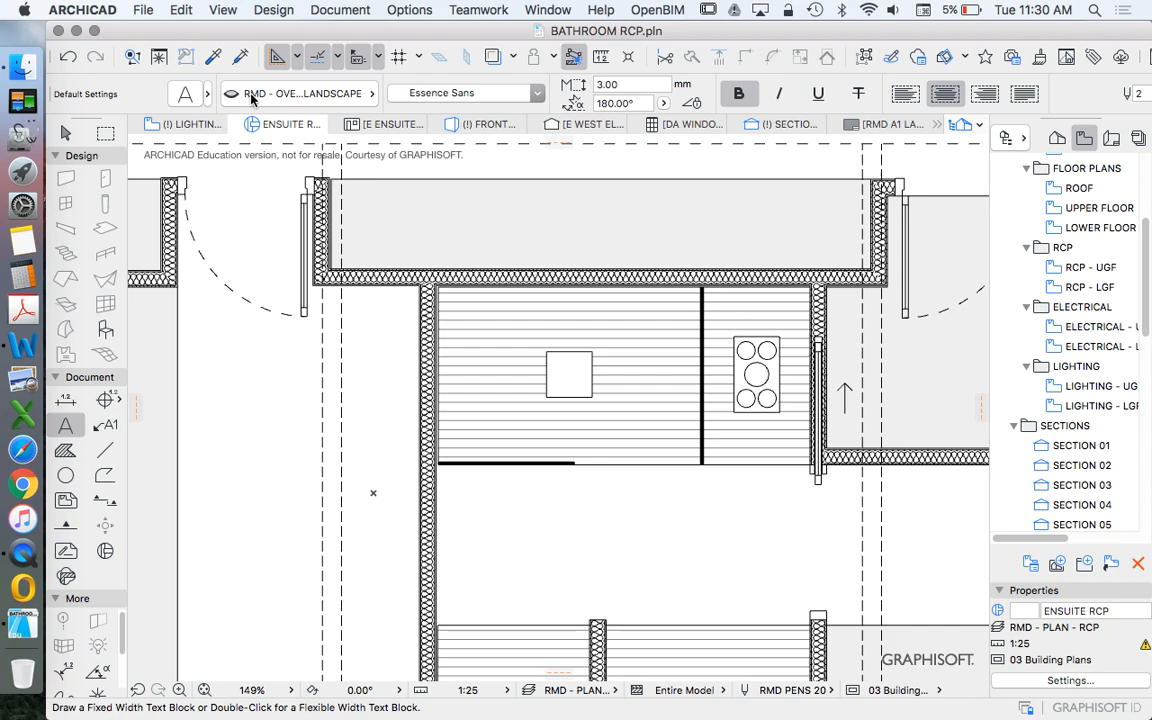
left_click(300, 93)
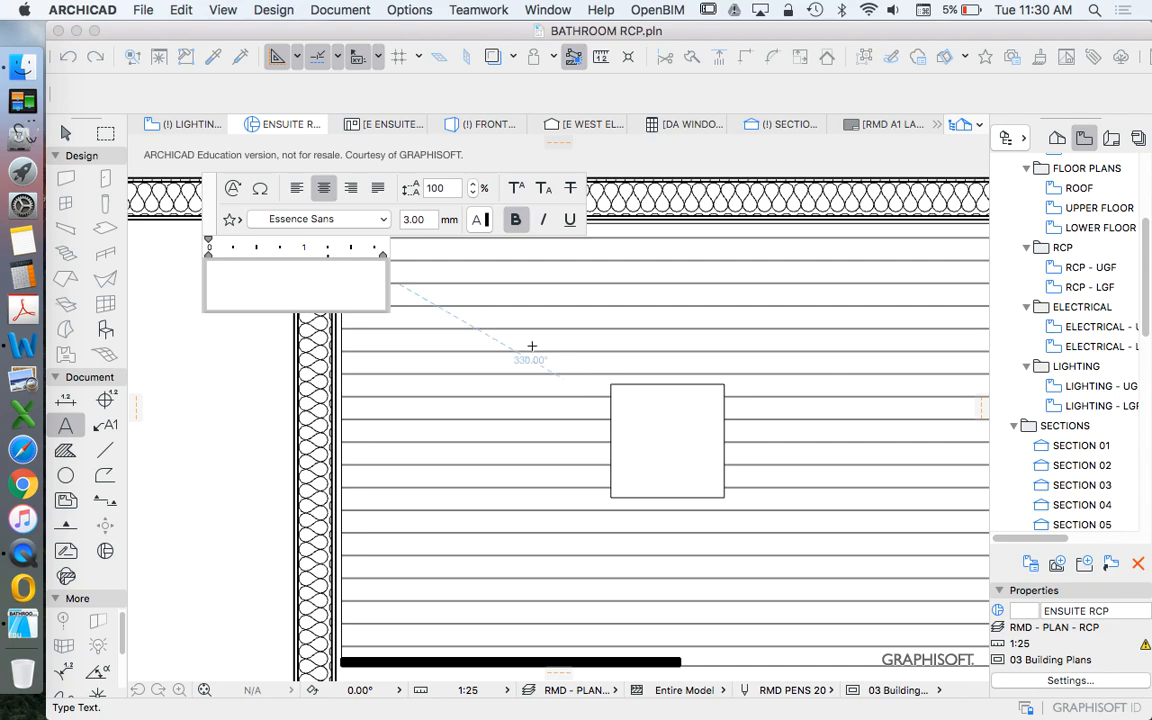
left_click(296, 287)
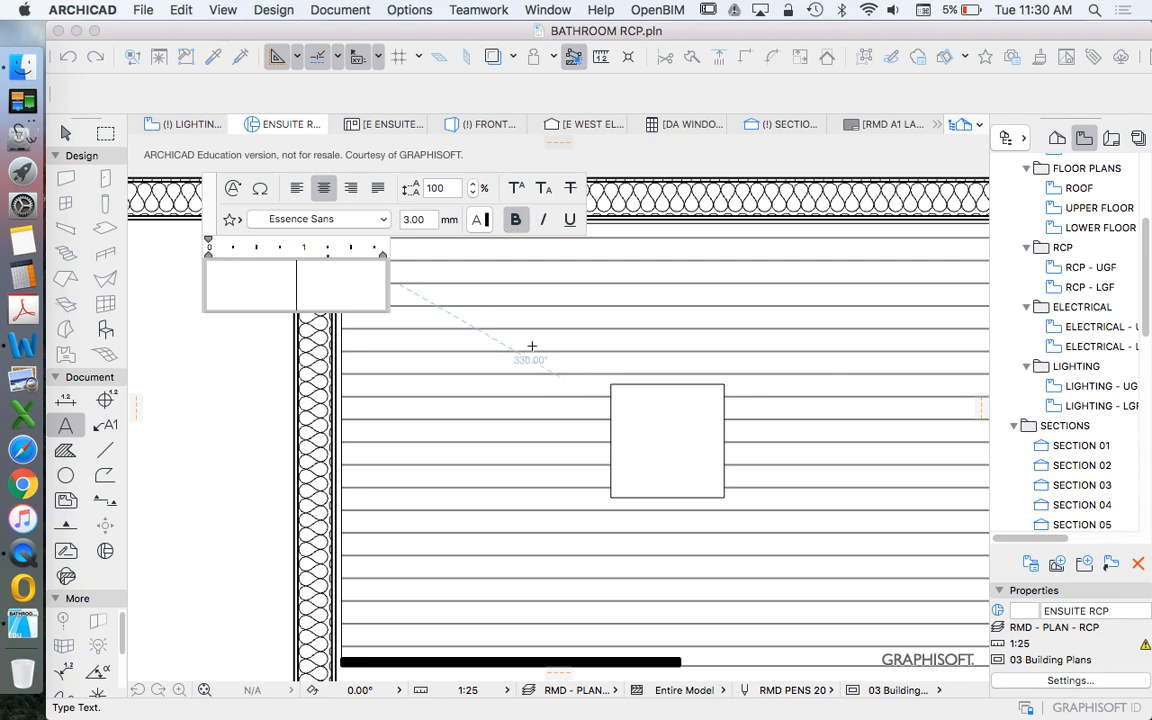
type("TLB")
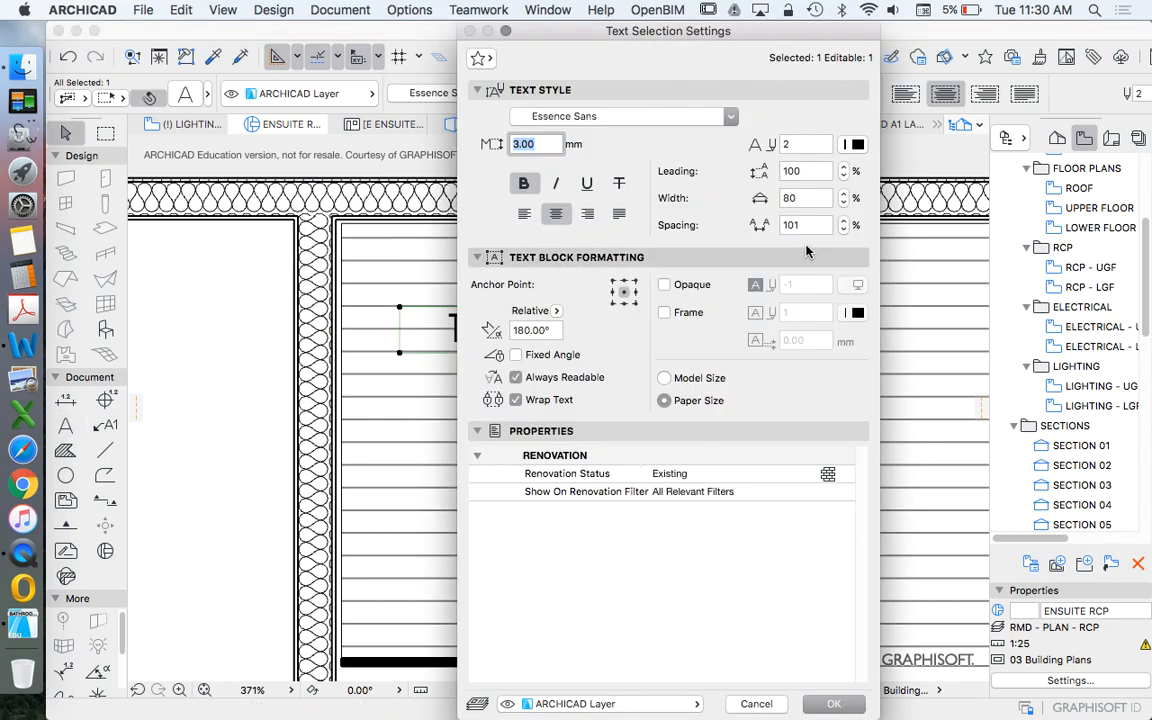
Give the TLB text a frame, turn off wrapping, and apply the settings
left_click(664, 312)
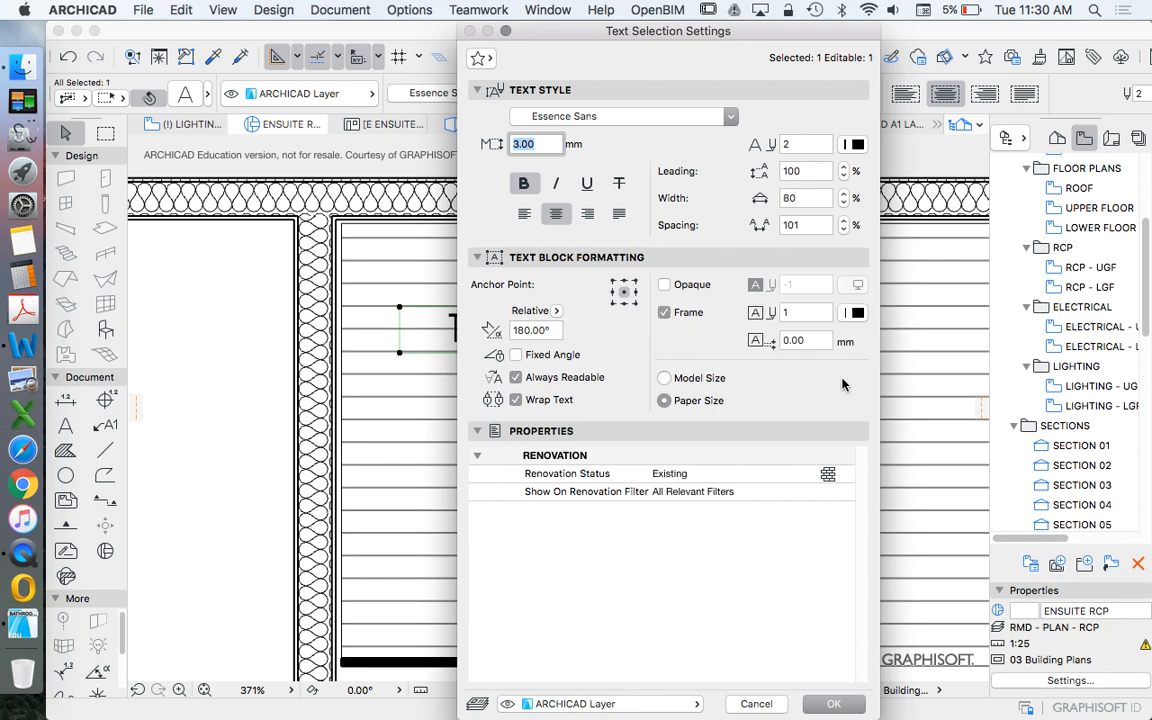
mouse_move(547, 415)
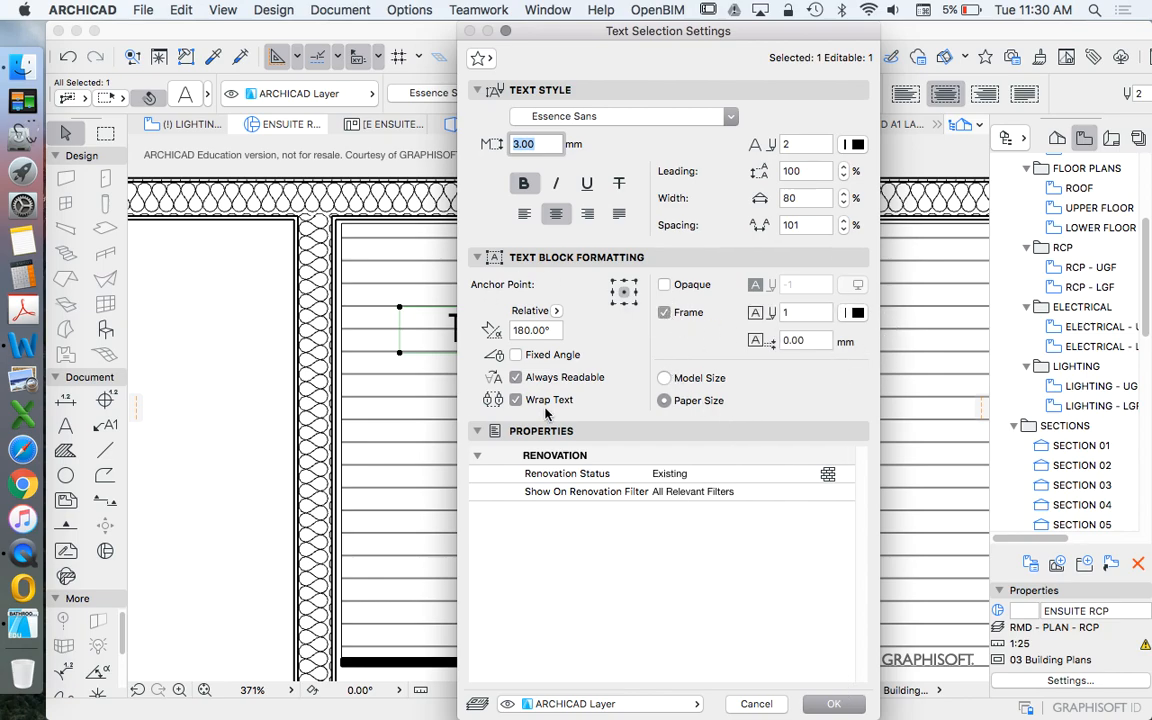
left_click(833, 703)
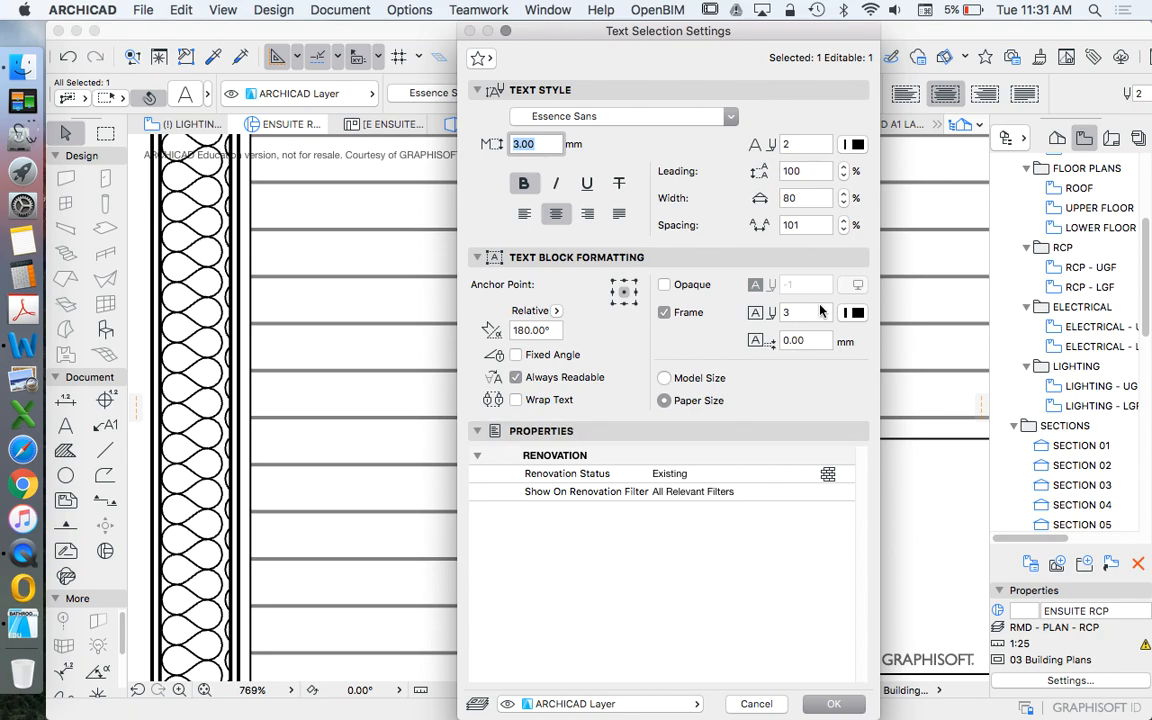
mouse_move(795, 360)
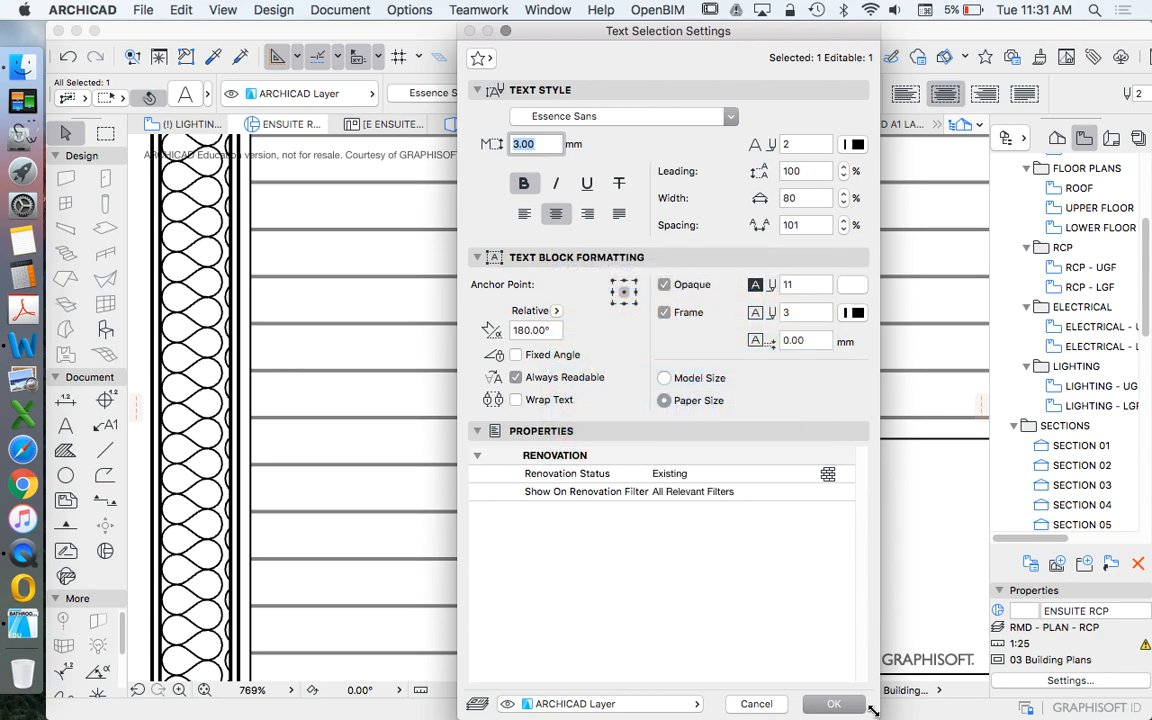
left_click(833, 703)
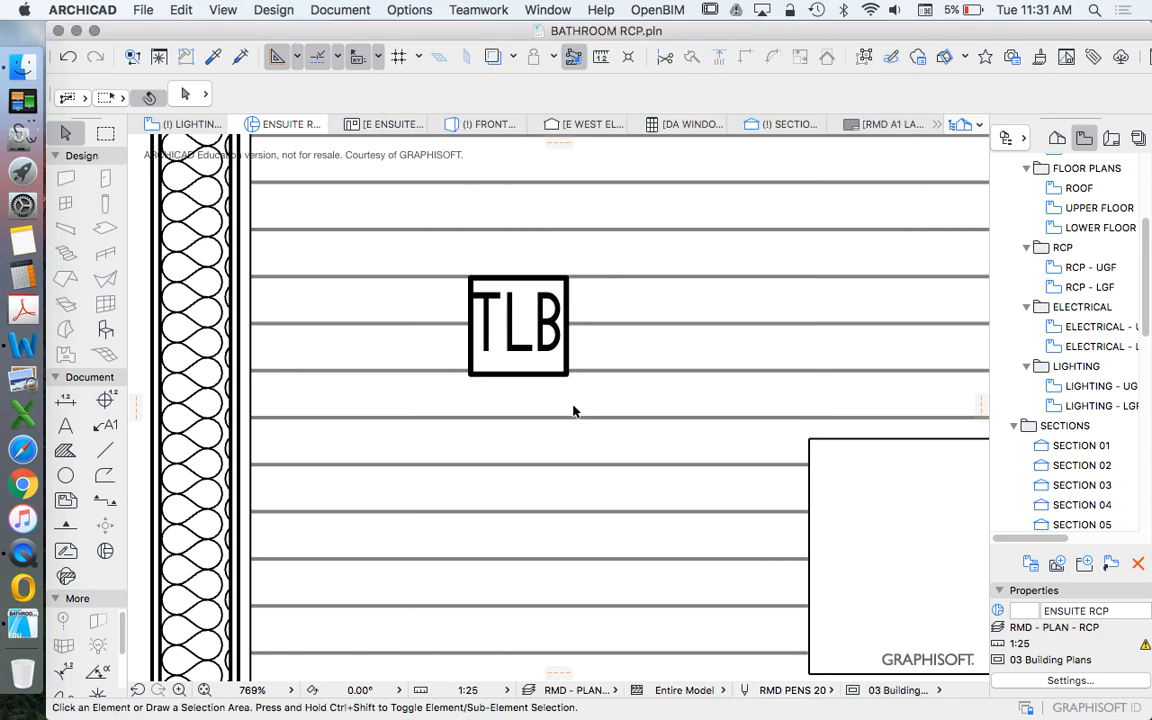
Re-edit the TLB tag repeatedly until its frame fits neatly around centred text
left_click(517, 326)
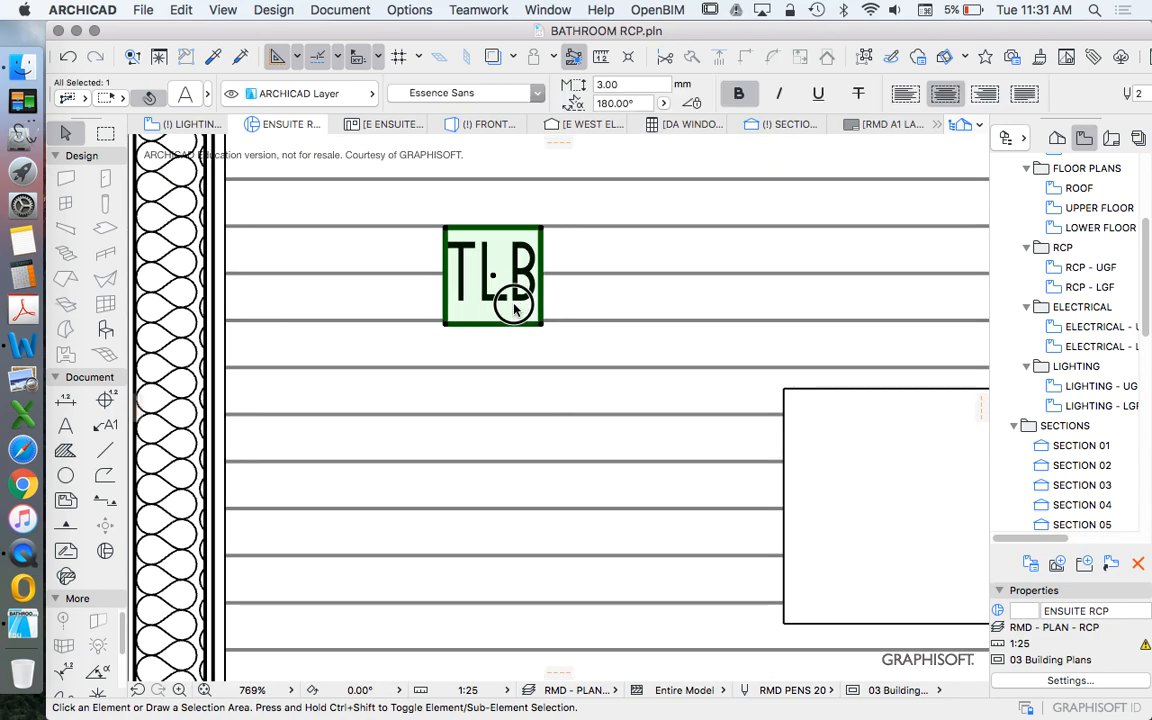
double_click(492, 276)
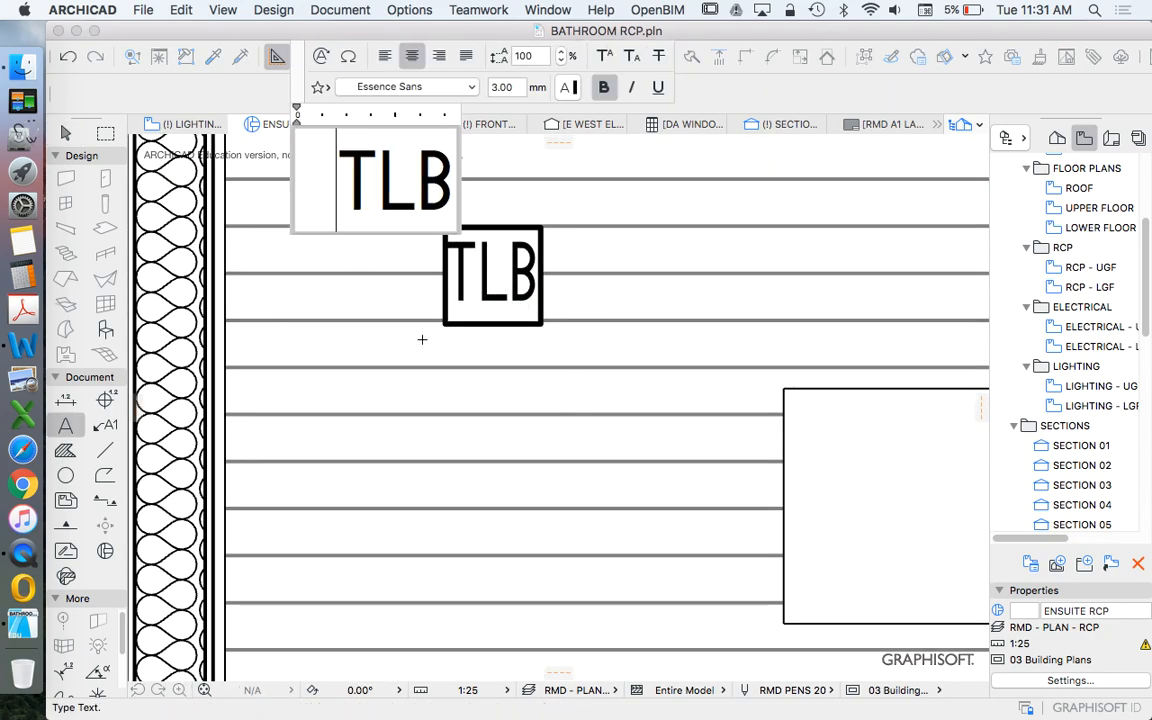
left_click(492, 276)
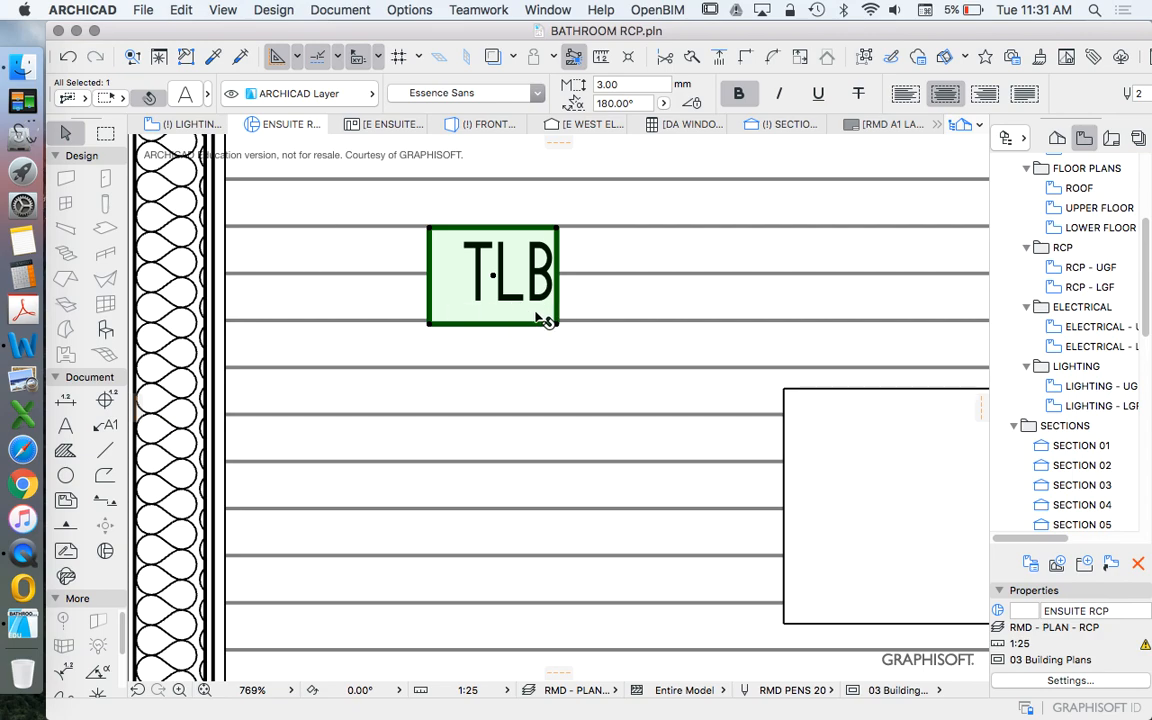
double_click(492, 274)
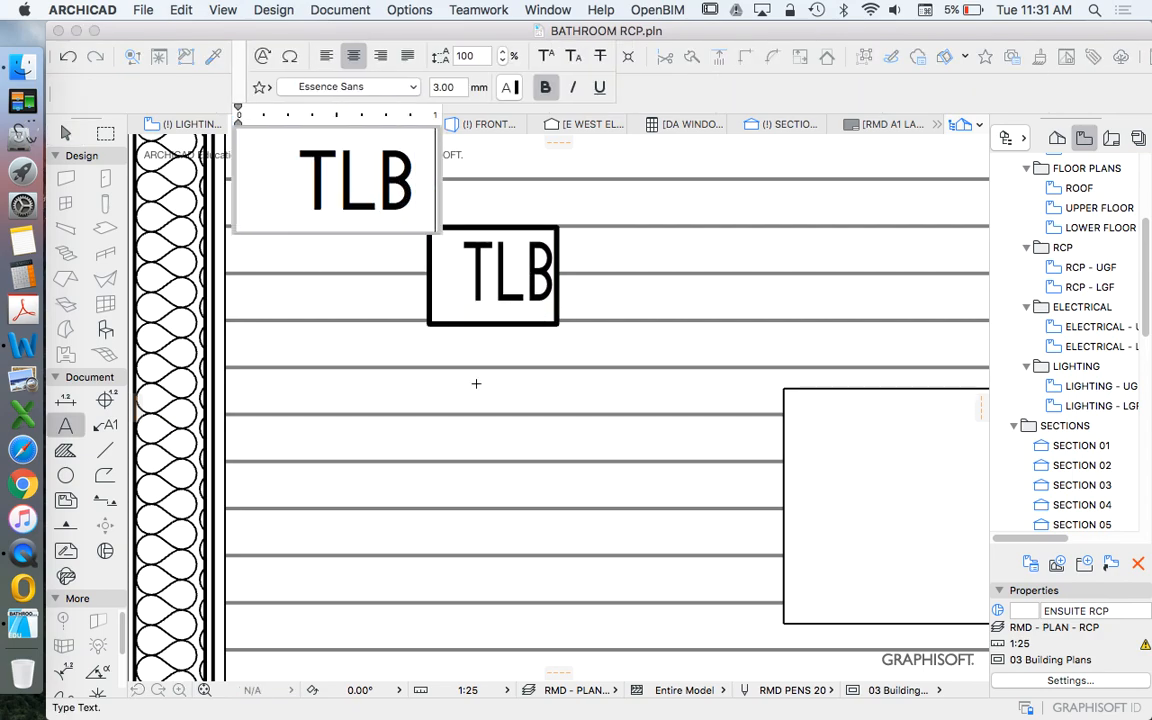
left_click(492, 275)
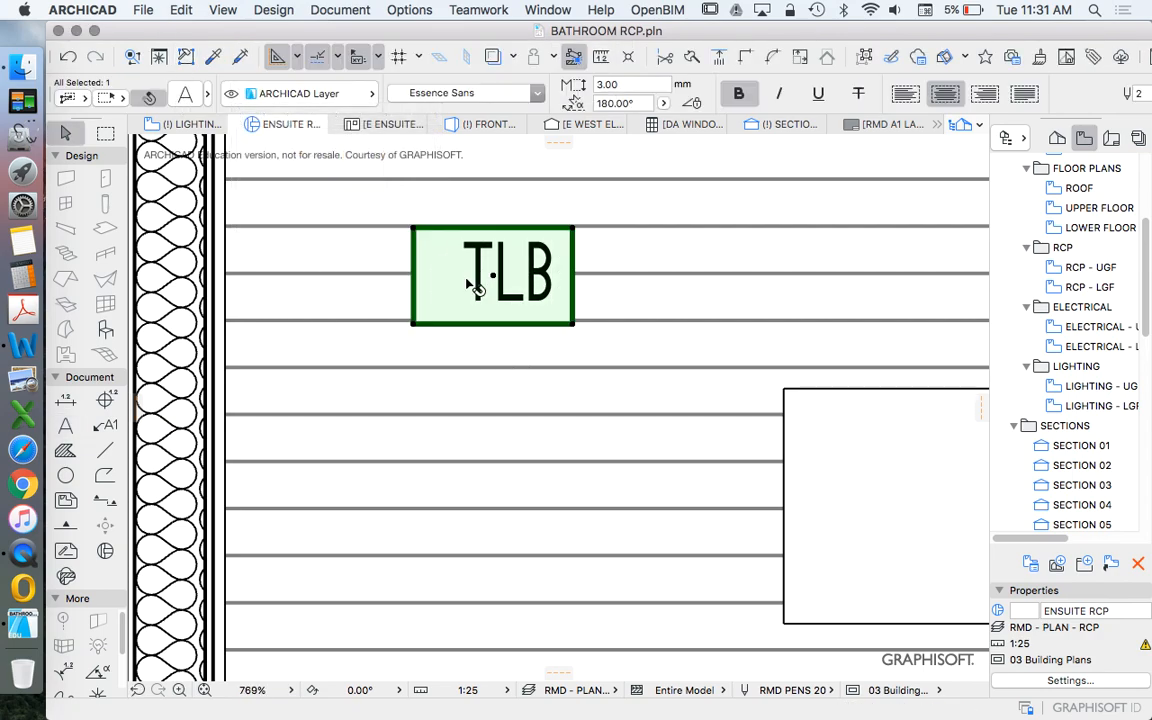
double_click(491, 275)
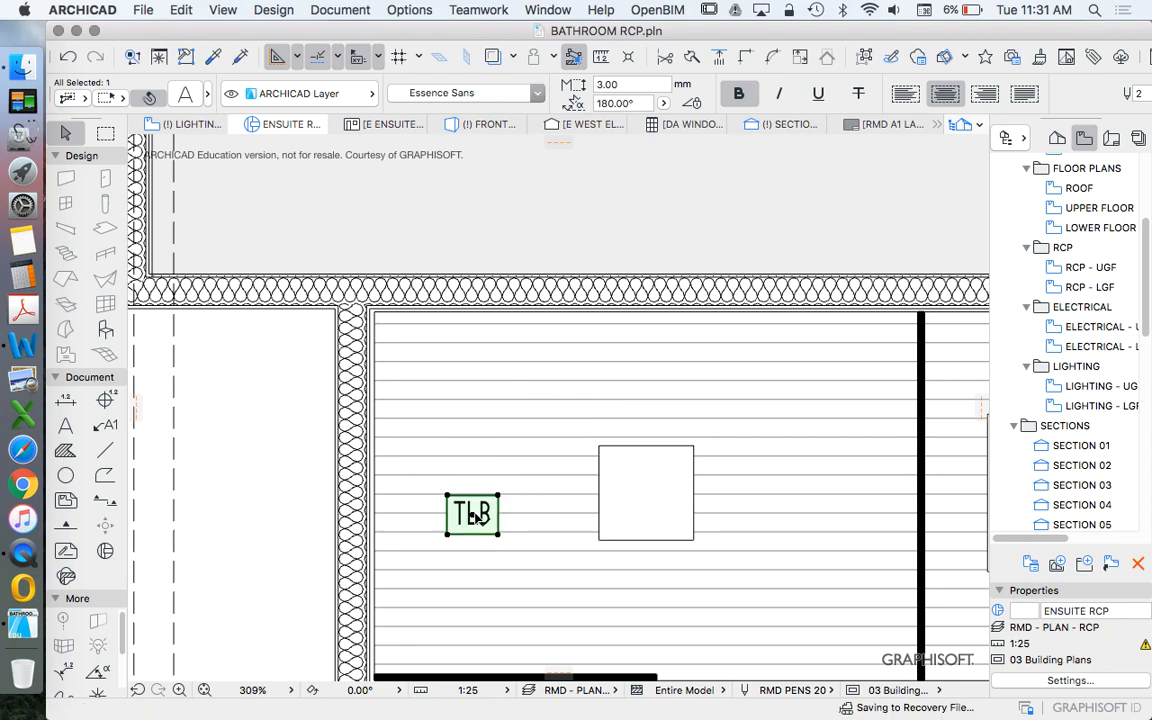
scroll("up", 3)
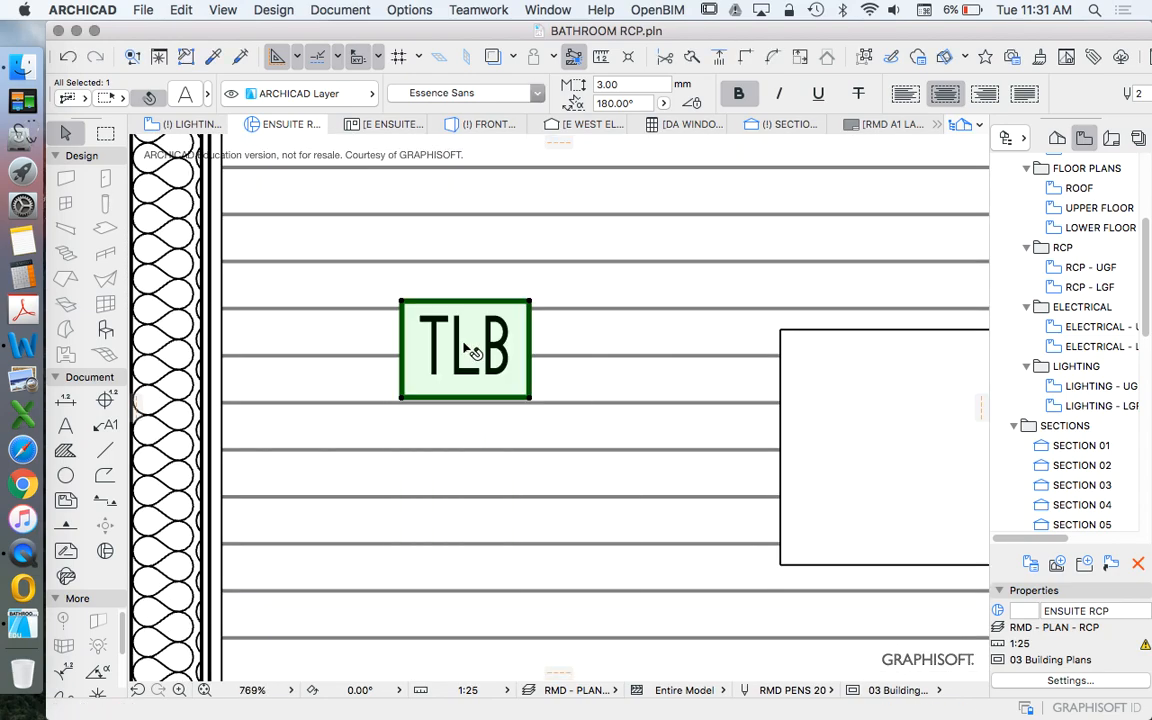
Place a moved copy of the TLB tag directly below the original
right_click(465, 350)
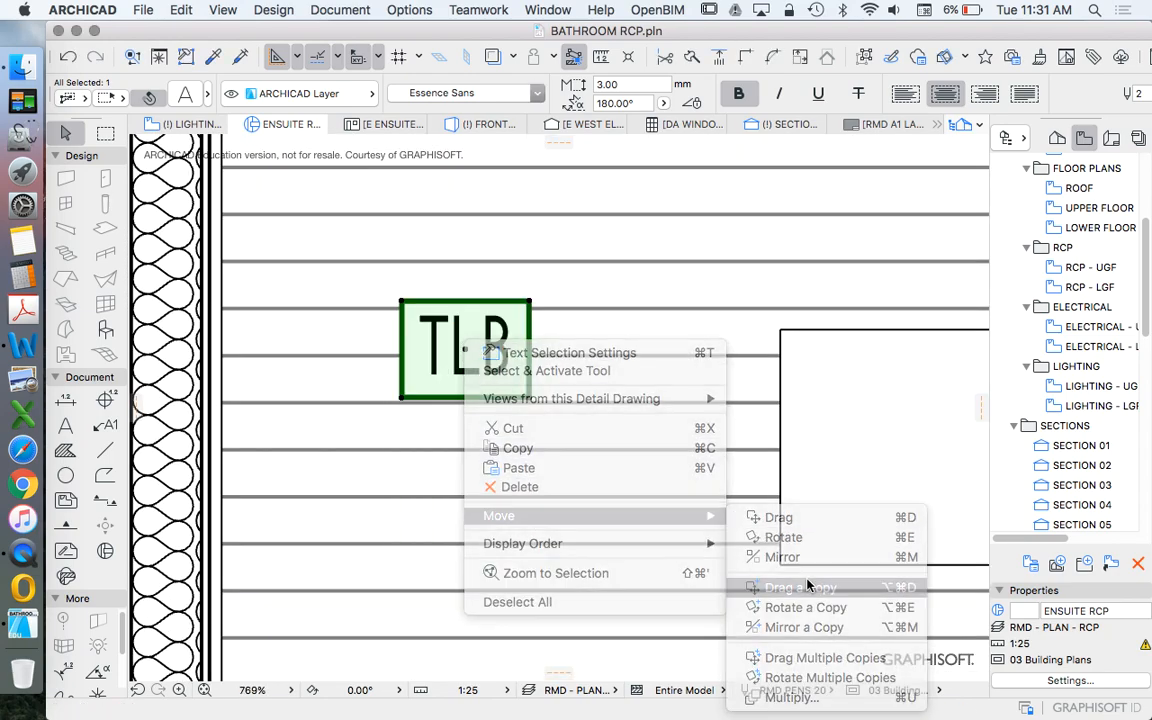
left_click(800, 587)
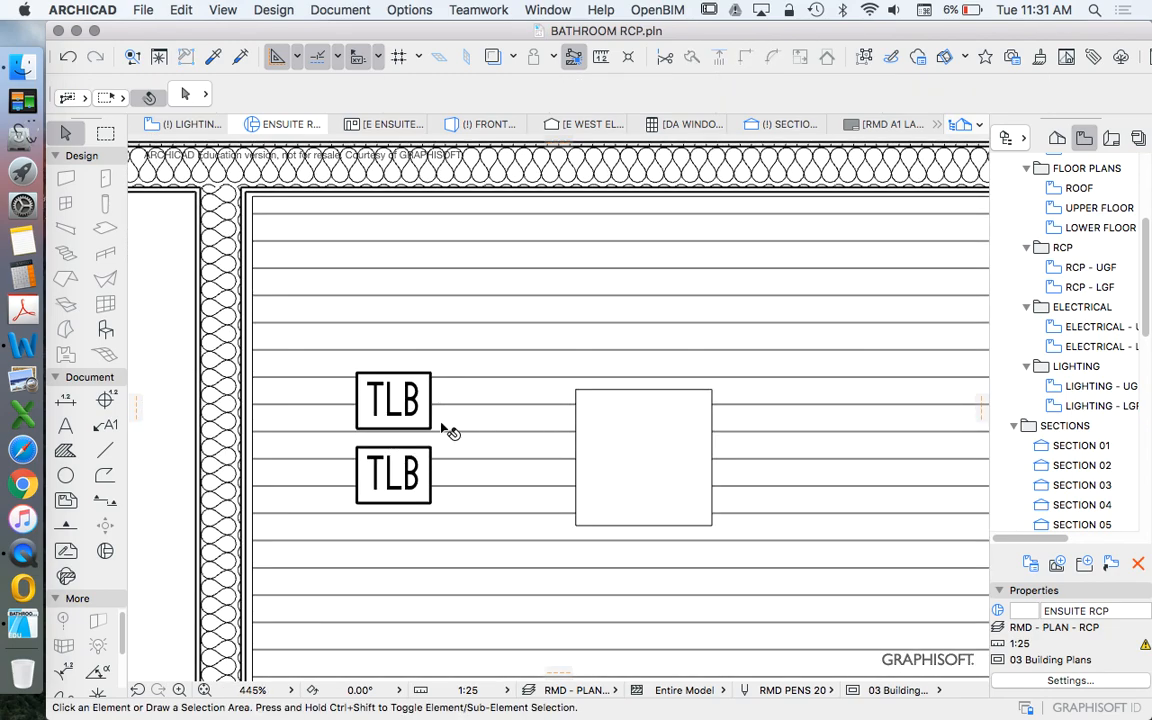
mouse_move(400, 496)
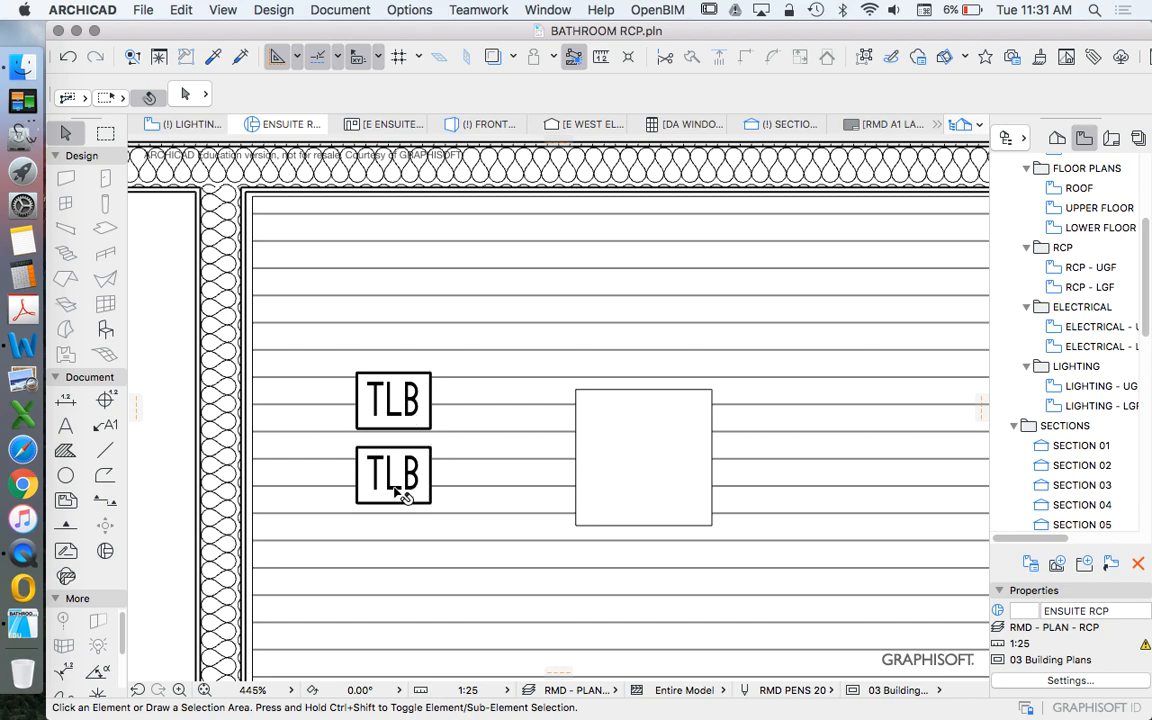
mouse_move(375, 495)
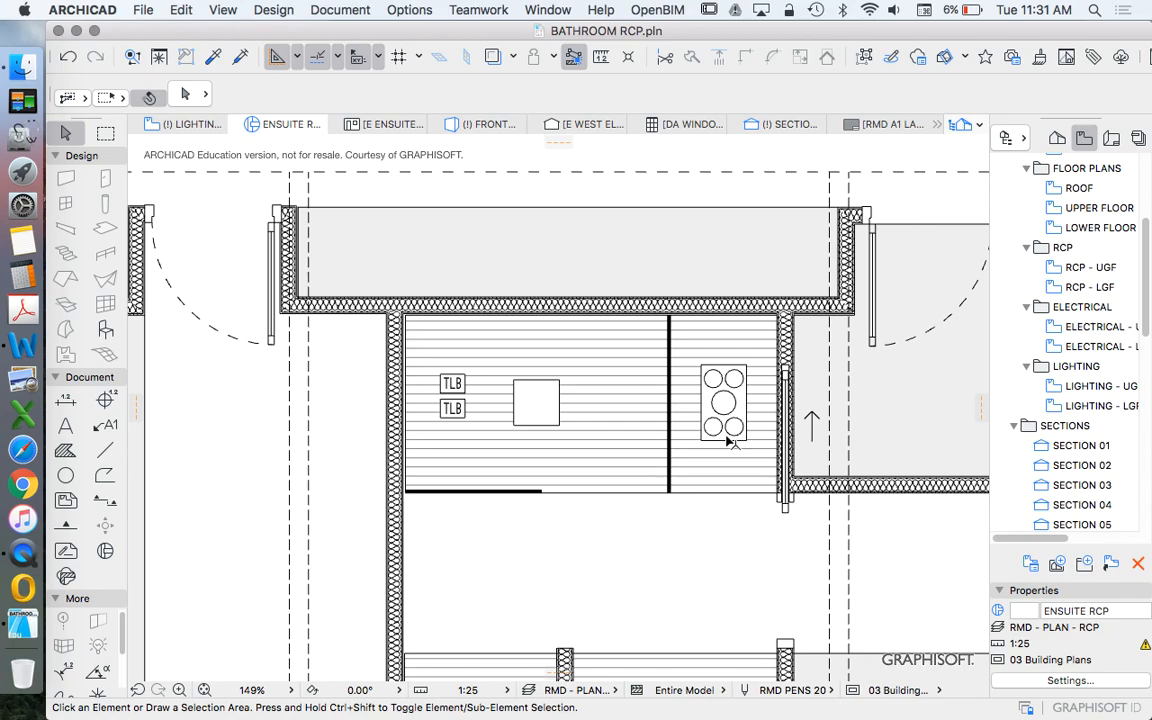
scroll("up", 3)
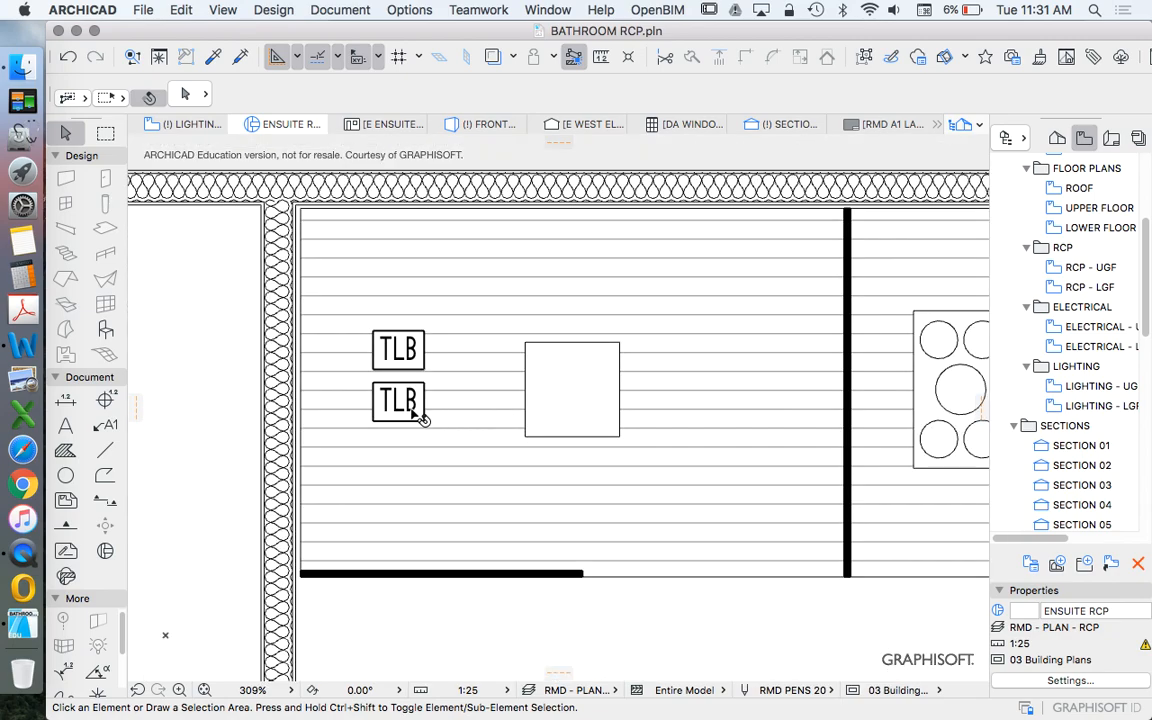
Edit the lower TLB tag's text so it reads TFC
left_click(65, 425)
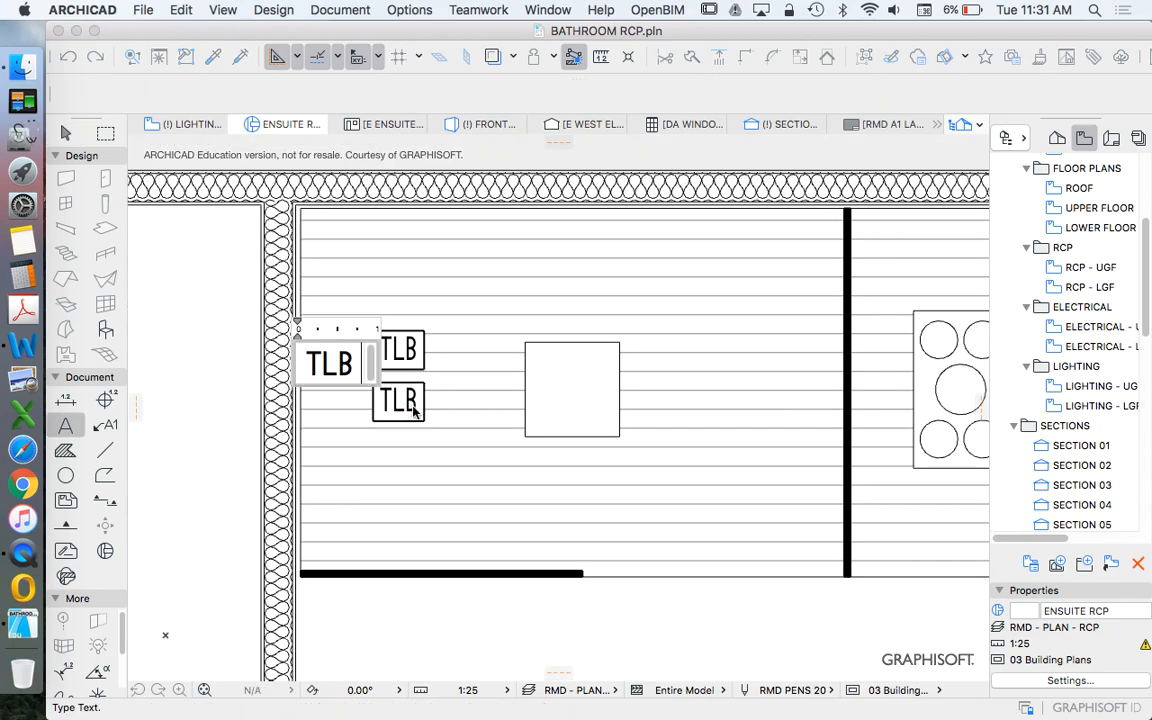
left_click(398, 402)
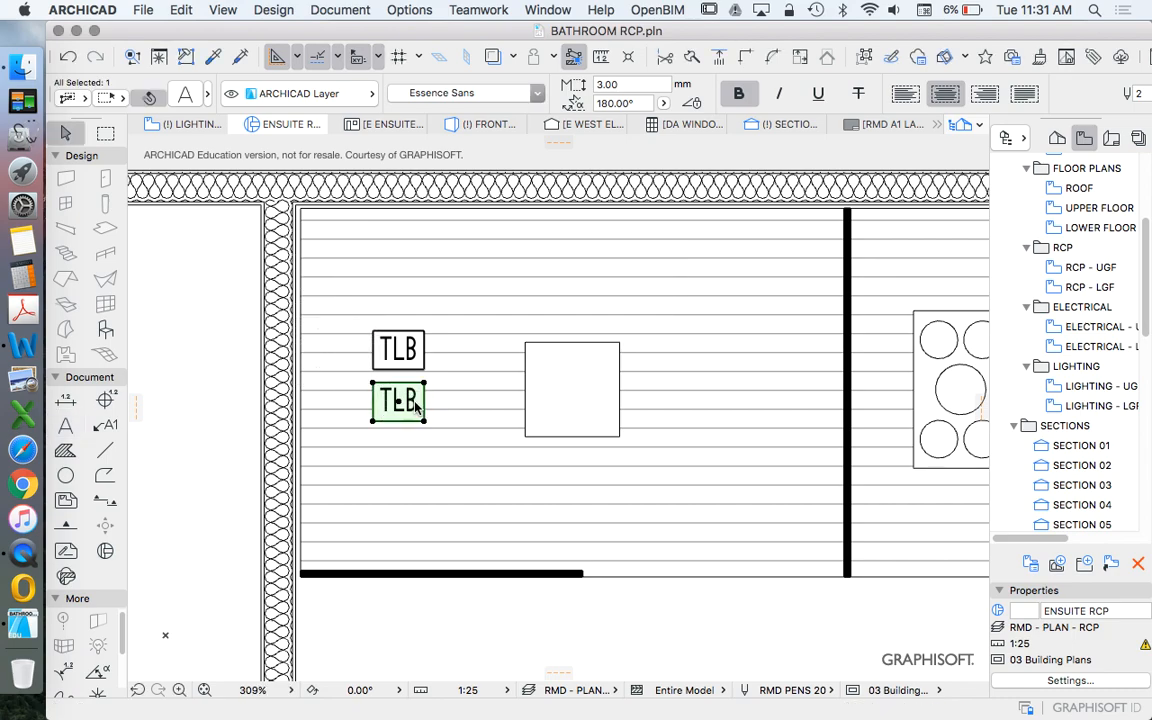
double_click(398, 402)
type("TF")
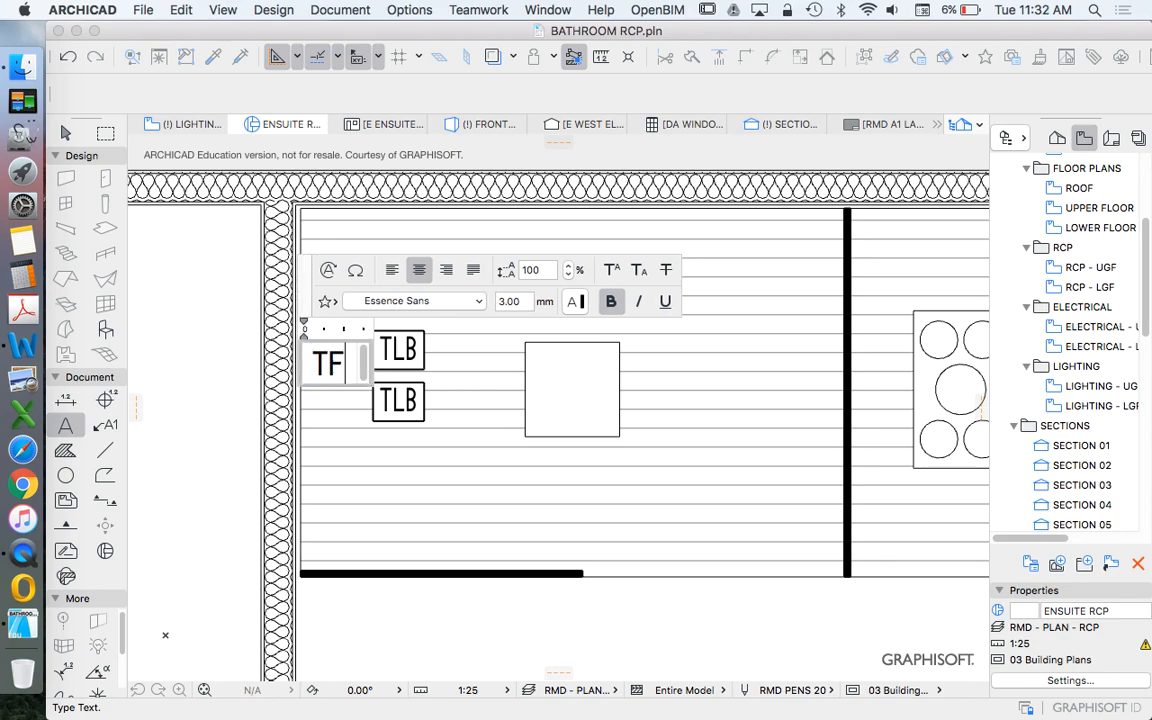
type("C")
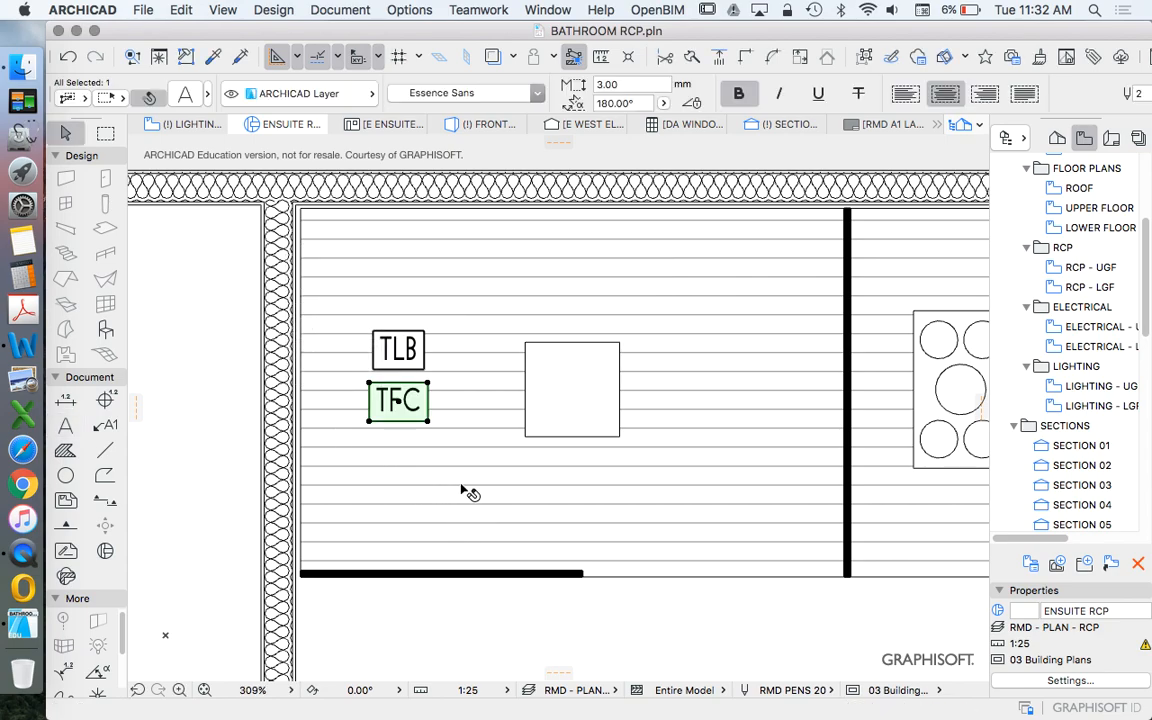
scroll("down", 3)
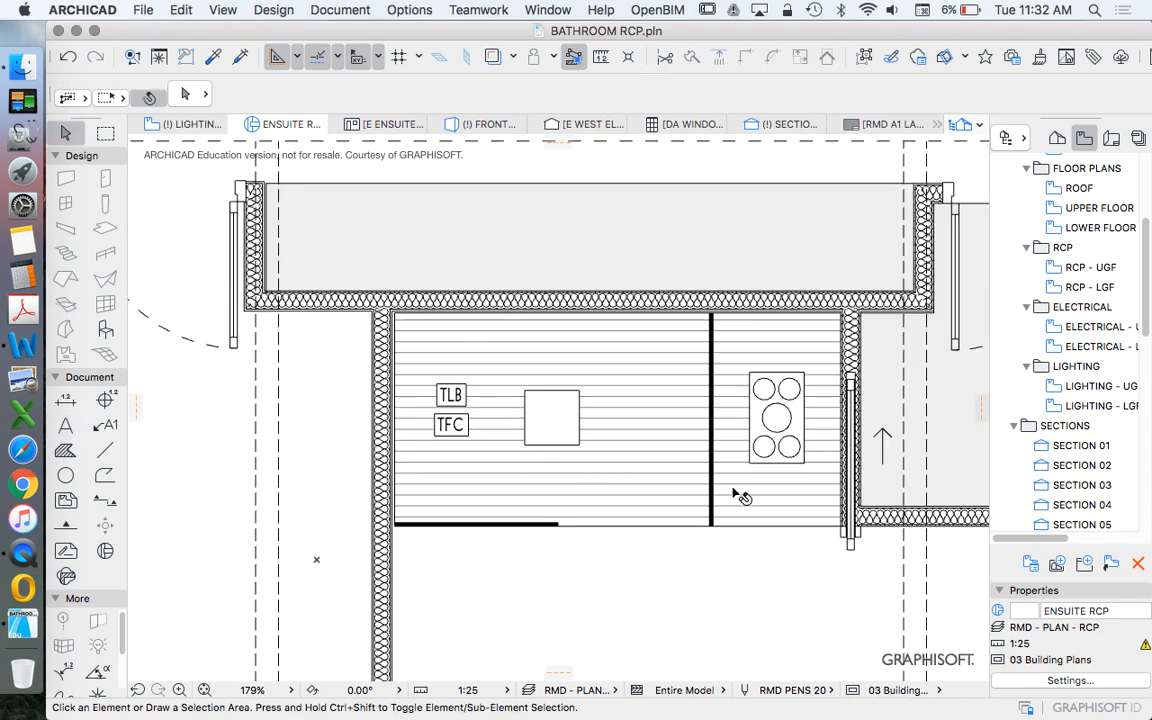
mouse_move(740, 497)
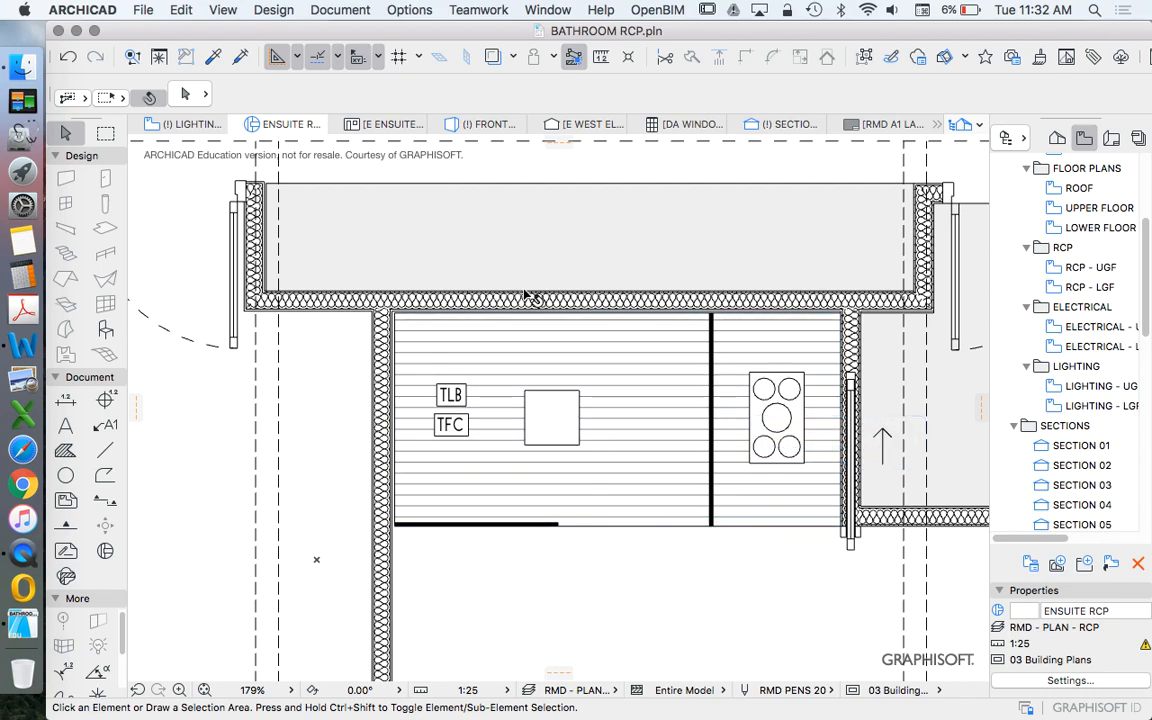
scroll("down", 3)
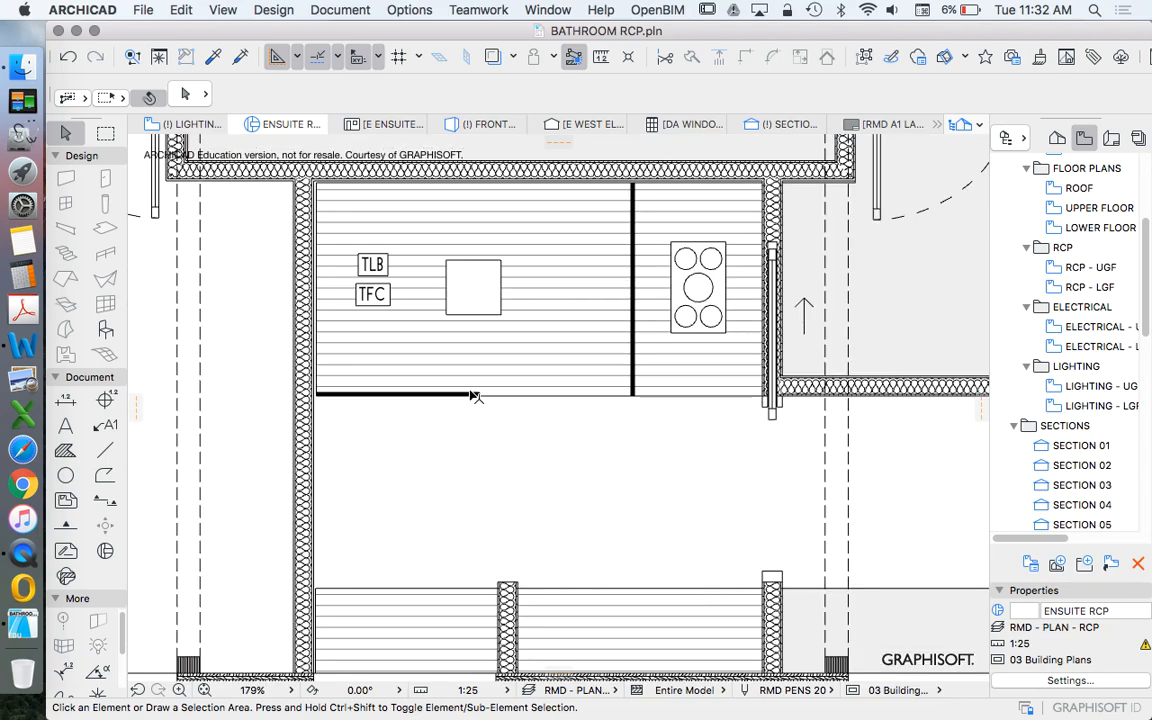
Drag a copy of the TFC tag and turn off its frame and opaque background
right_click(372, 294)
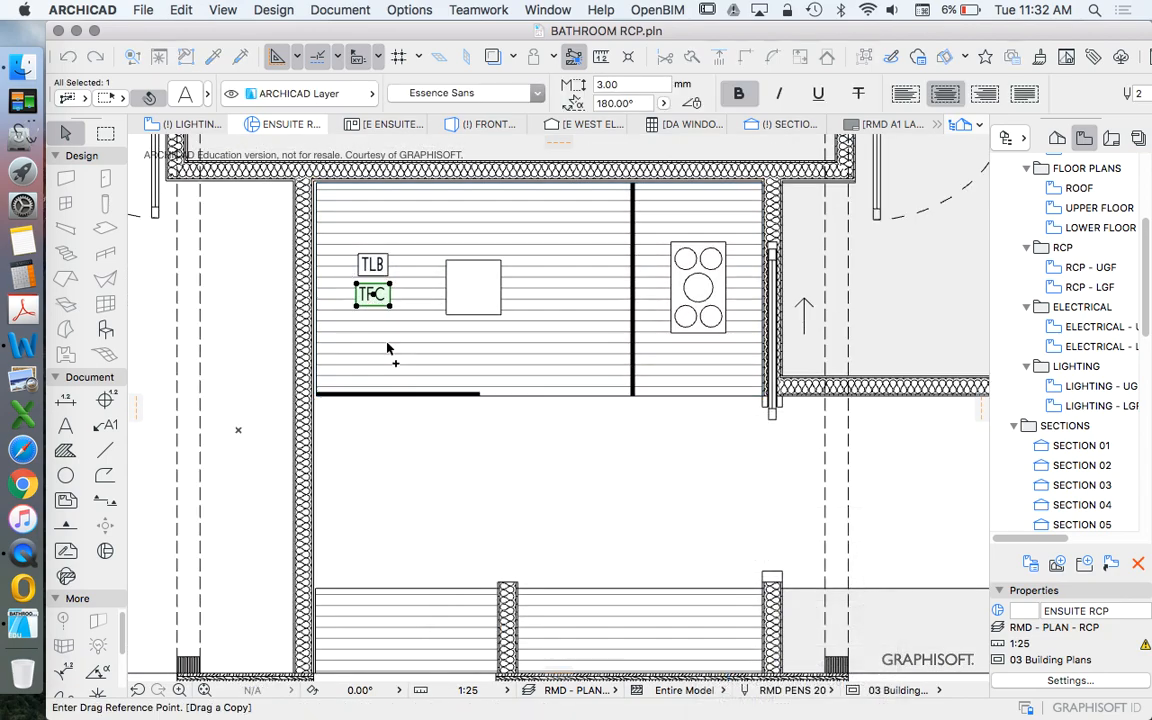
left_click_drag(373, 295, 522, 494)
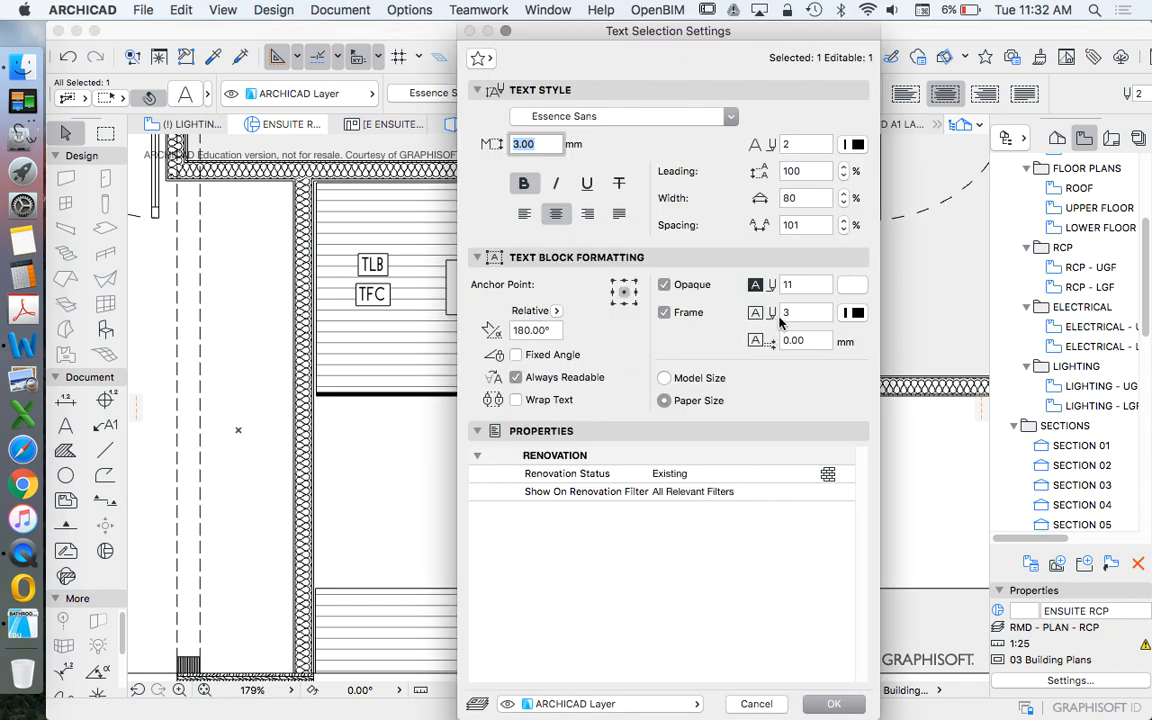
left_click(664, 312)
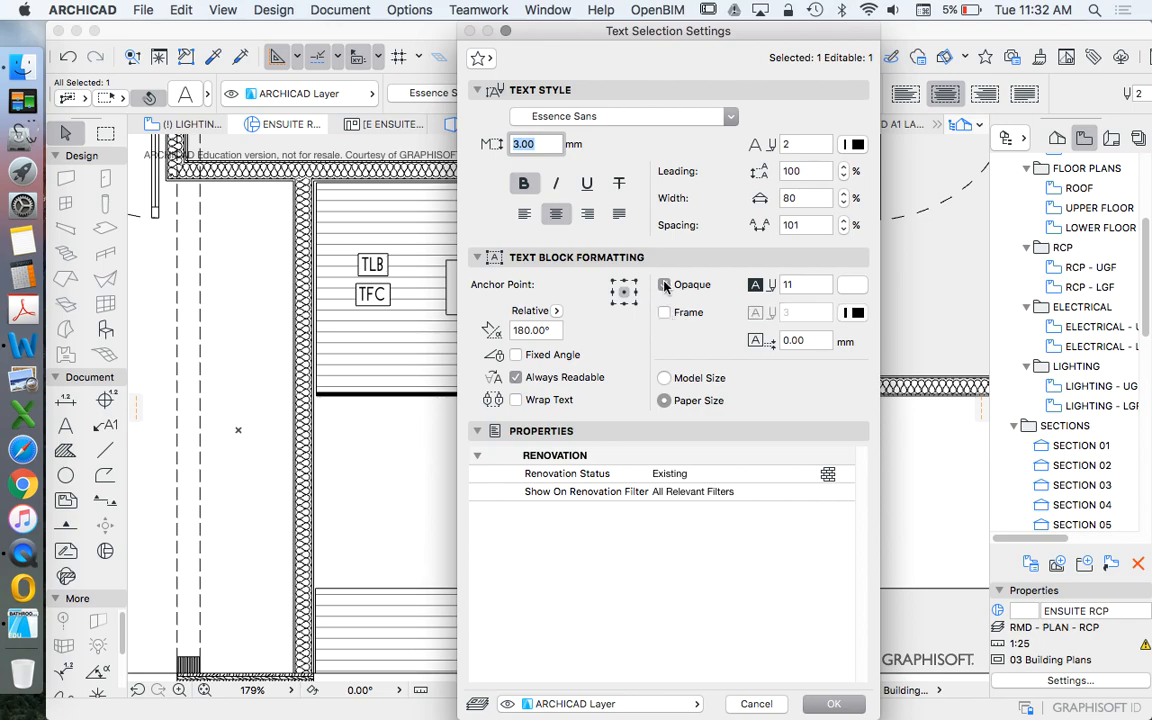
left_click(833, 703)
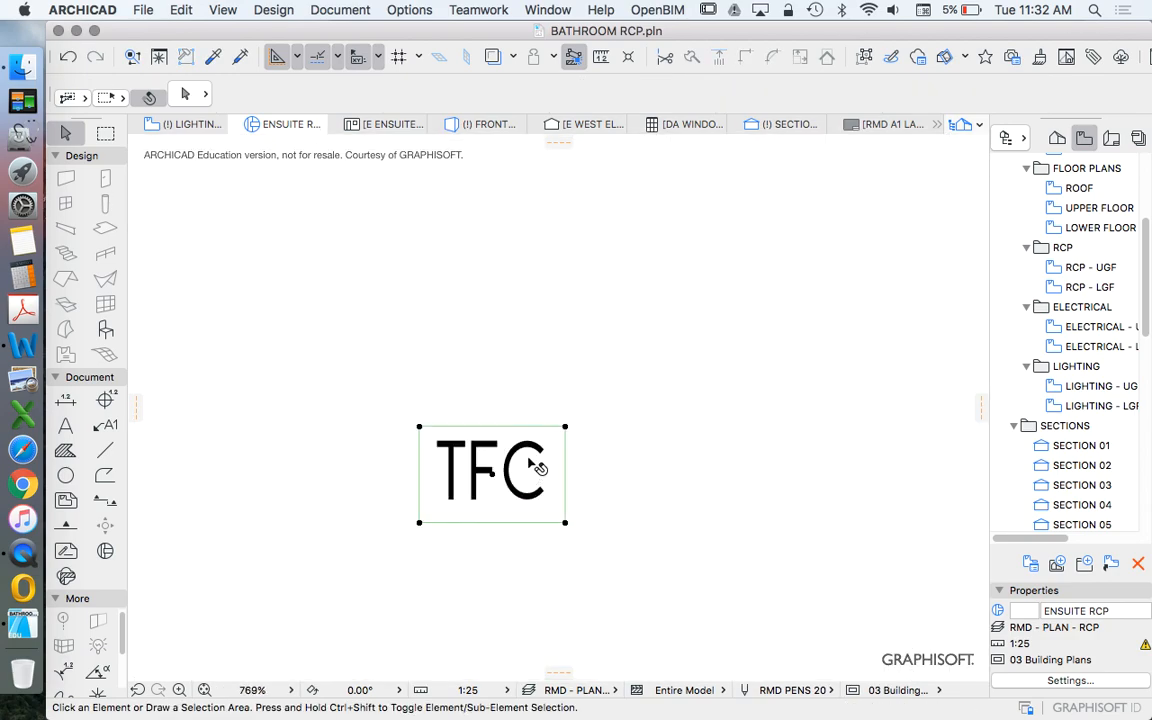
Retype the unframed copy as RAKED CEILING and zoom out to check placement
double_click(491, 470)
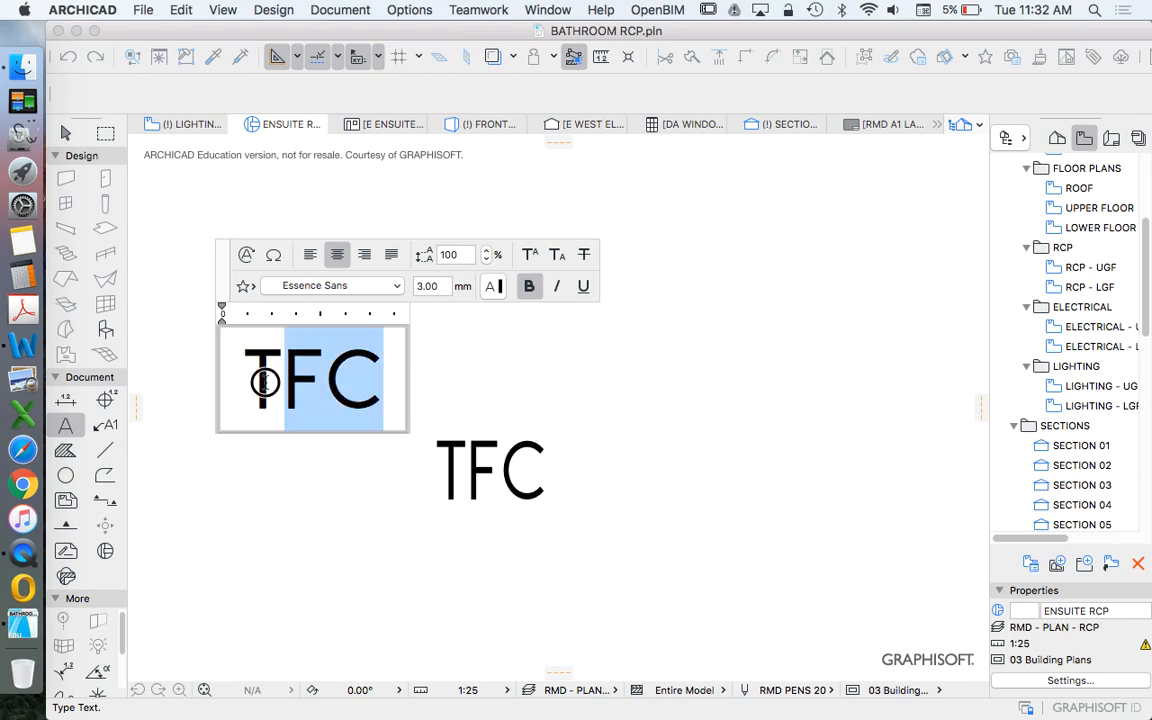
type("RAKED")
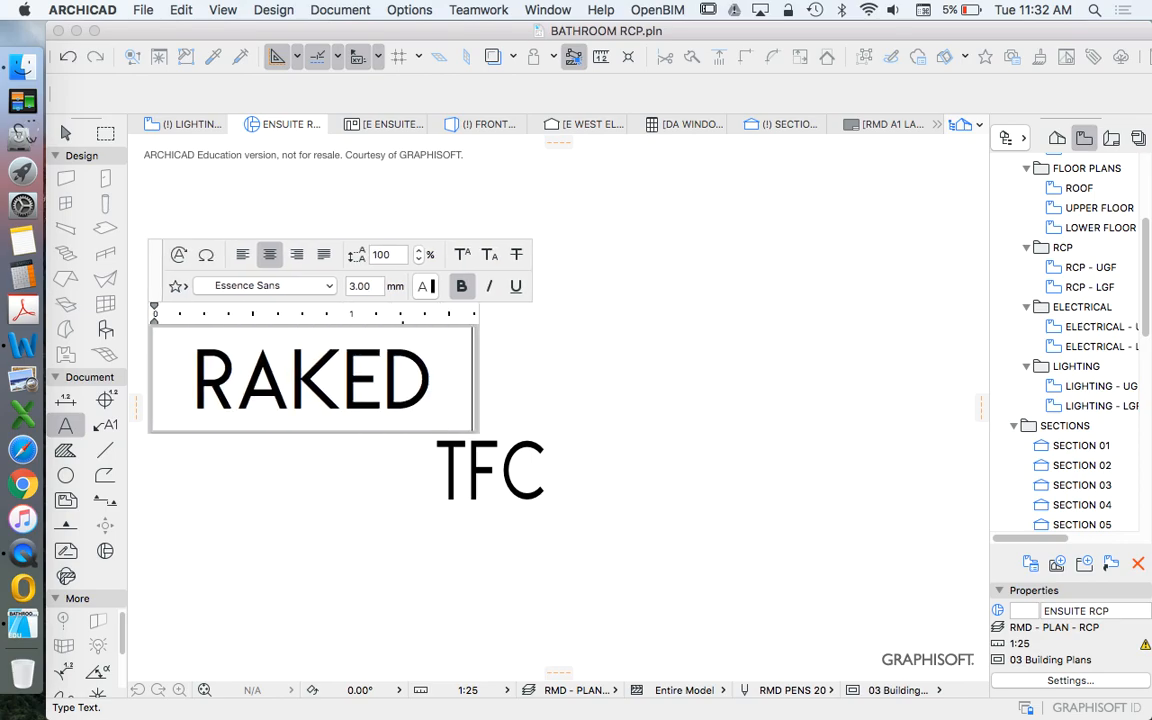
type("CEILING")
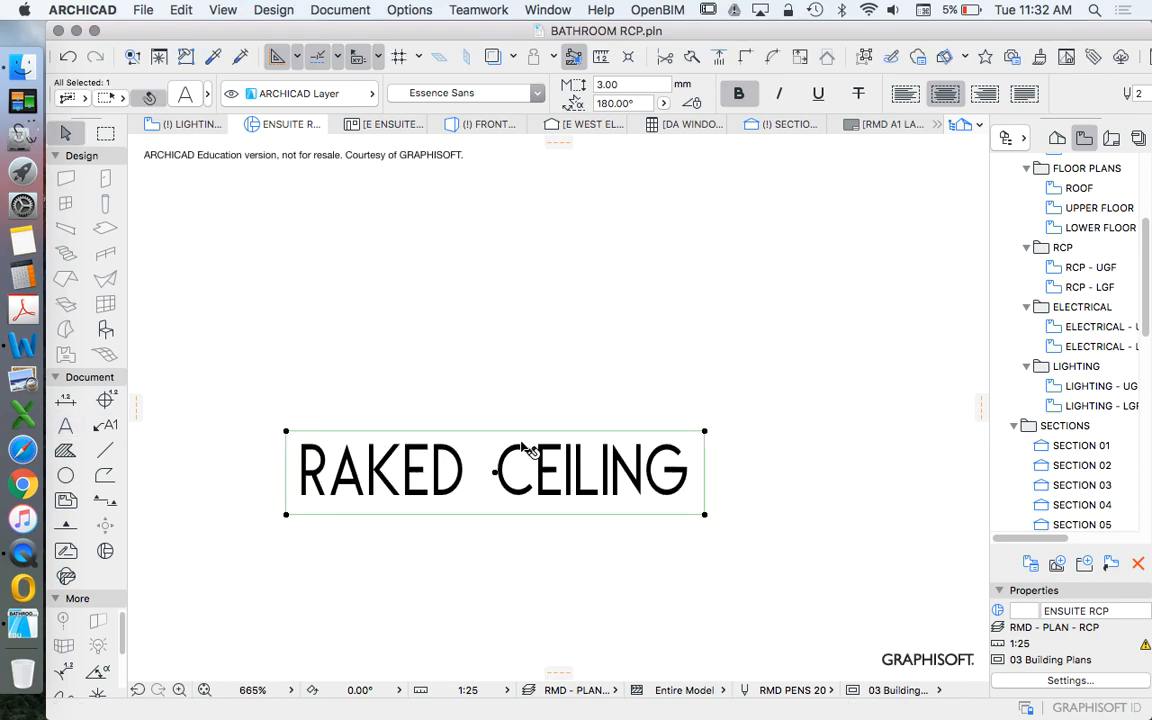
scroll("down", 3)
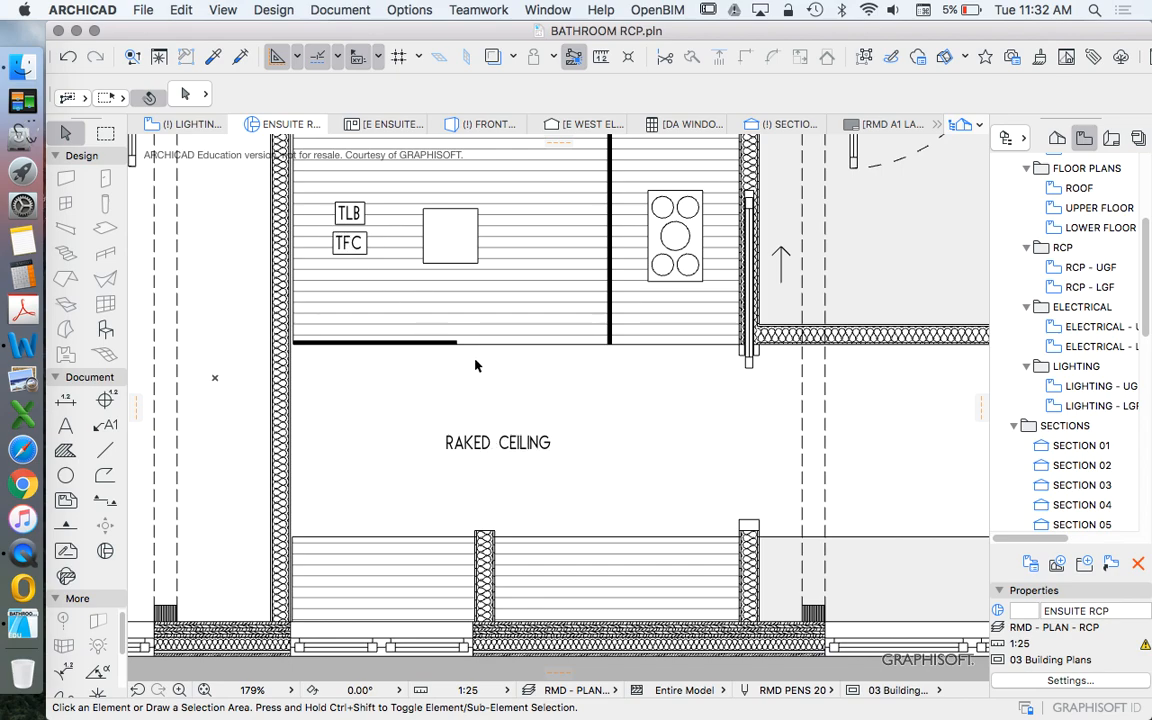
mouse_move(403, 321)
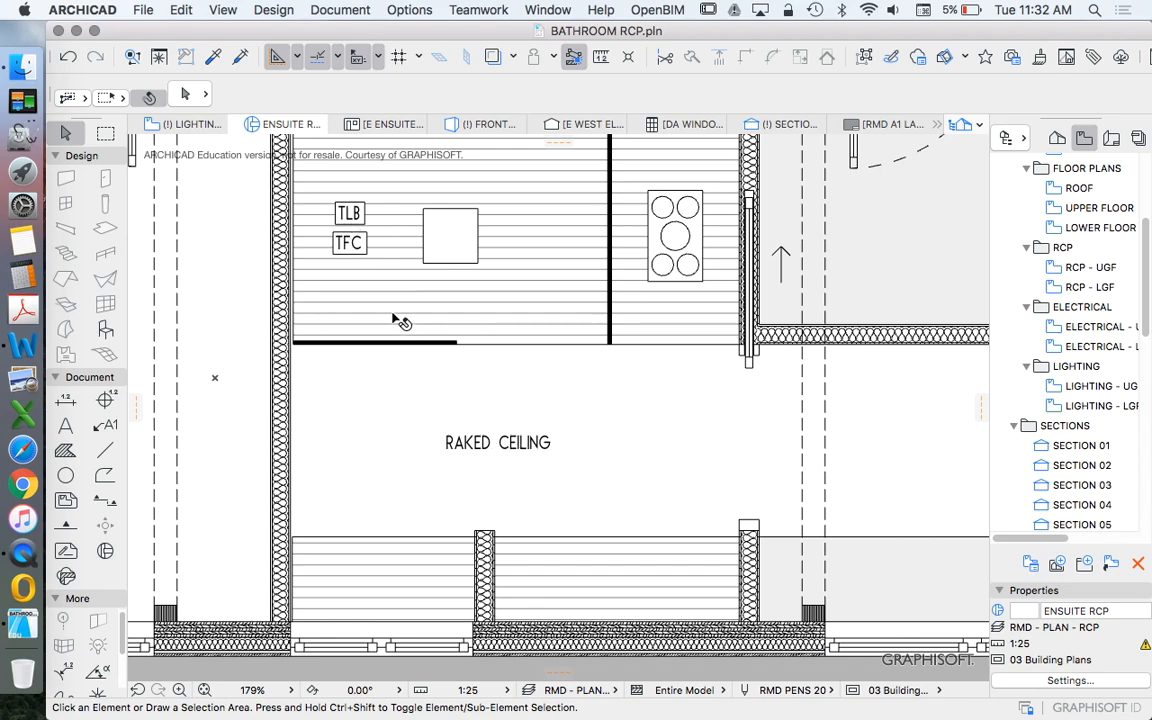
mouse_move(489, 483)
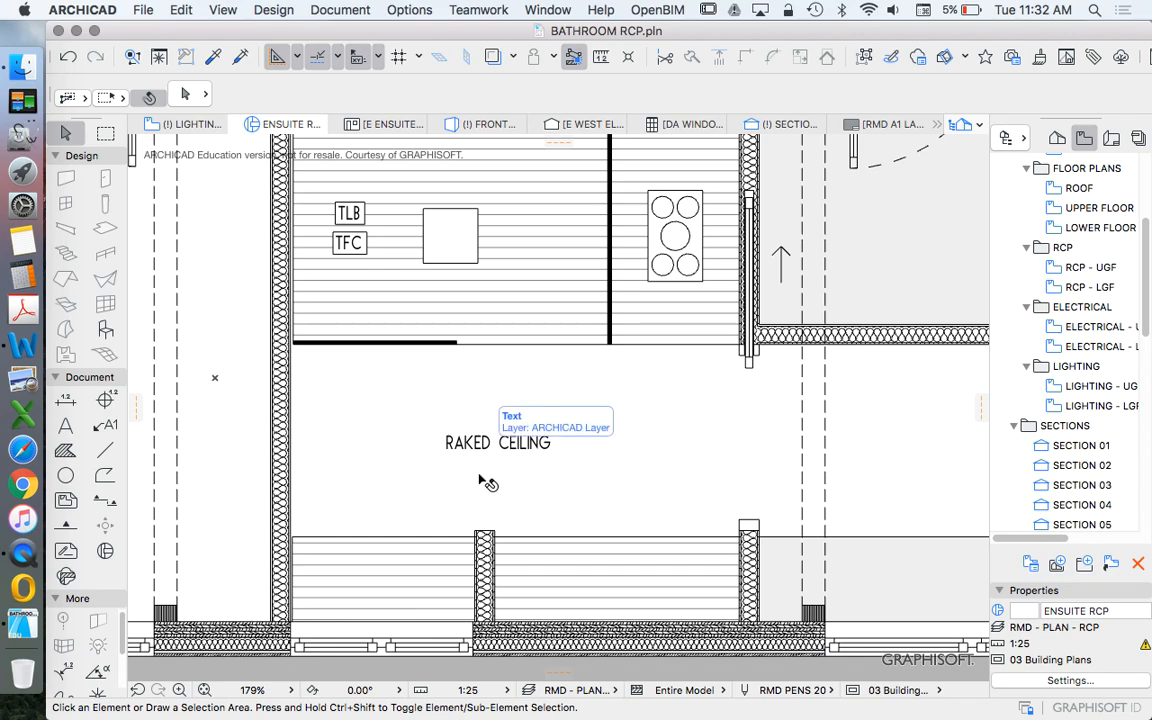
Copy the TLB/TFC tag pair beside RAKED CEILING and retype the upper copy as PA:1
scroll("down", 3)
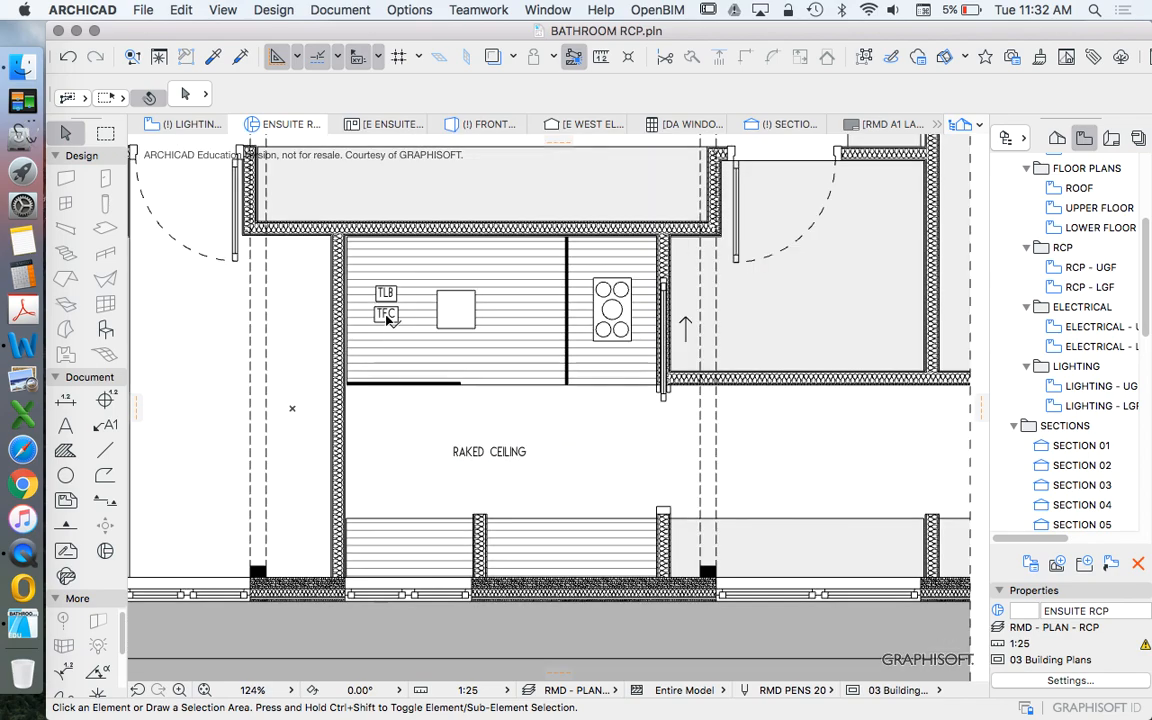
left_click(386, 305)
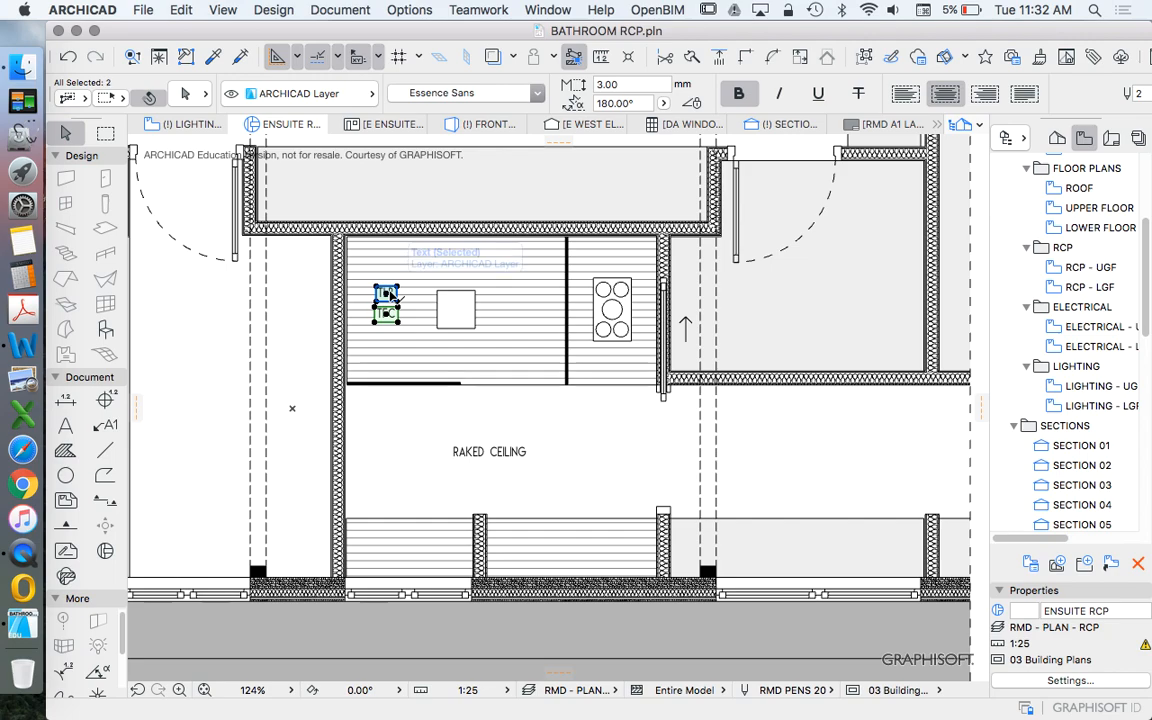
right_click(387, 305)
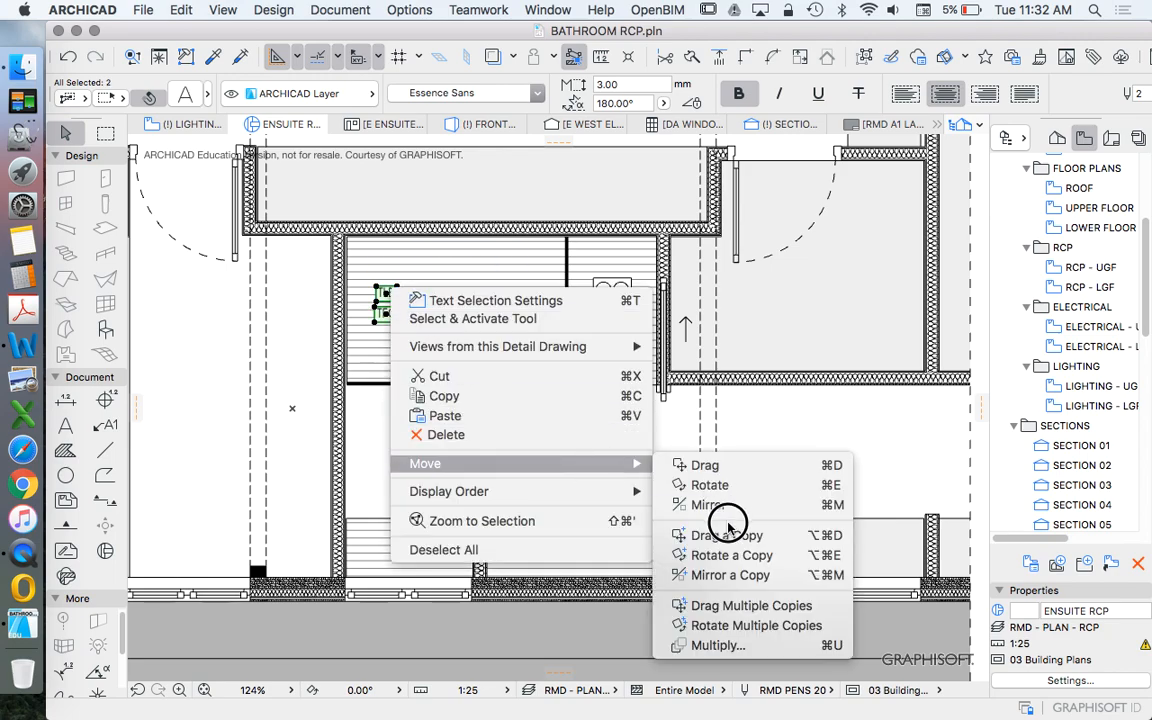
left_click(727, 535)
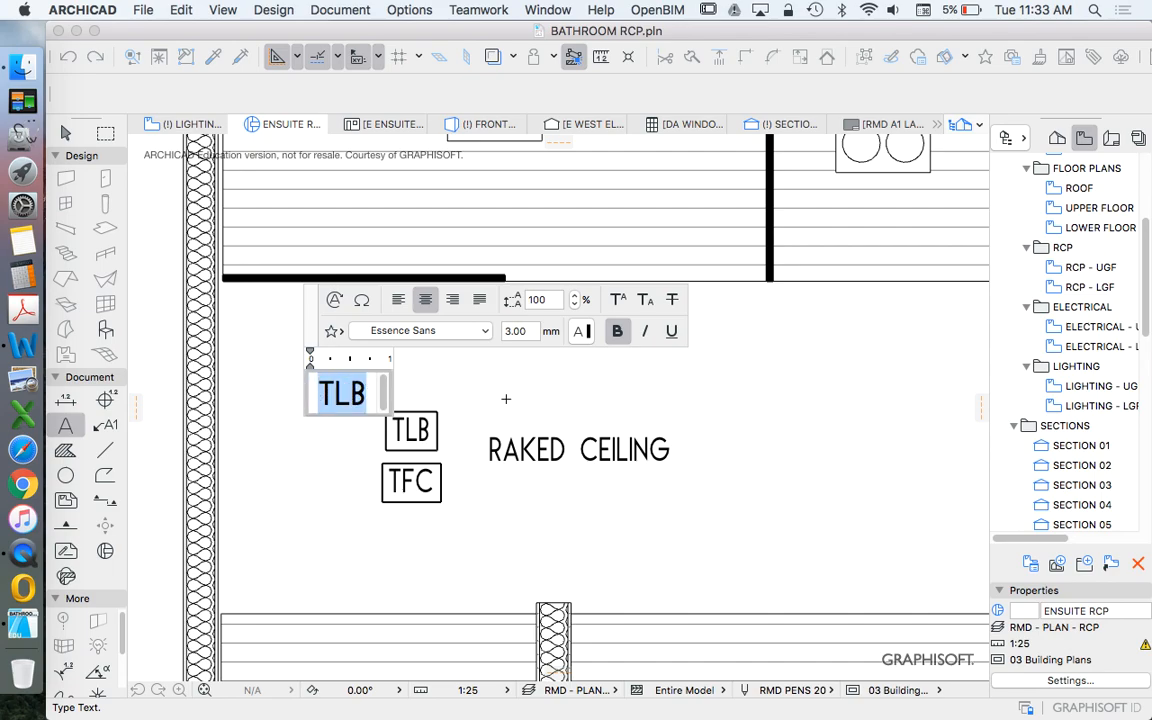
type("PA:")
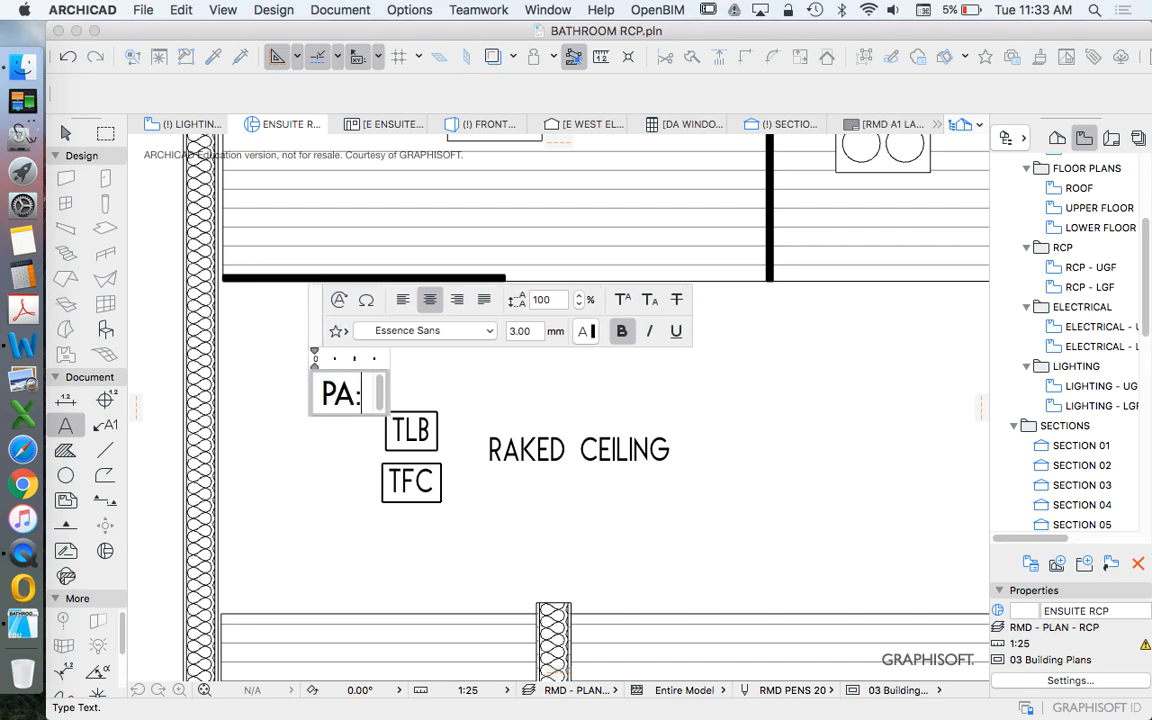
left_click(490, 515)
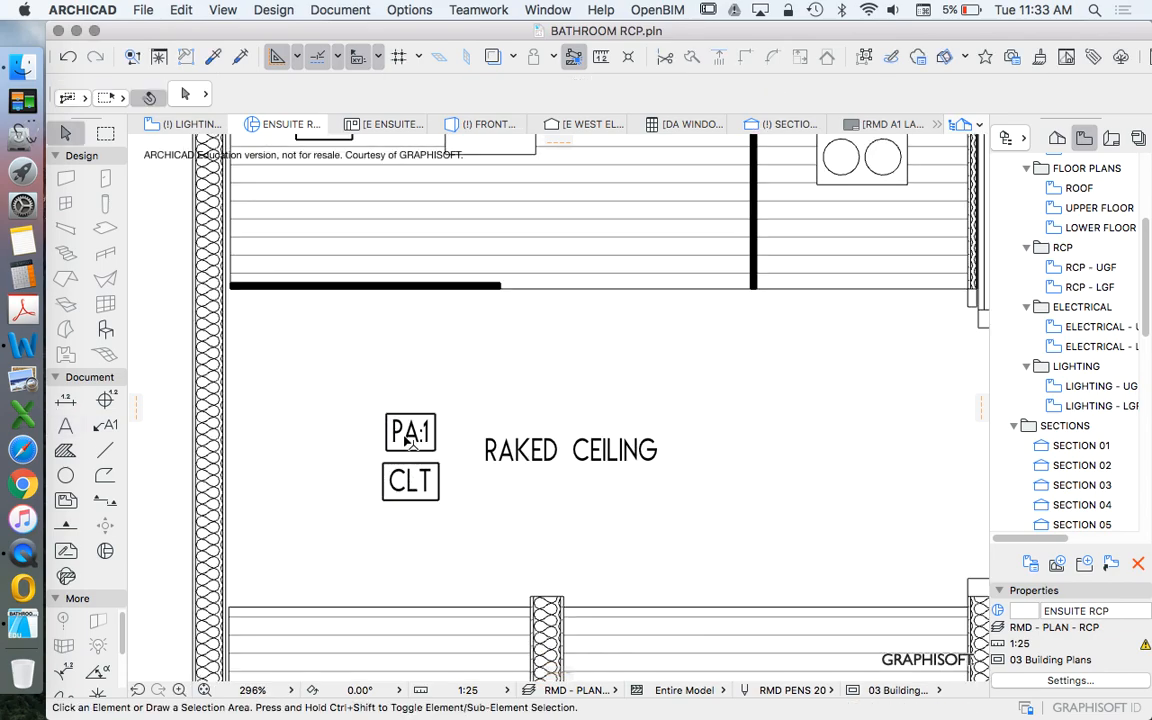
Find RCP - UGF in the Navigator and open that upper ground floor ceiling plan
scroll("down", 3)
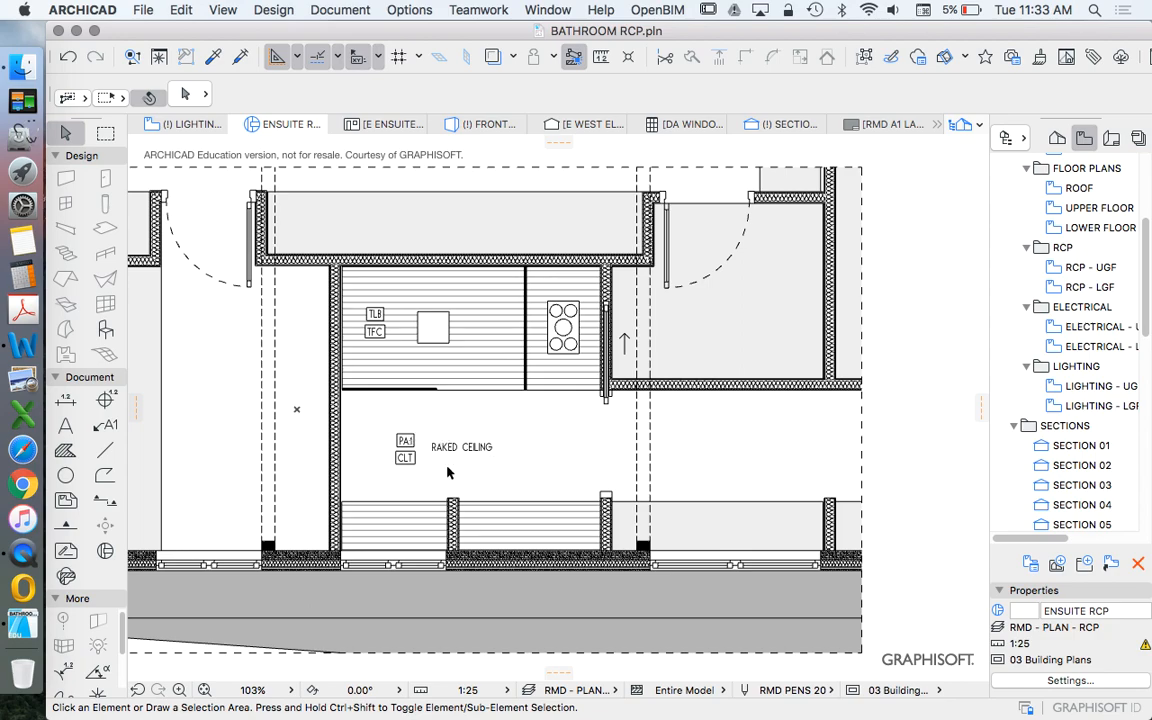
mouse_move(575, 500)
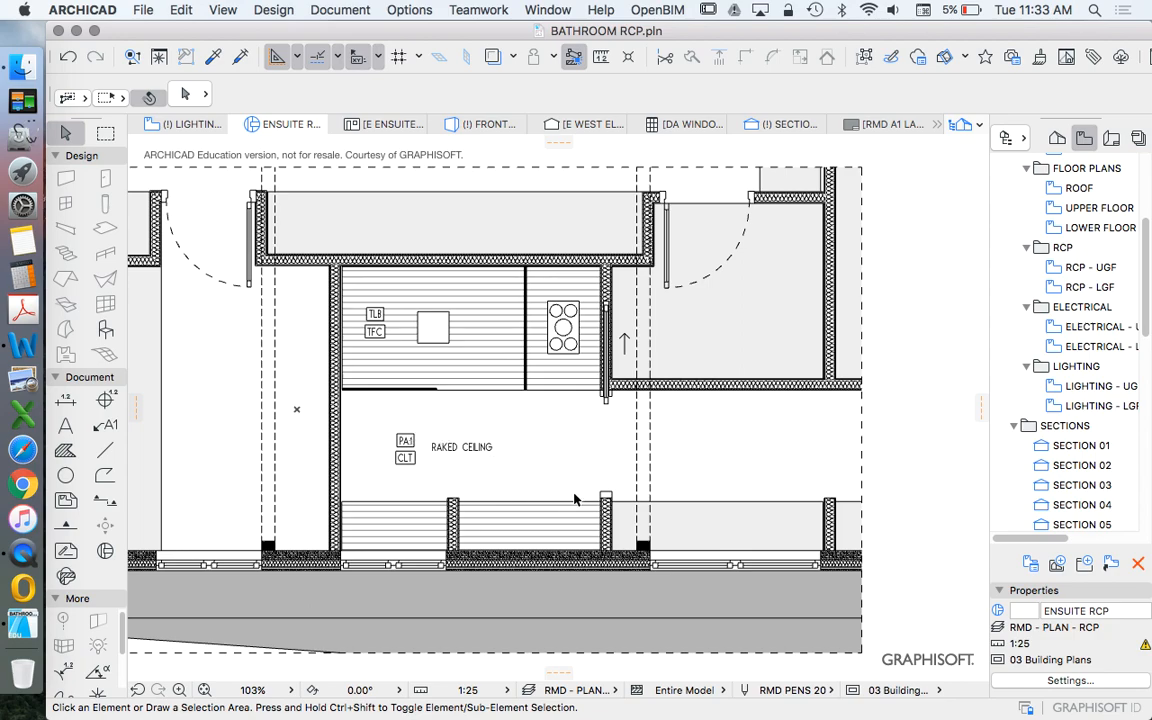
mouse_move(502, 454)
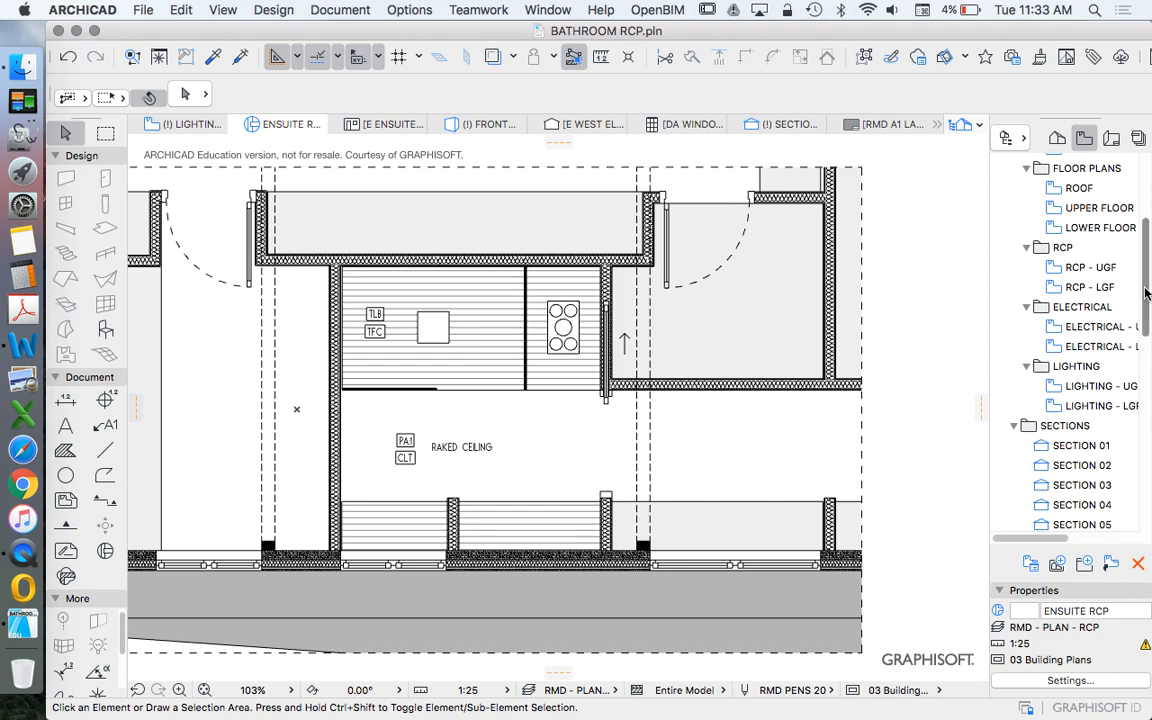
scroll("up", 3)
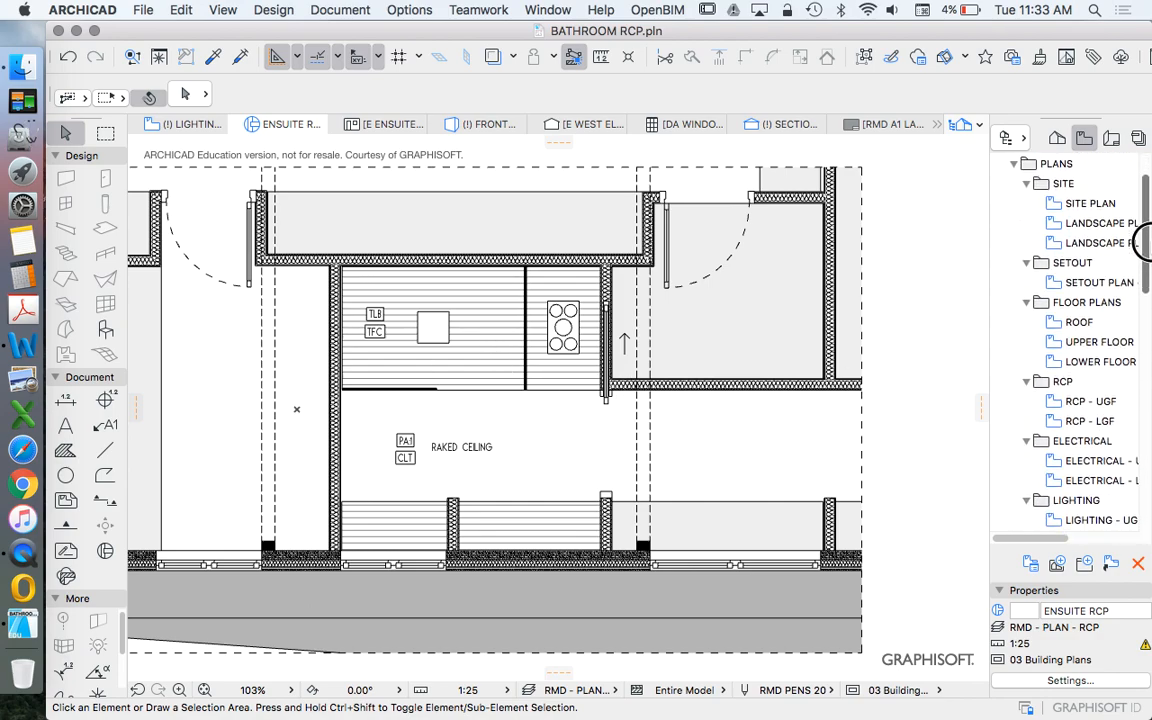
scroll("down", 3)
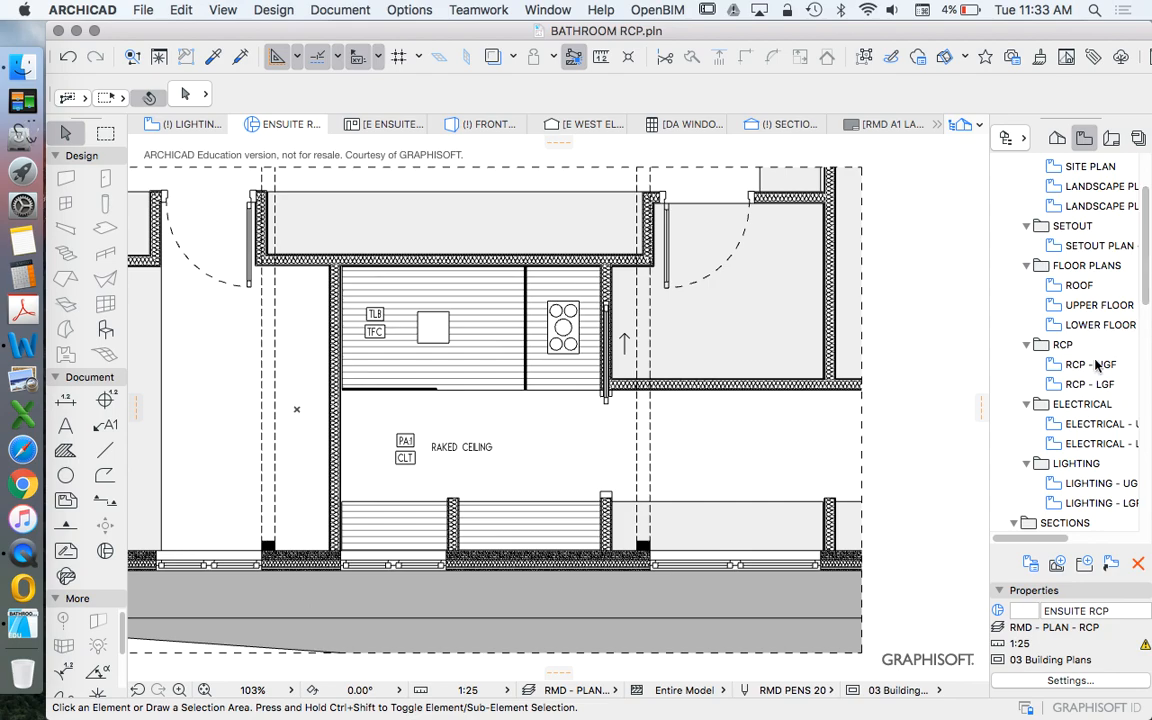
left_click(1090, 364)
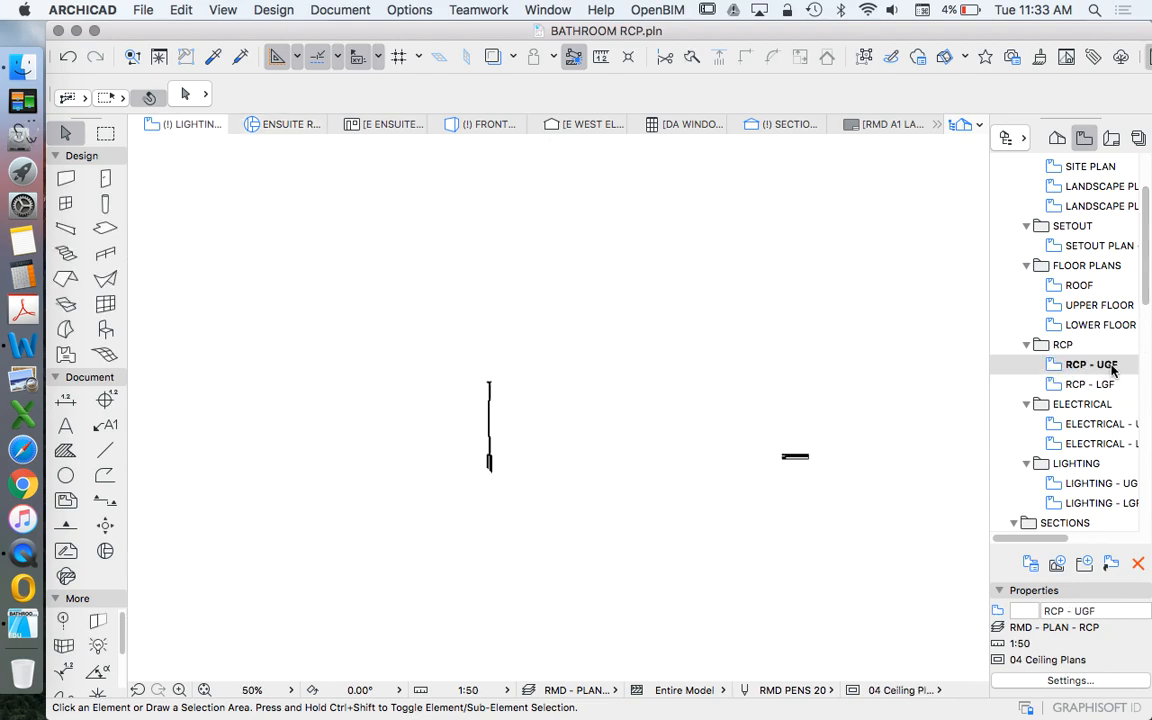
double_click(1091, 364)
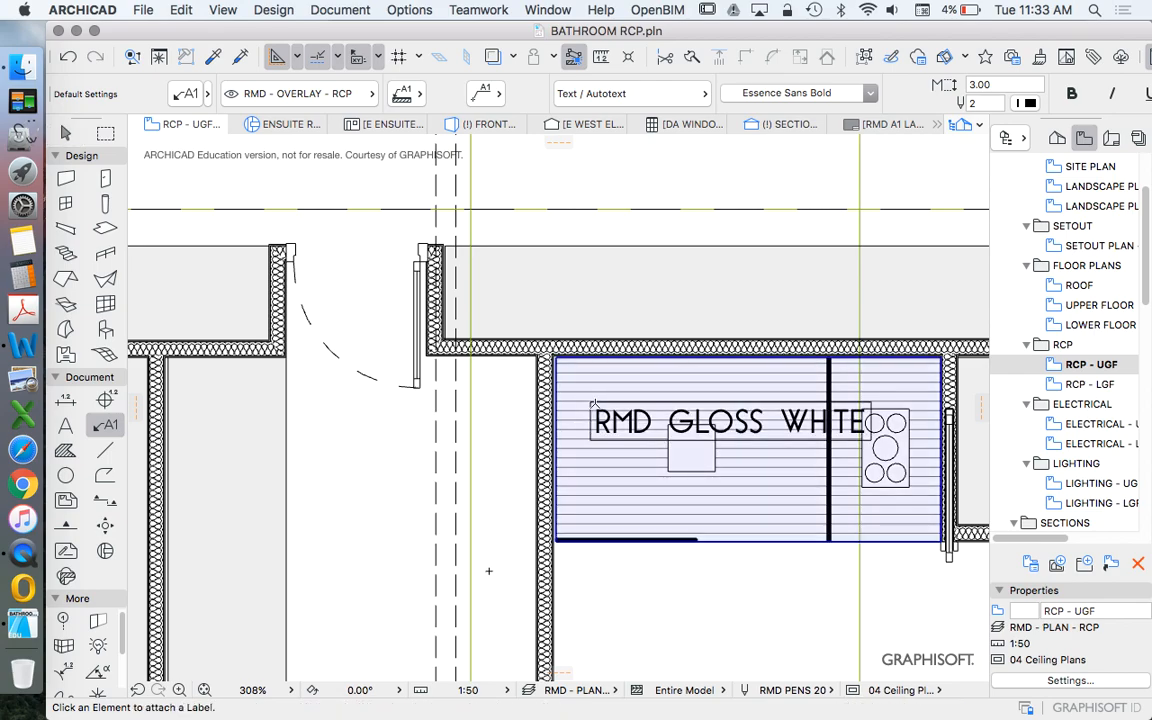
Override the three ensuite ceiling slabs' bottom surface with RMD TIMBER LINING BOARDS
left_click(720, 421)
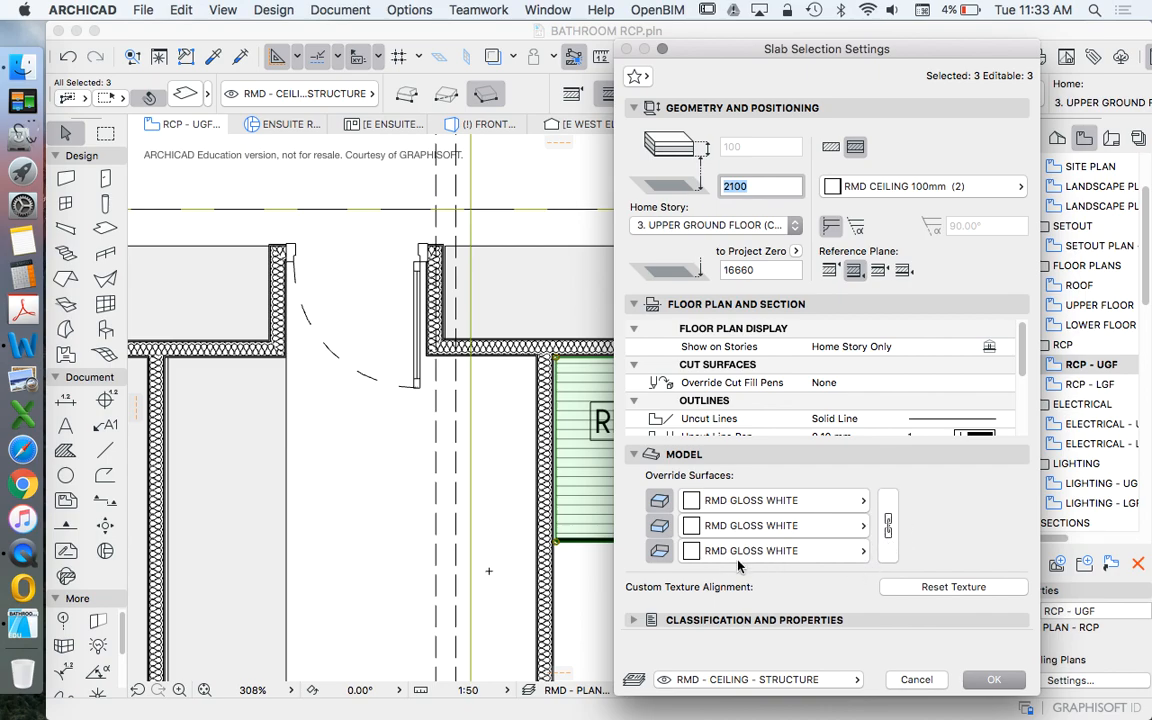
left_click(863, 550)
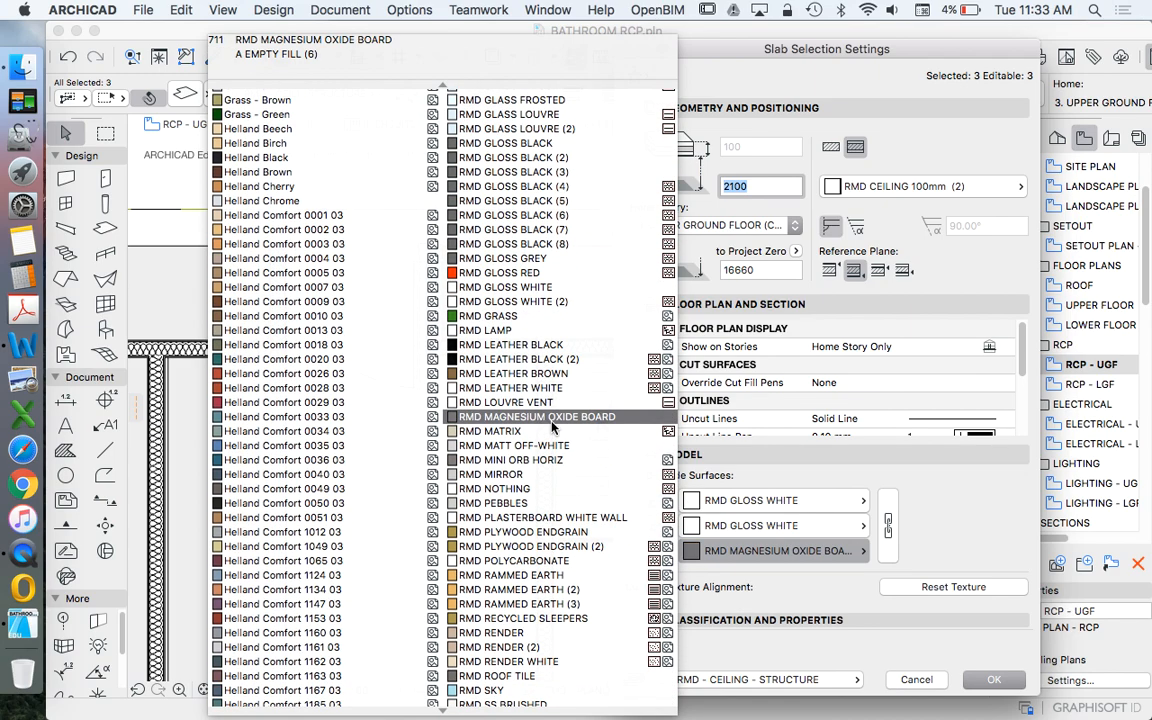
left_click(499, 525)
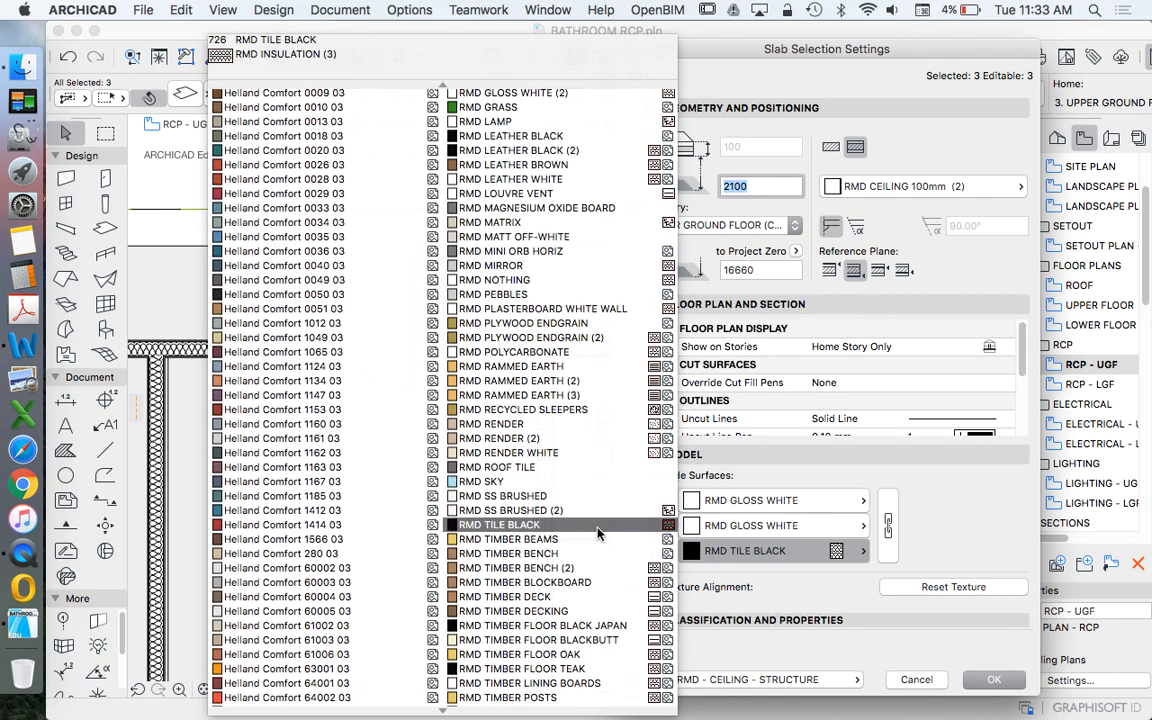
left_click(525, 580)
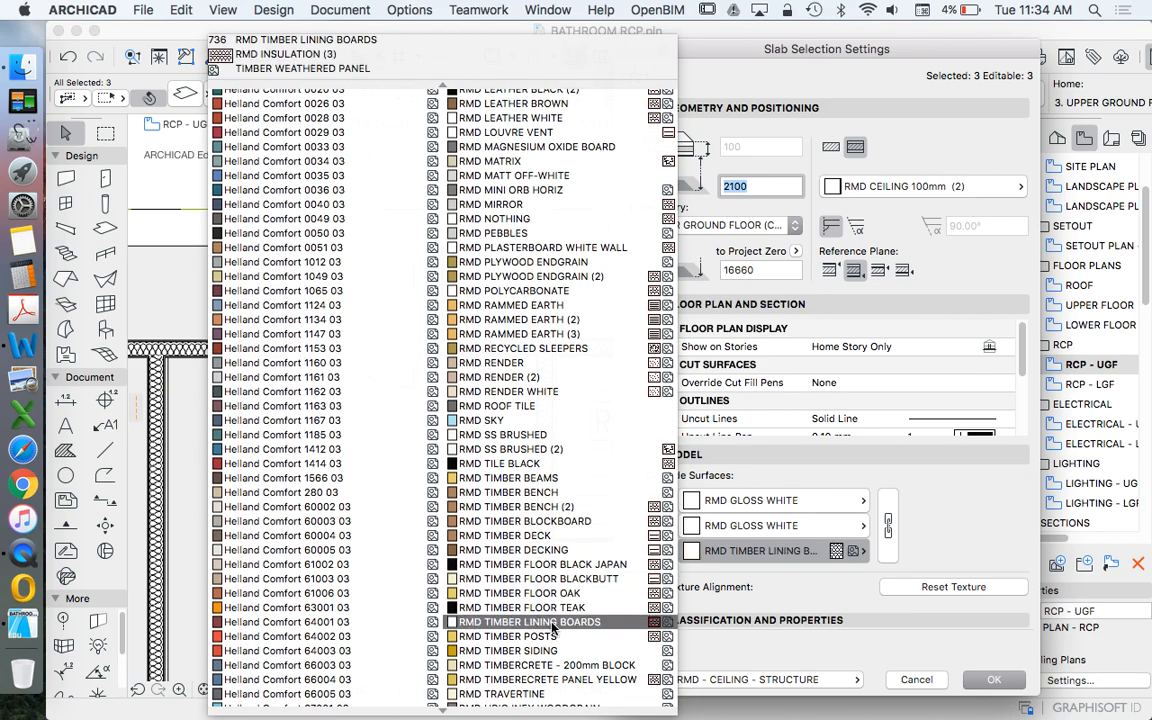
left_click(993, 679)
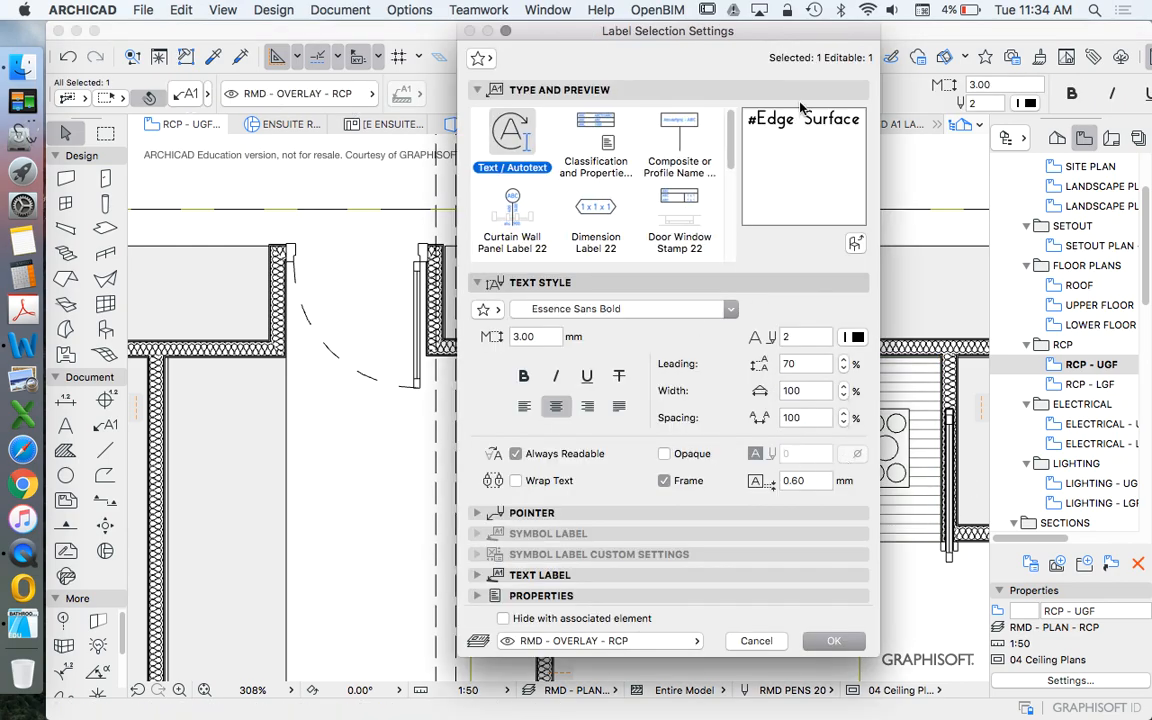
Insert Slab Bottom Surface autotext so the ceiling label reads RMD TIMBER LINING BOARDS
left_click(833, 641)
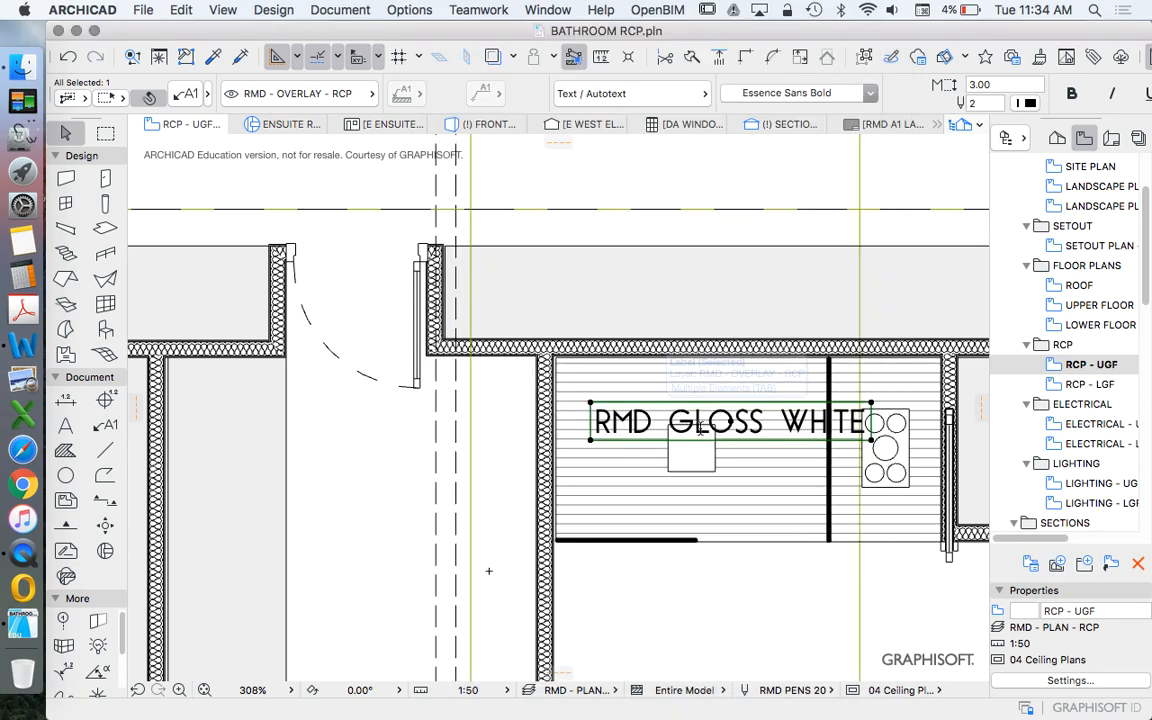
double_click(725, 420)
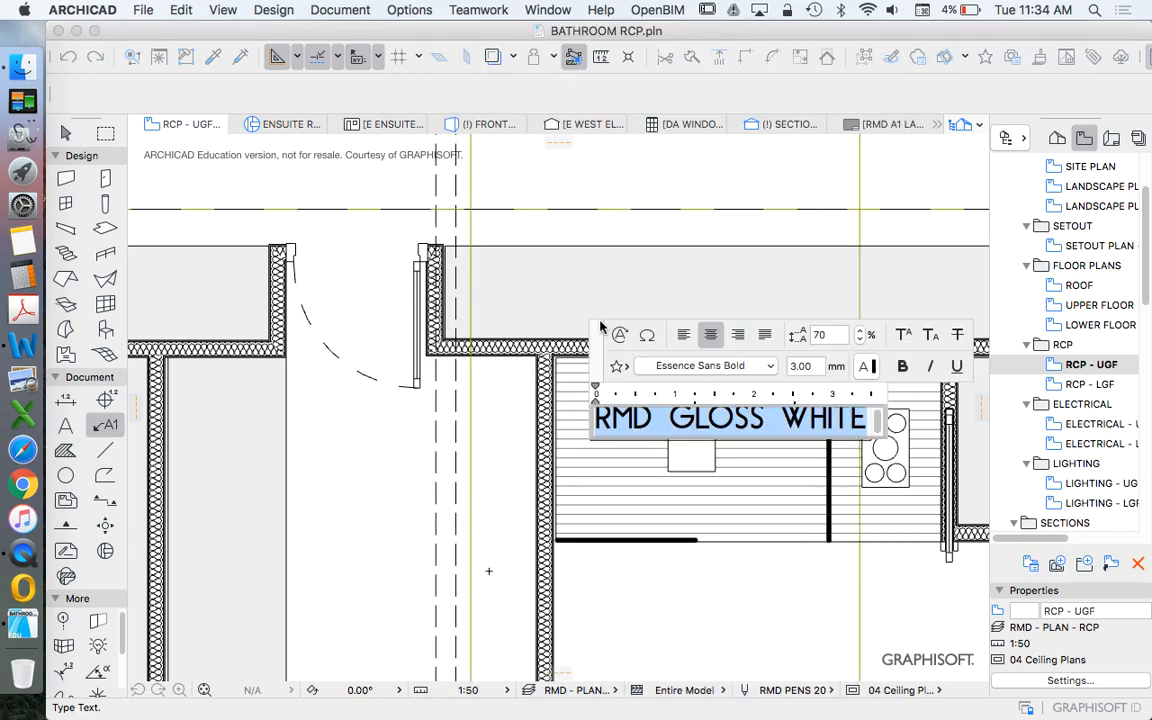
mouse_move(619, 335)
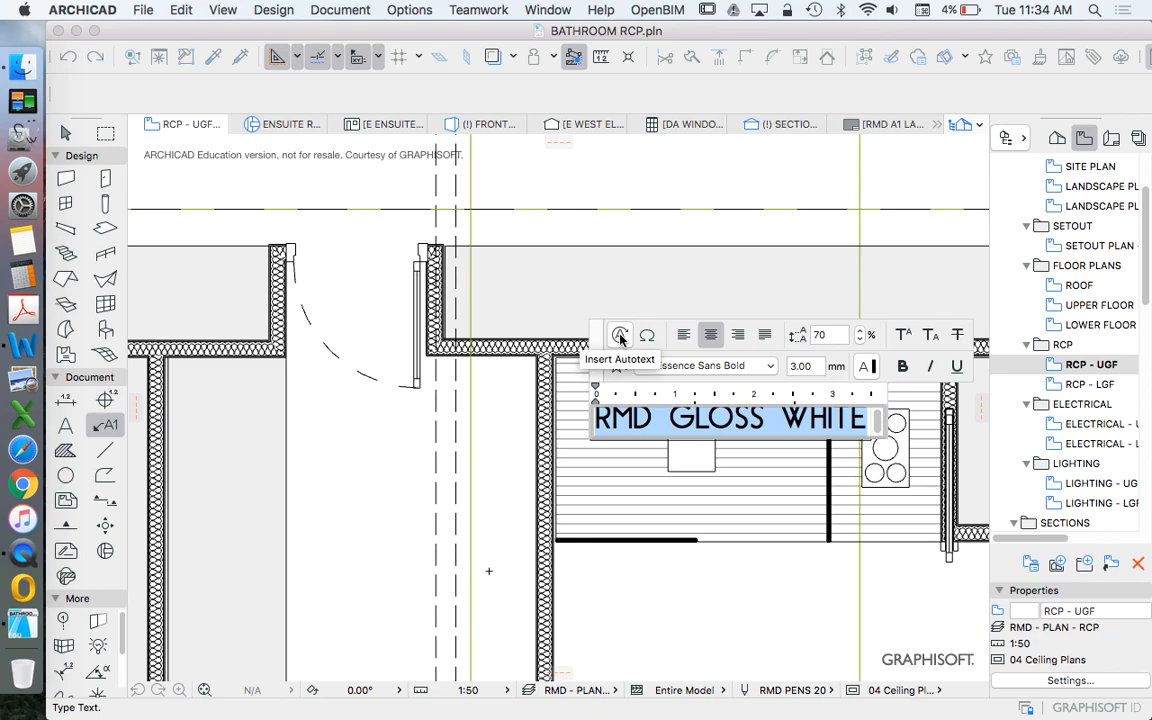
left_click(619, 335)
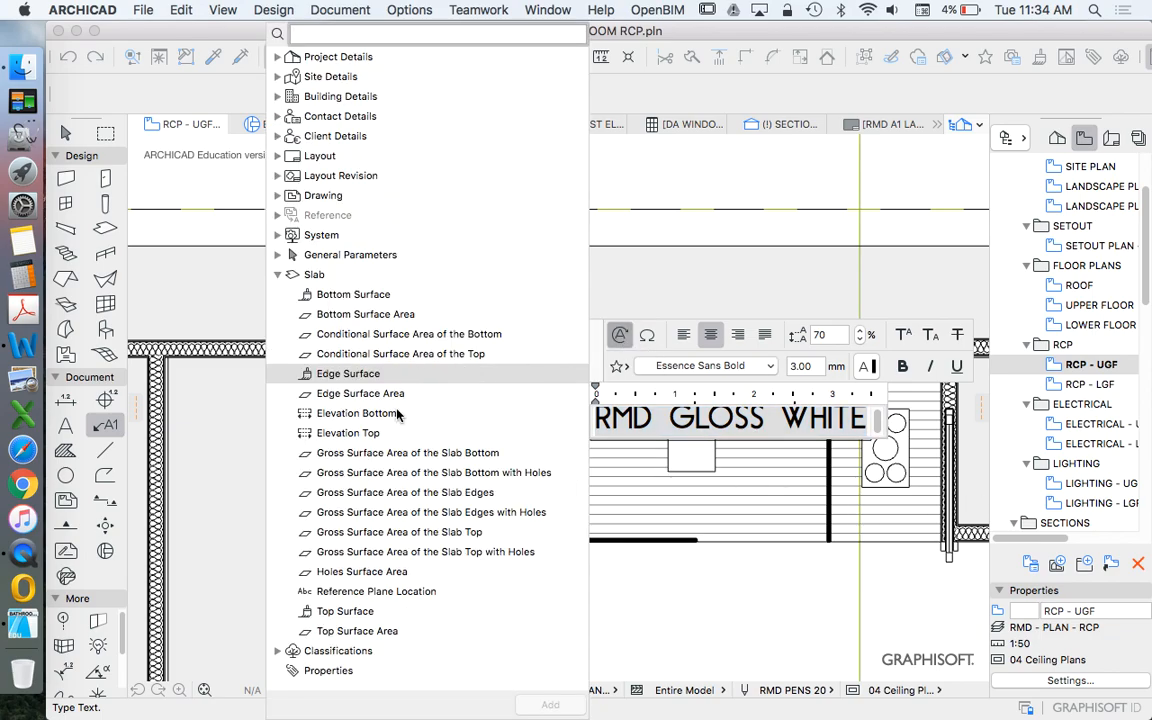
mouse_move(450, 289)
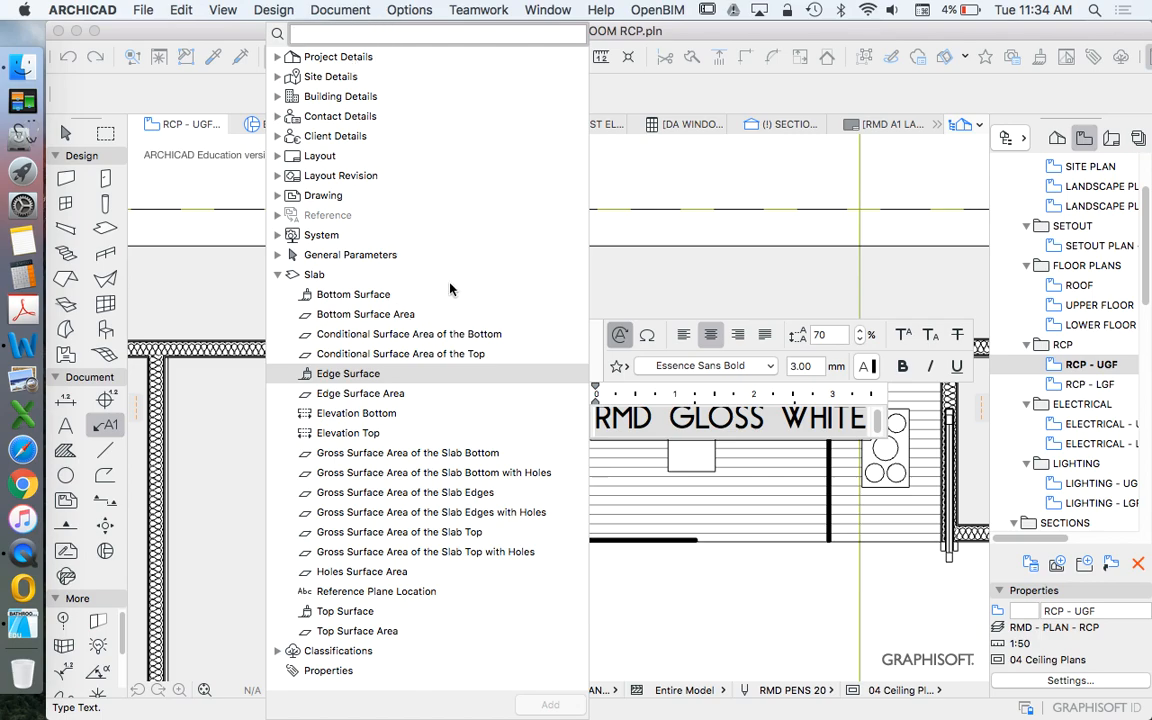
left_click(352, 294)
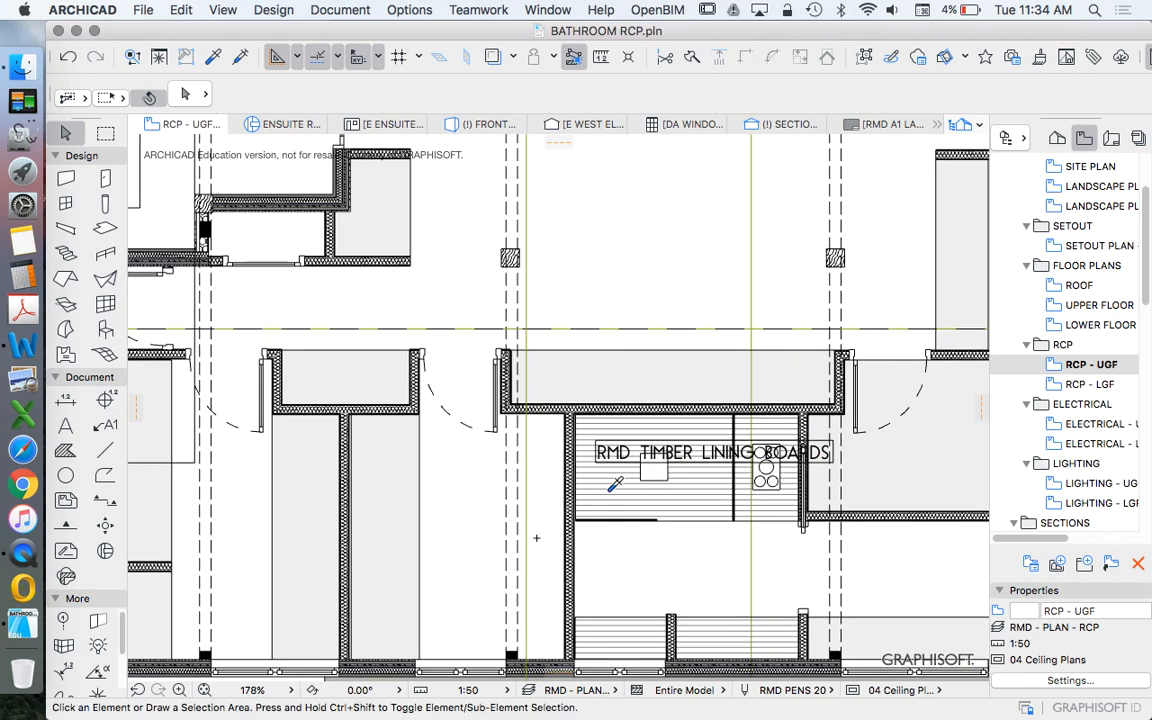
Rename the RMD TIMBER LINING BOARDS surface attribute to TLB
left_click(409, 9)
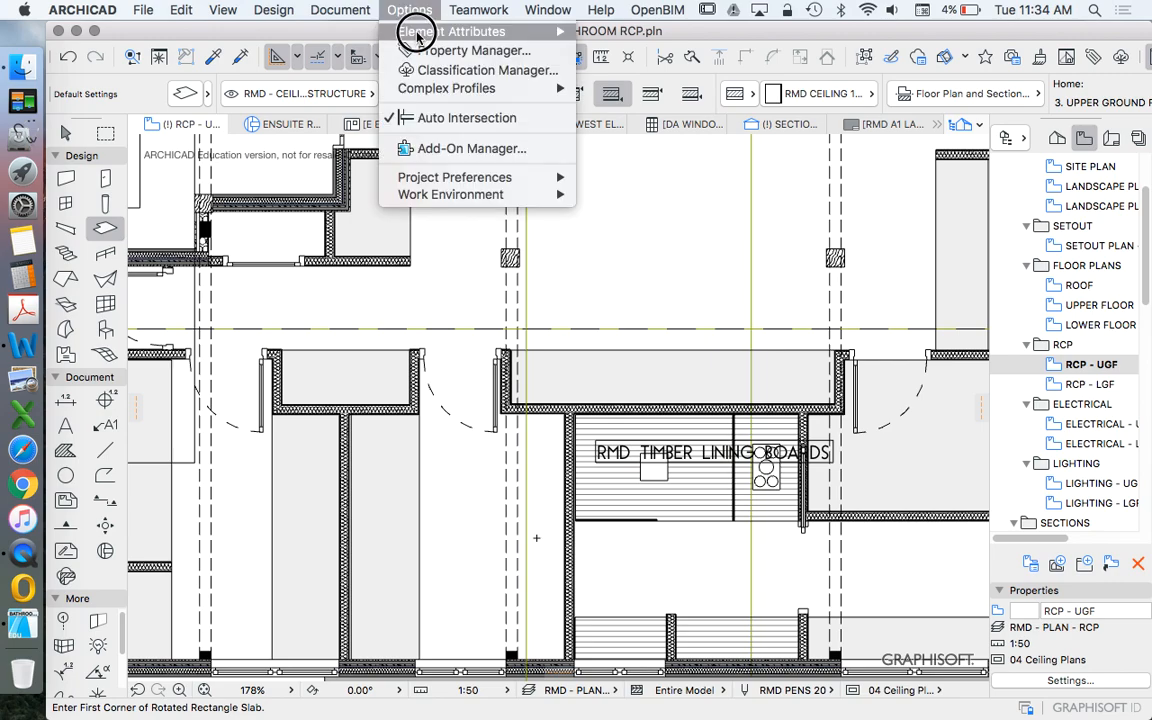
left_click(710, 470)
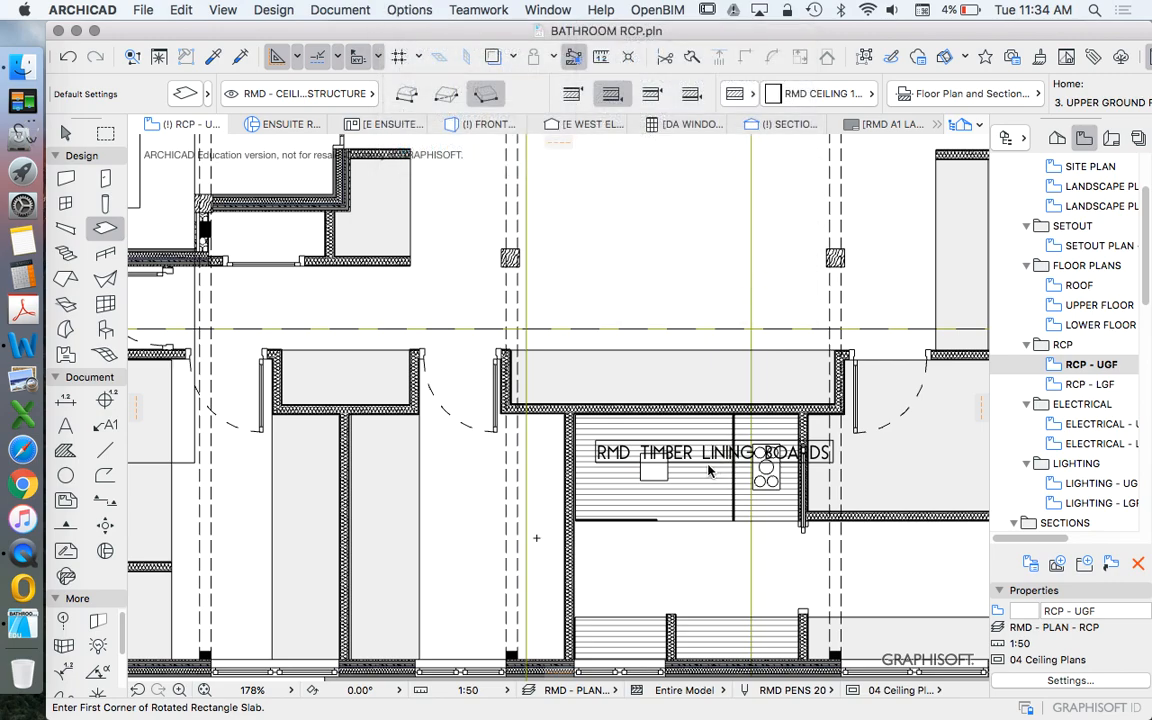
mouse_move(708, 425)
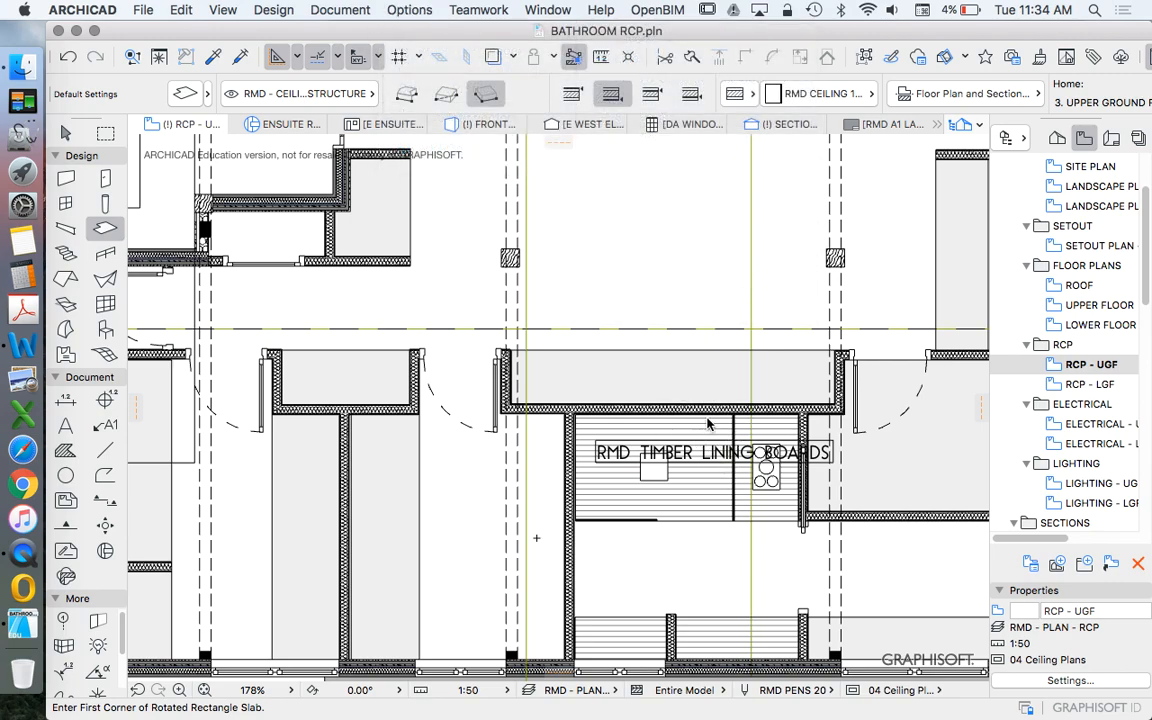
mouse_move(695, 340)
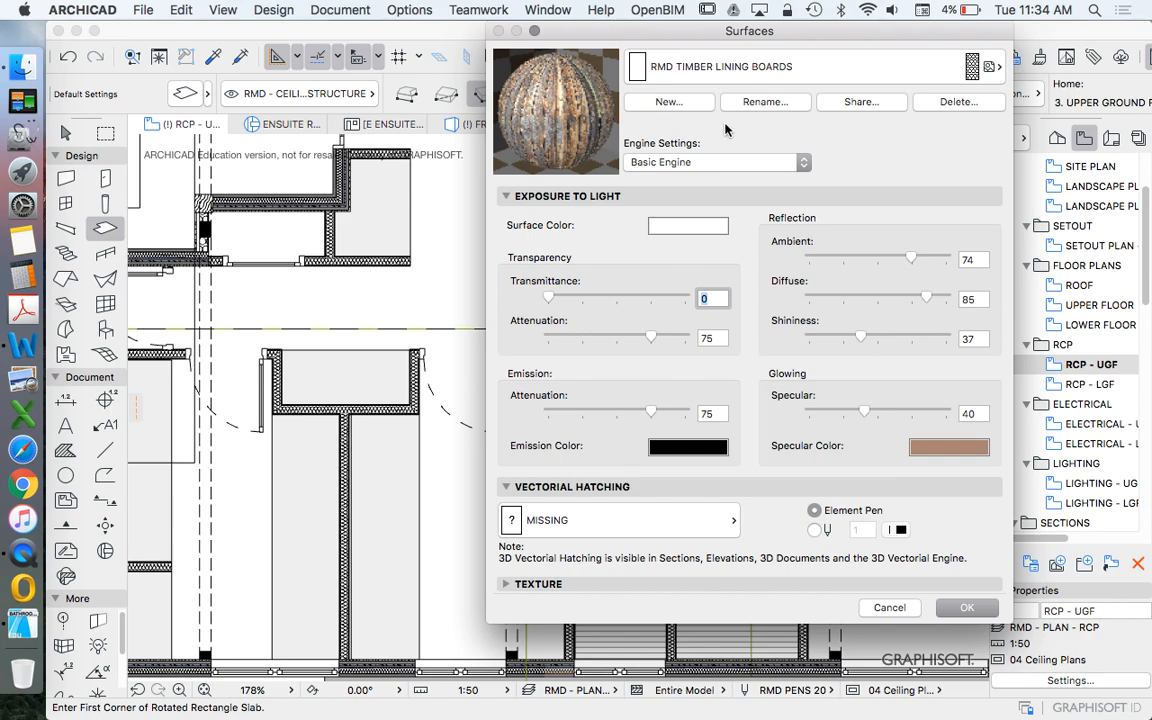
left_click(765, 101)
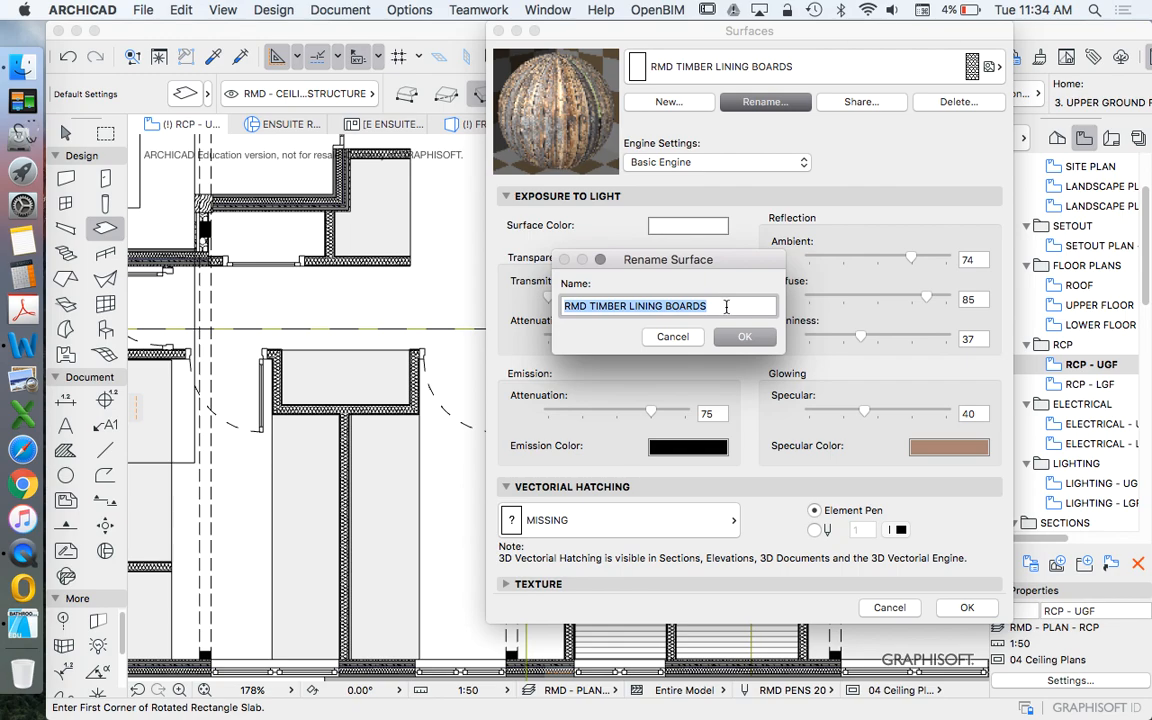
type("TLB")
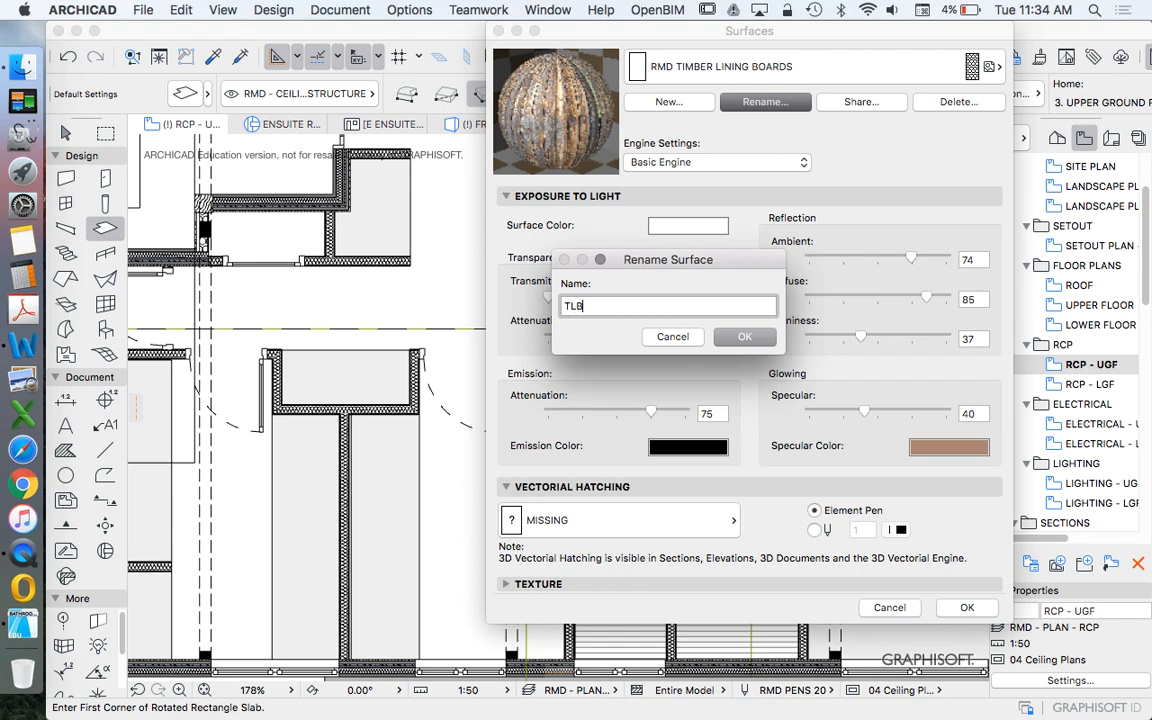
left_click(745, 336)
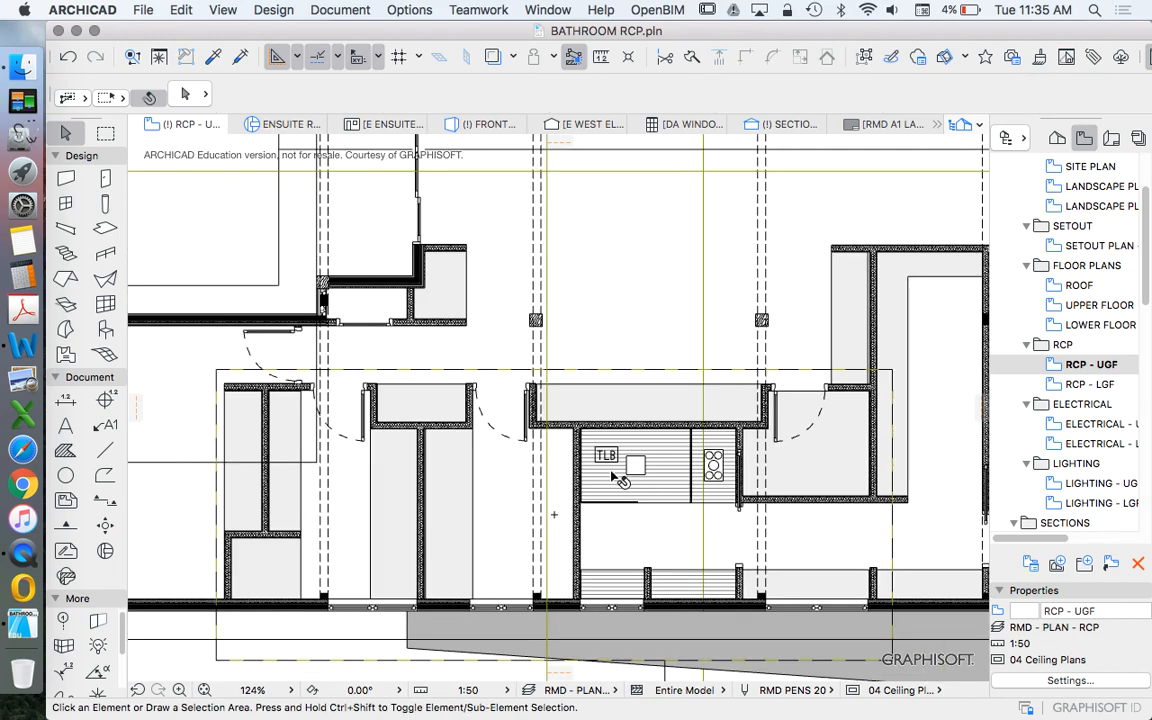
Select the TLB tag and open Layer Settings from its Info Box layer list
scroll("up", 3)
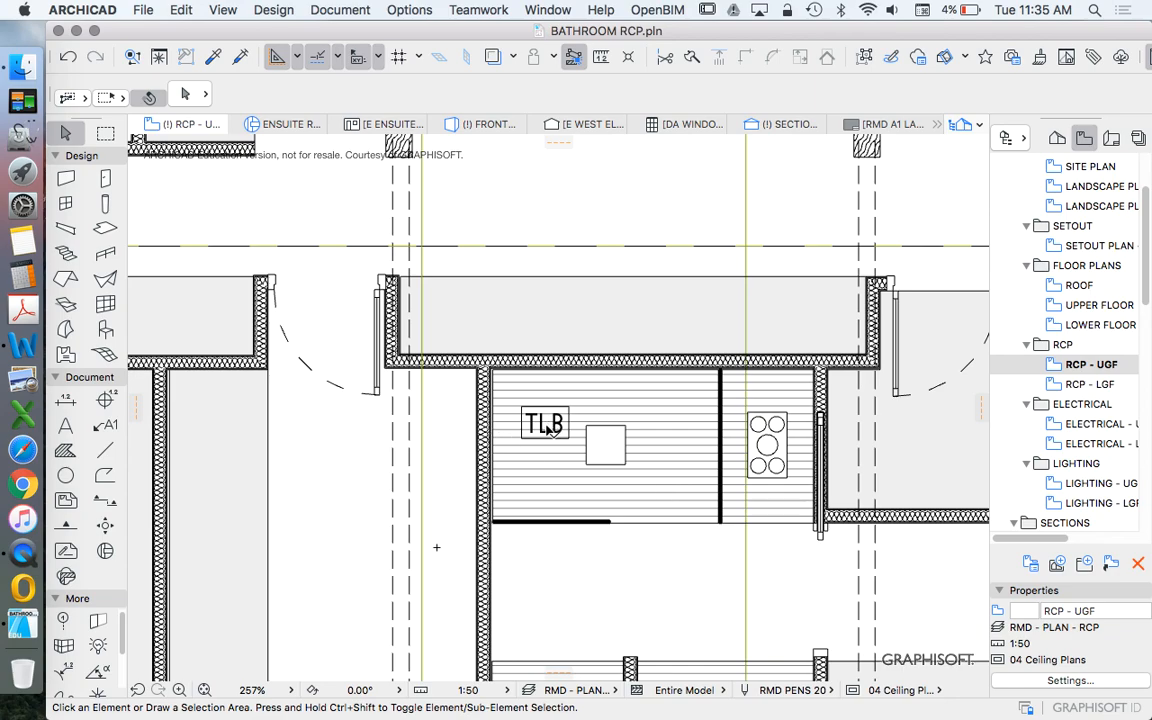
left_click(544, 423)
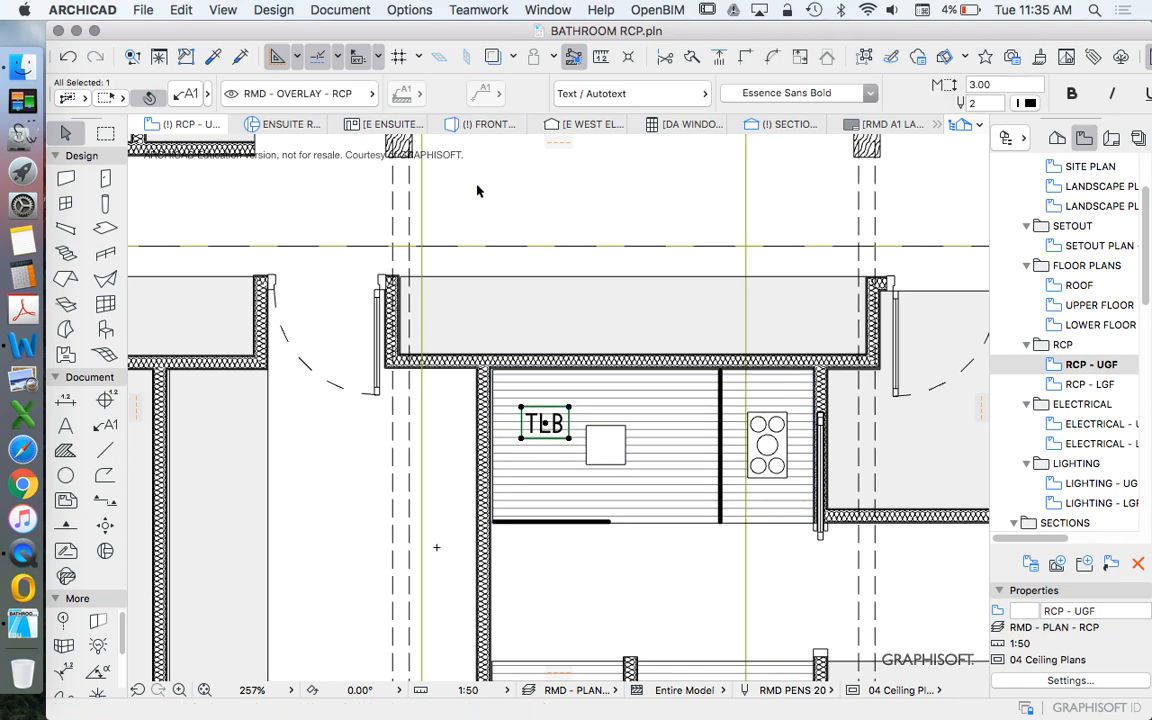
left_click(370, 93)
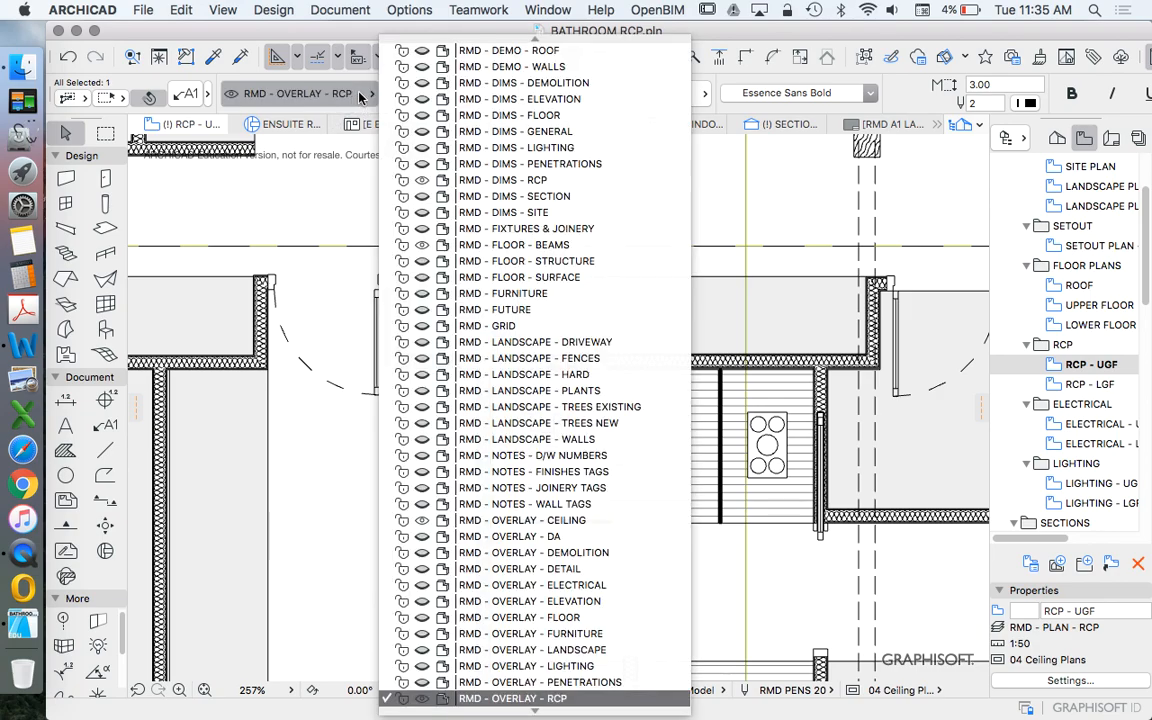
left_click(519, 162)
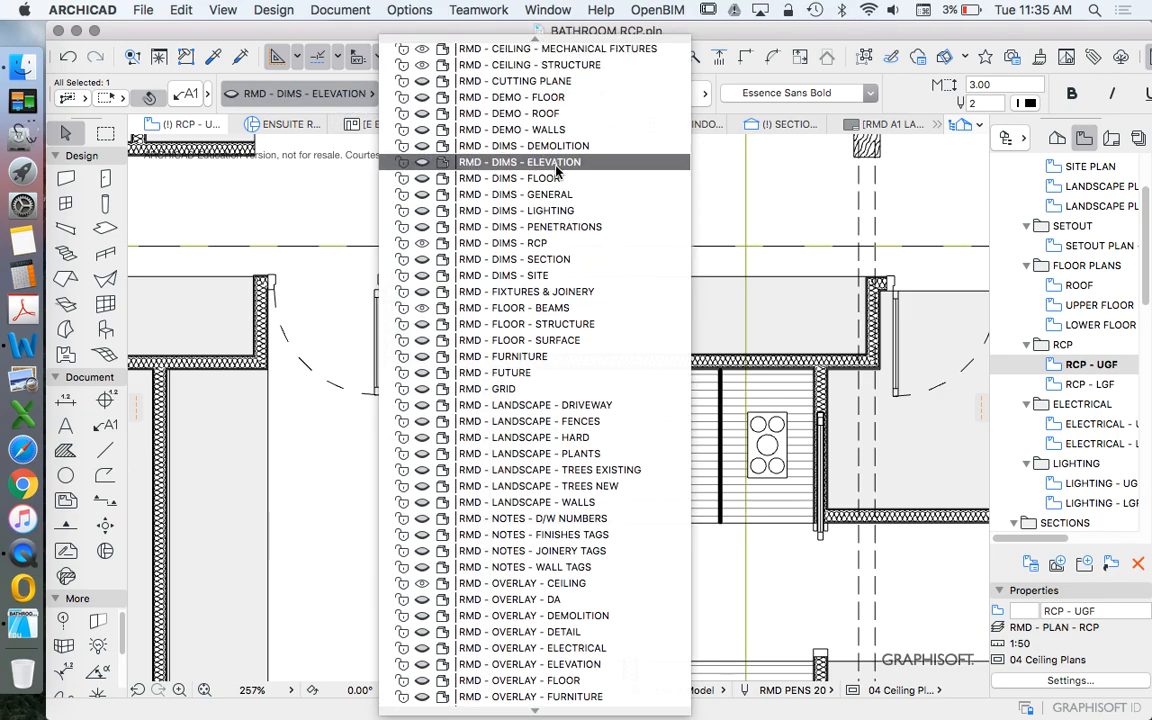
left_click(530, 226)
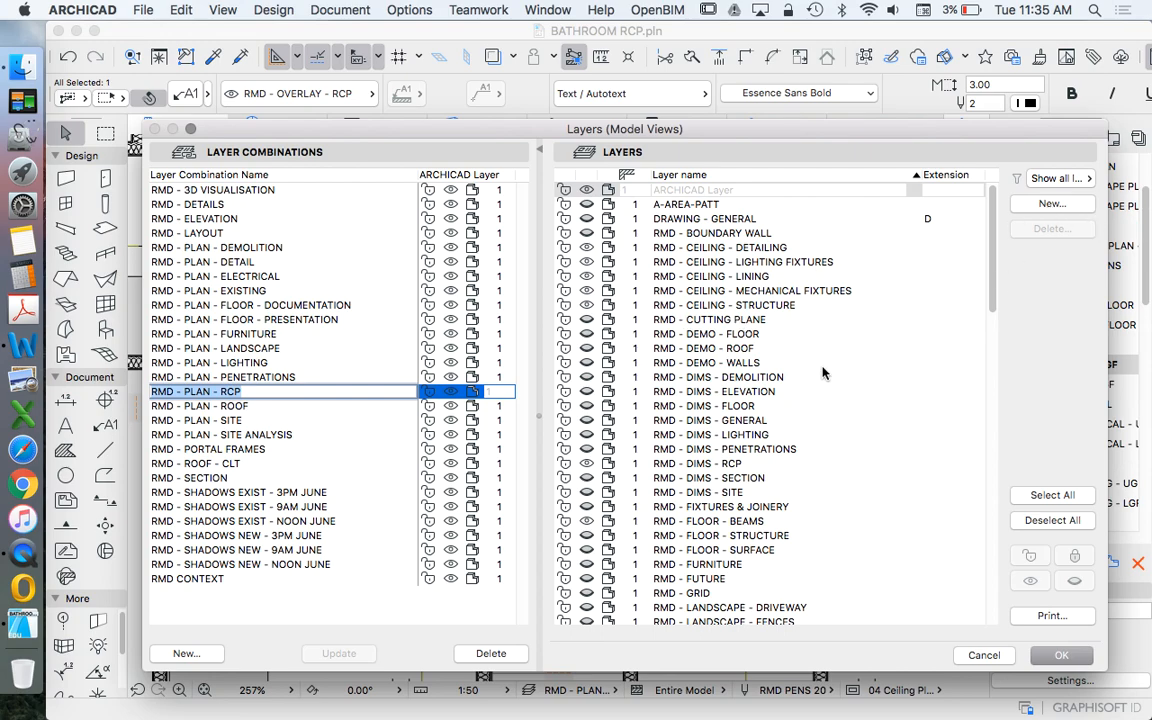
Create a new layer named RMD - OVERLAY - DETAILED RCP
scroll("down", 3)
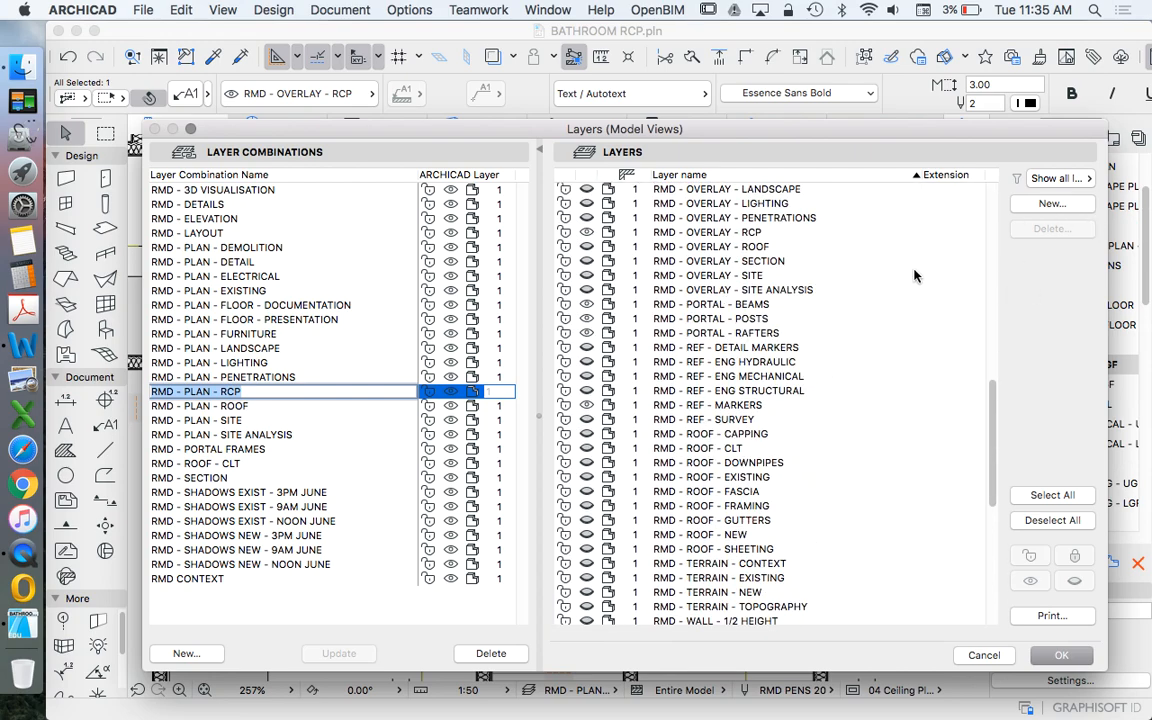
left_click(1051, 203)
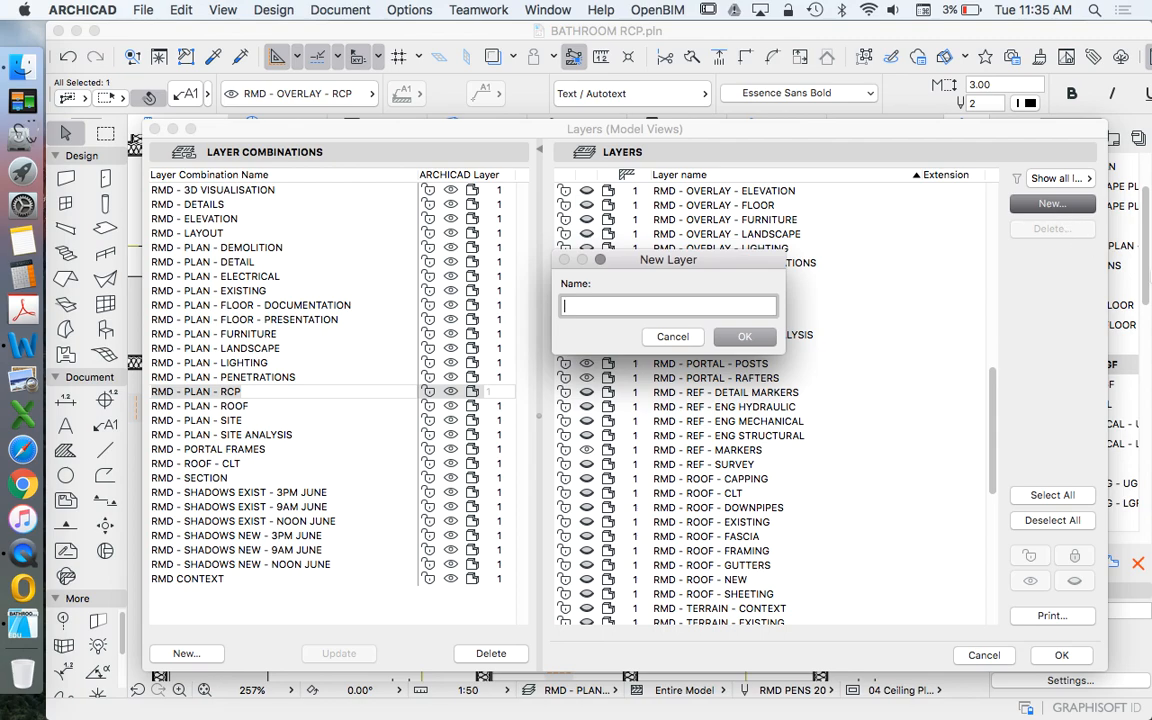
type("RMD -")
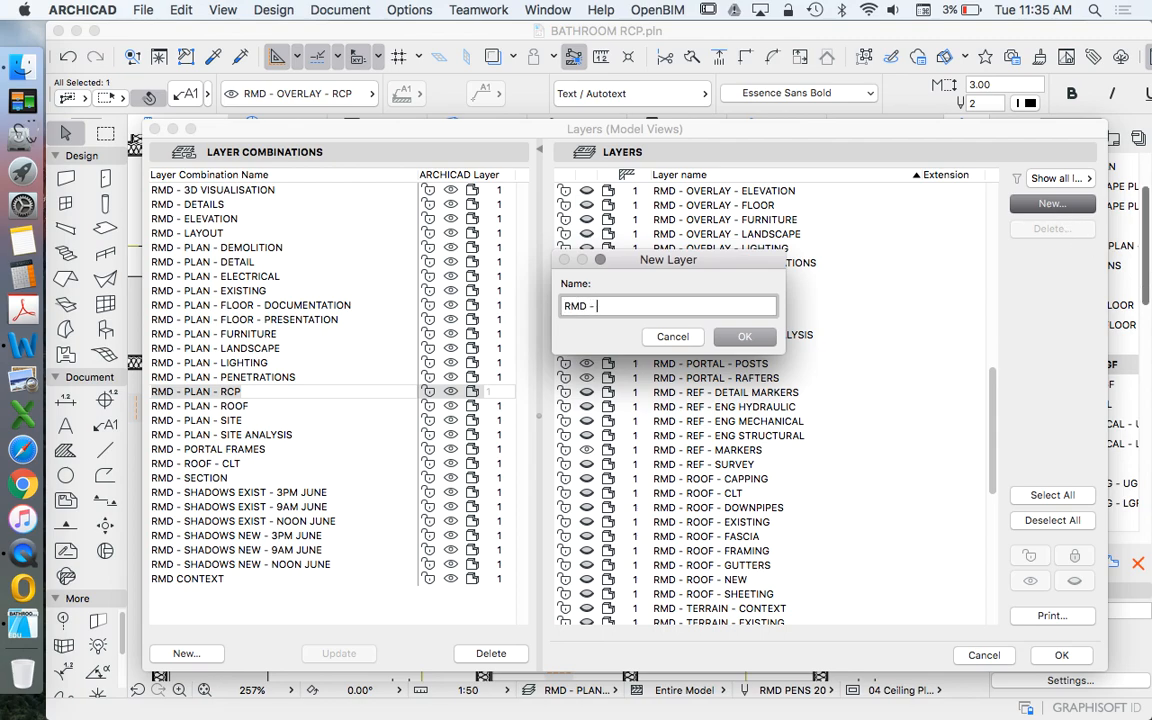
type("OVERLAY -")
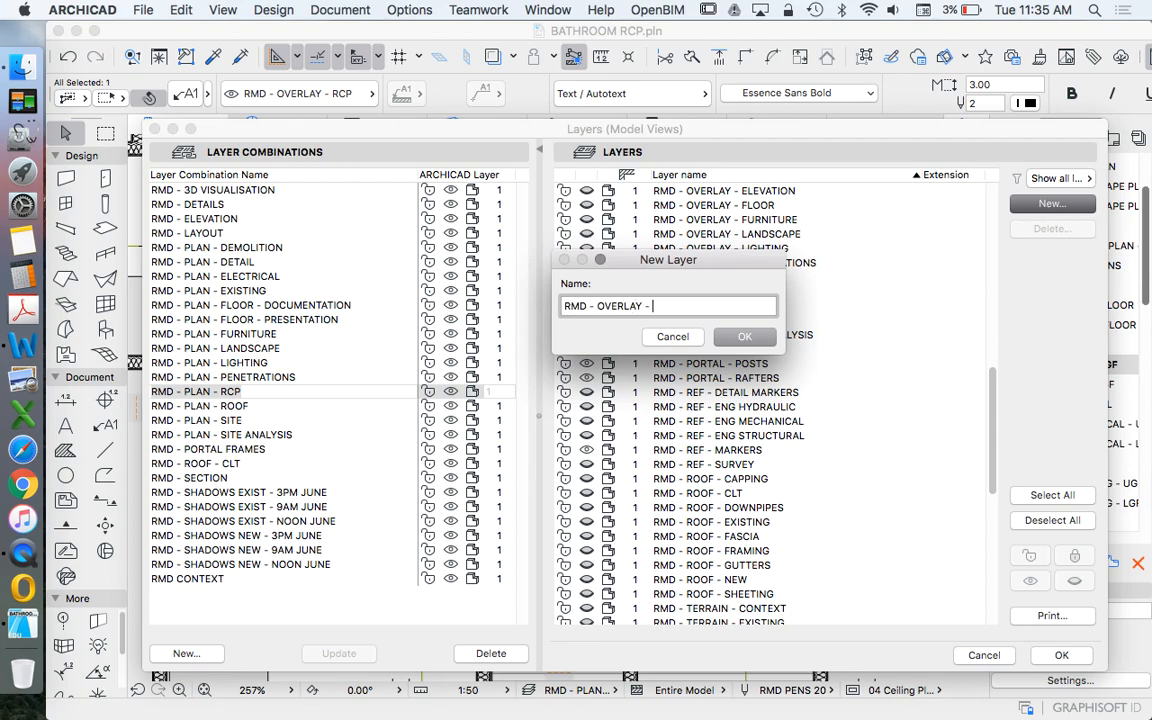
type("DETAILED RC")
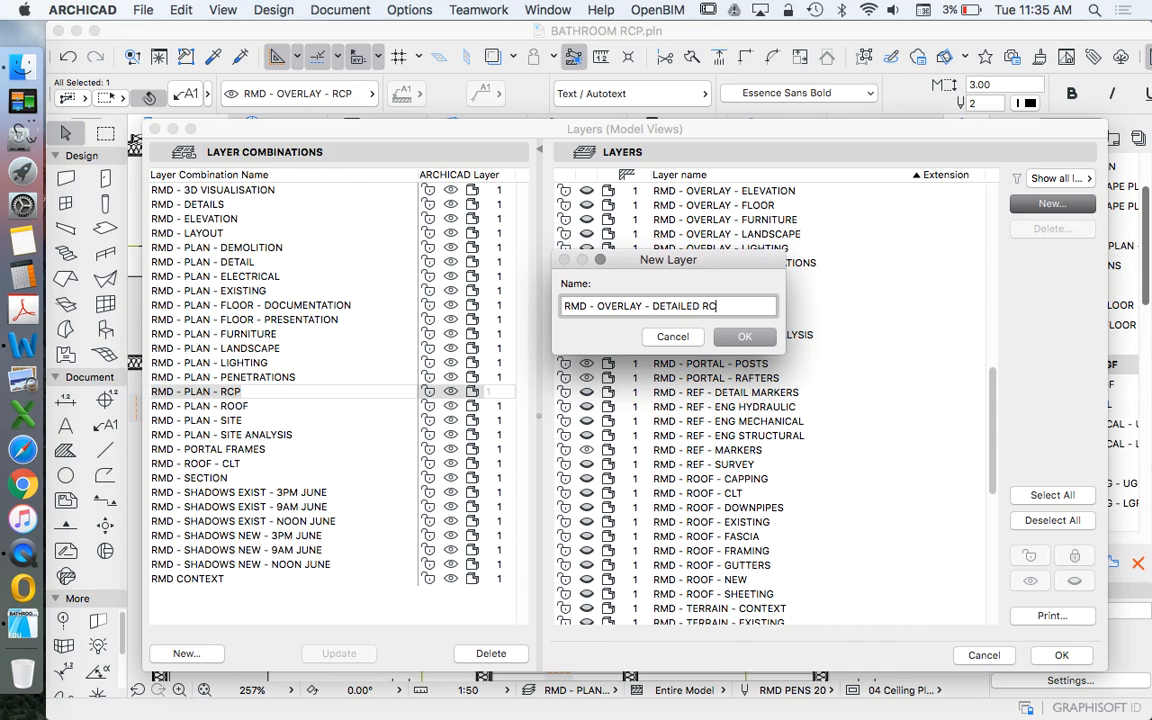
left_click(745, 336)
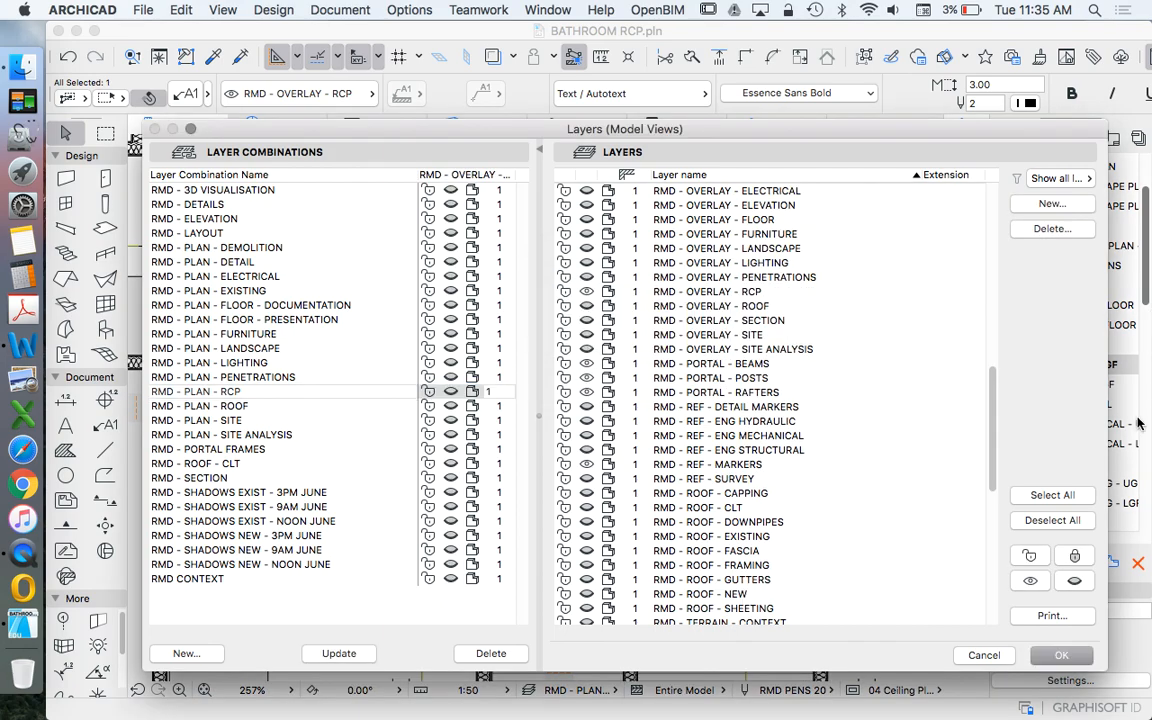
mouse_move(347, 431)
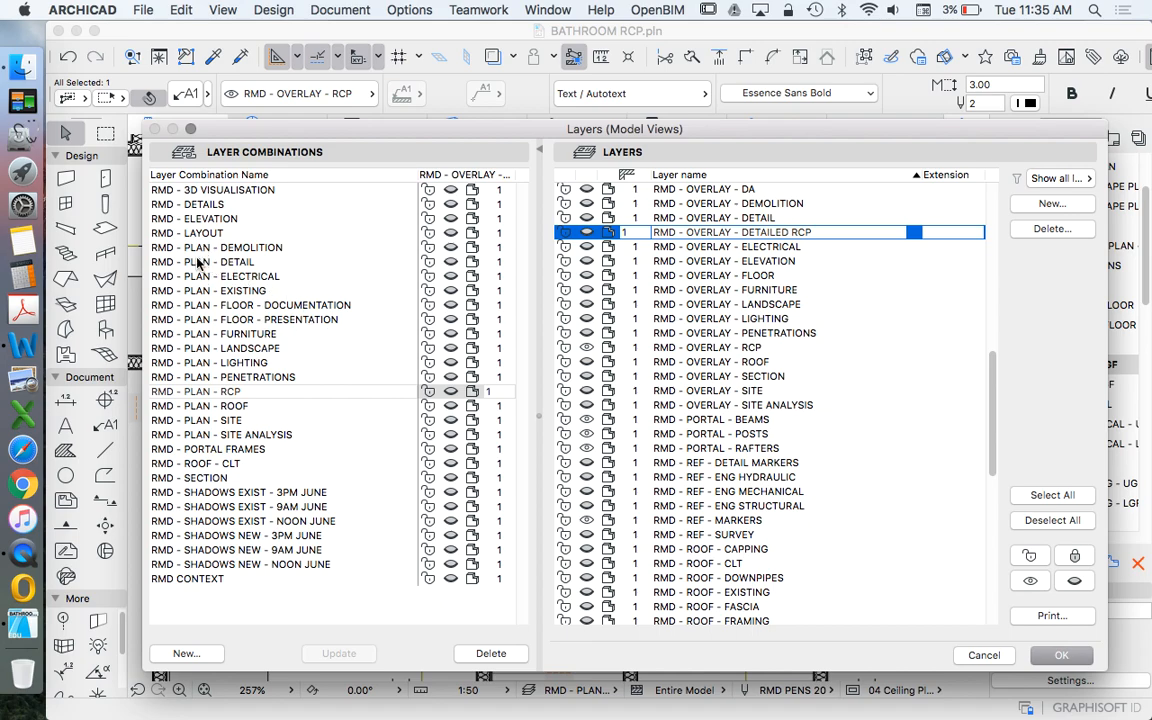
Create layer combination RMD - PLAN - DETAIL RCP from RMD - PLAN - DETAIL, then close
left_click(205, 261)
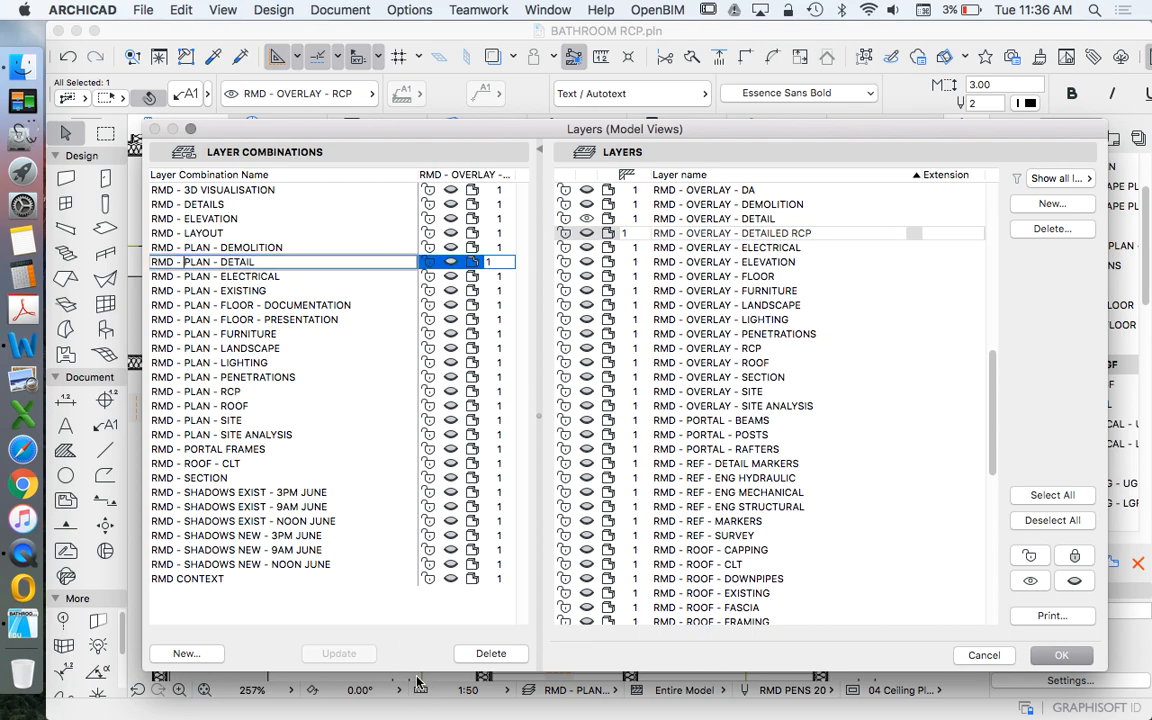
left_click(186, 653)
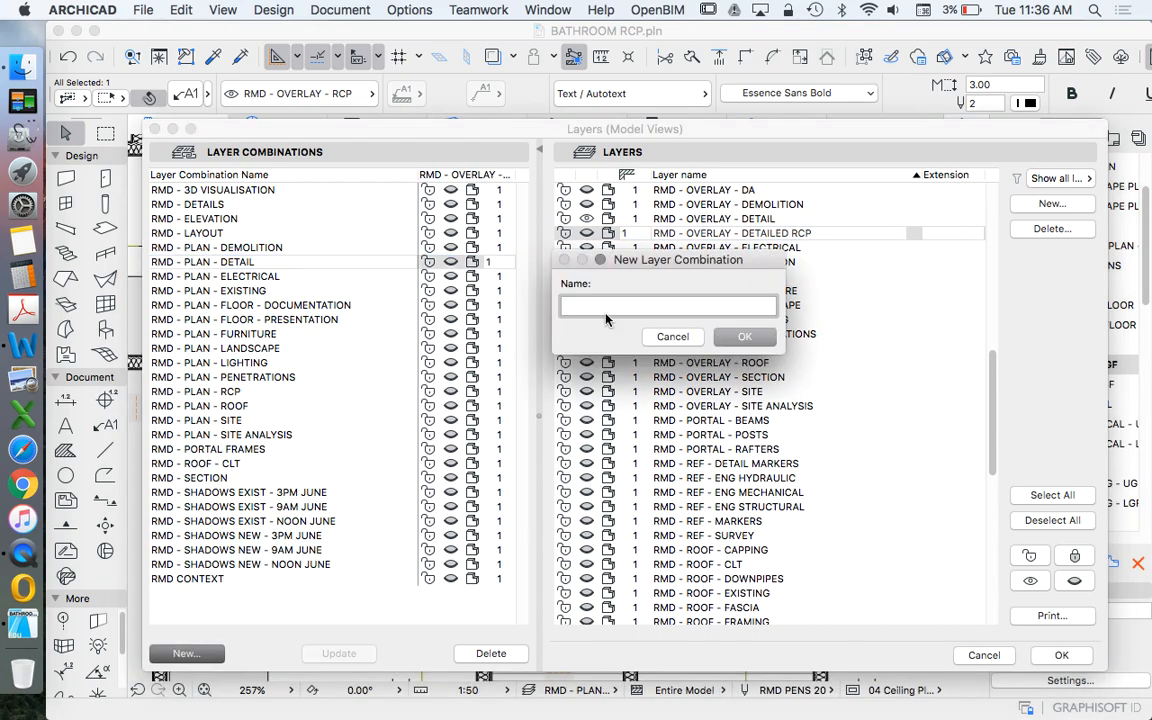
type("RMD - PLAN - DETAIL")
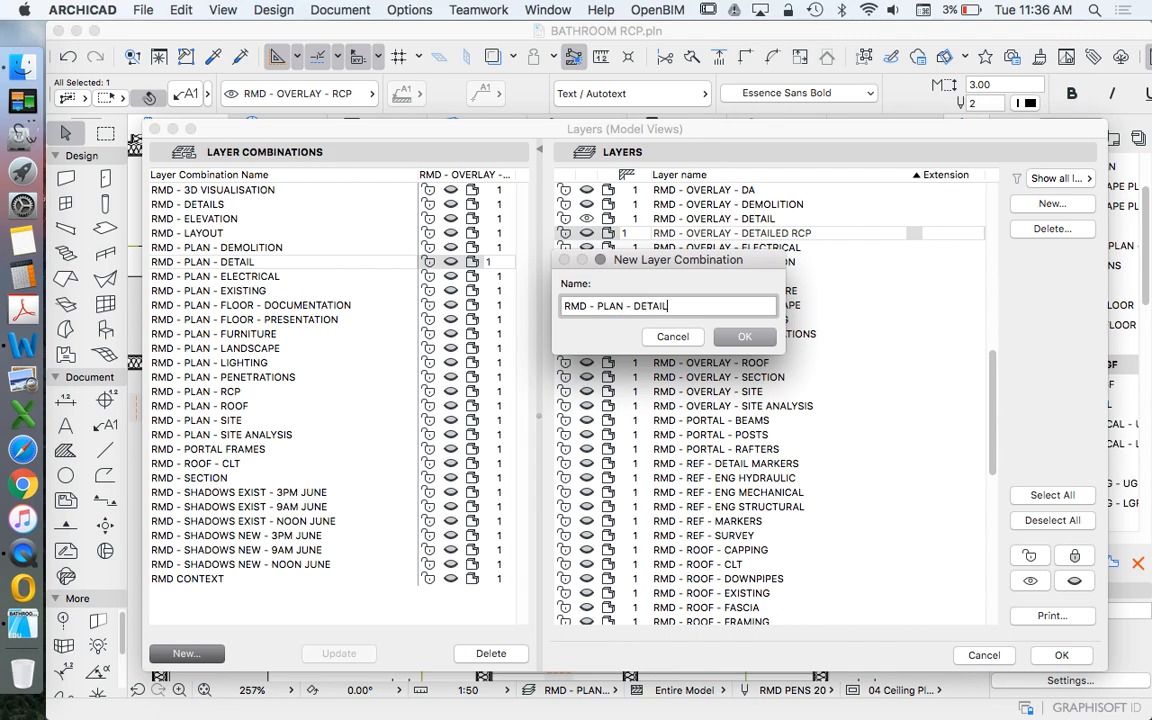
type("RCP")
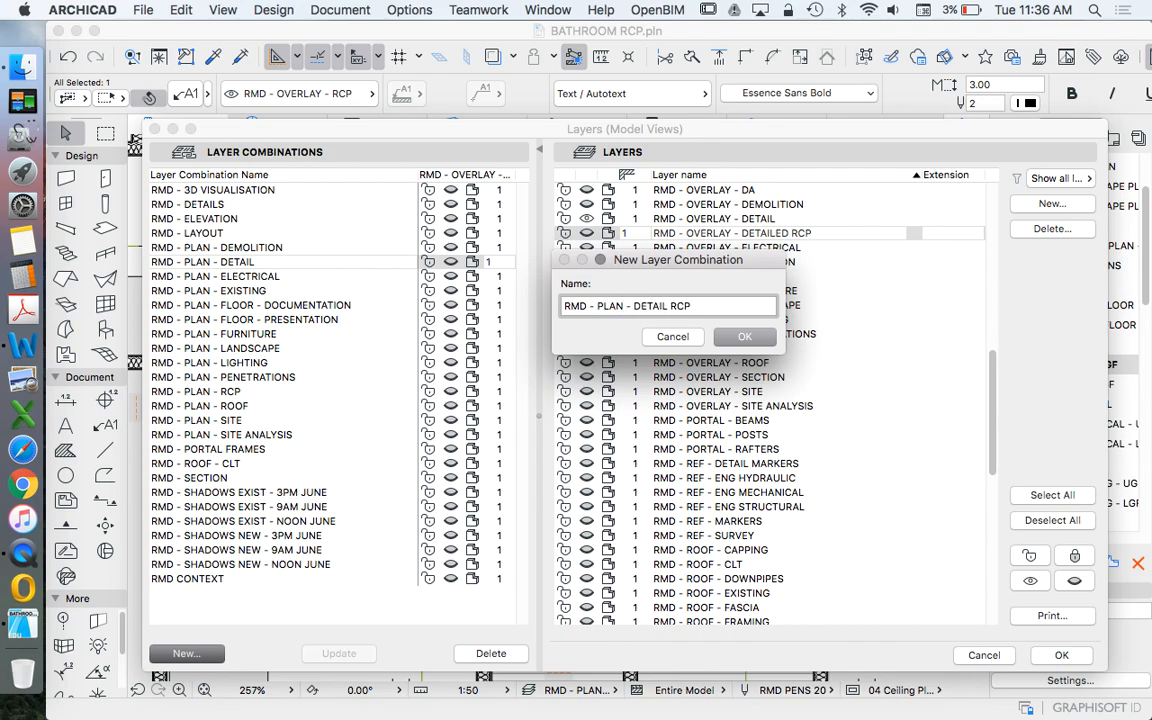
left_click(745, 336)
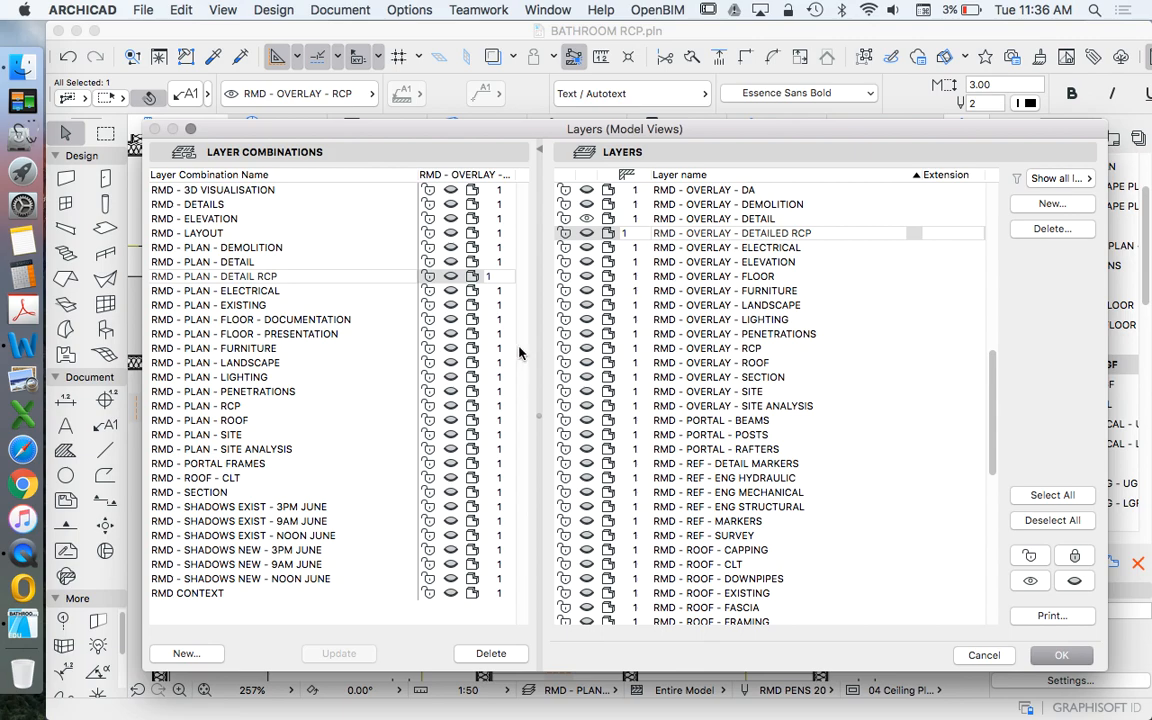
left_click(731, 233)
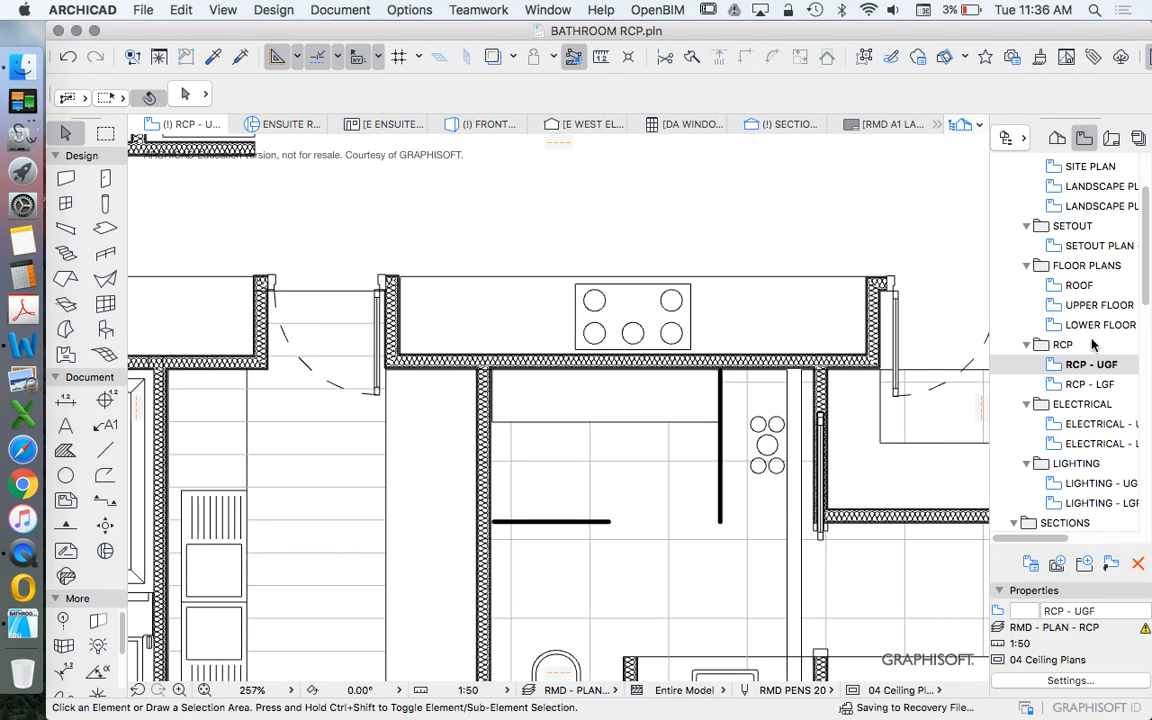
Move the TLB ceiling tag onto the RMD - OVERLAY - DETAILED RCP layer
left_click(1088, 364)
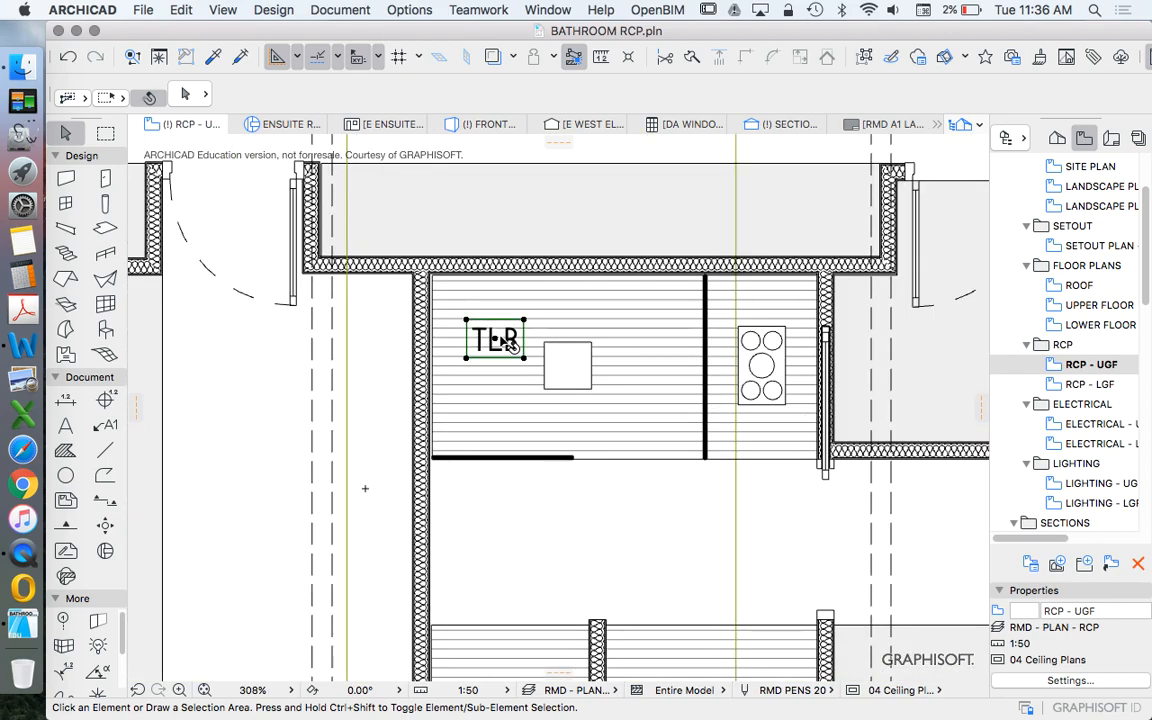
left_click(295, 93)
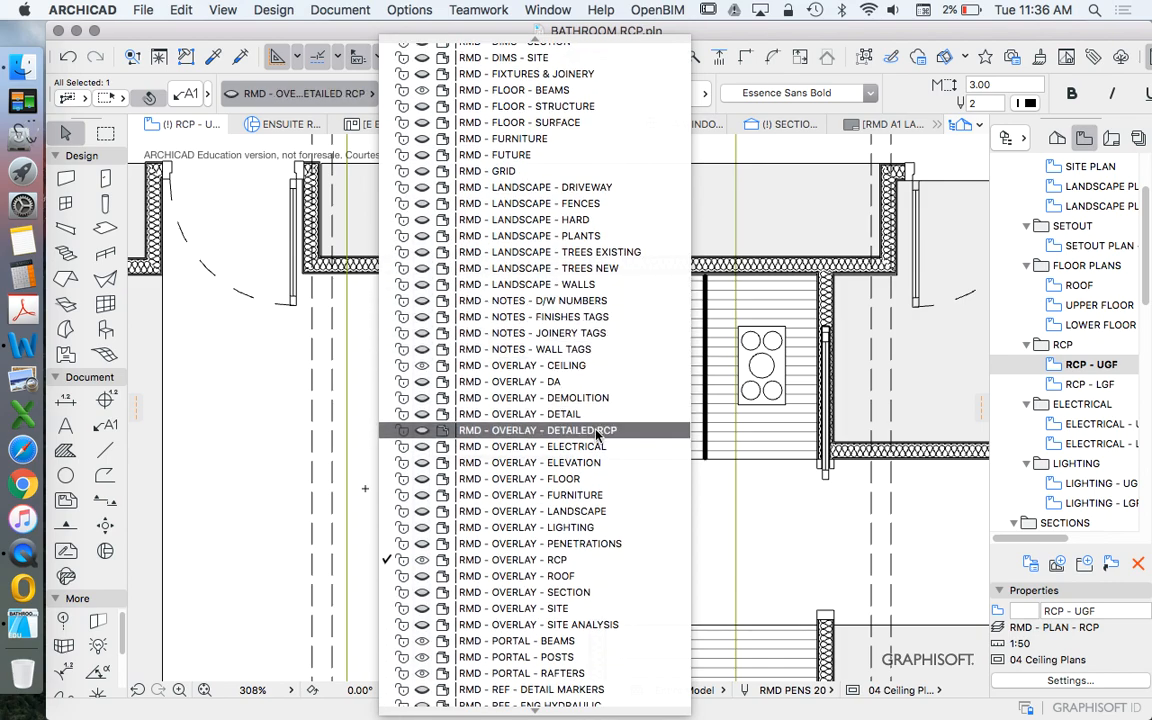
left_click(538, 430)
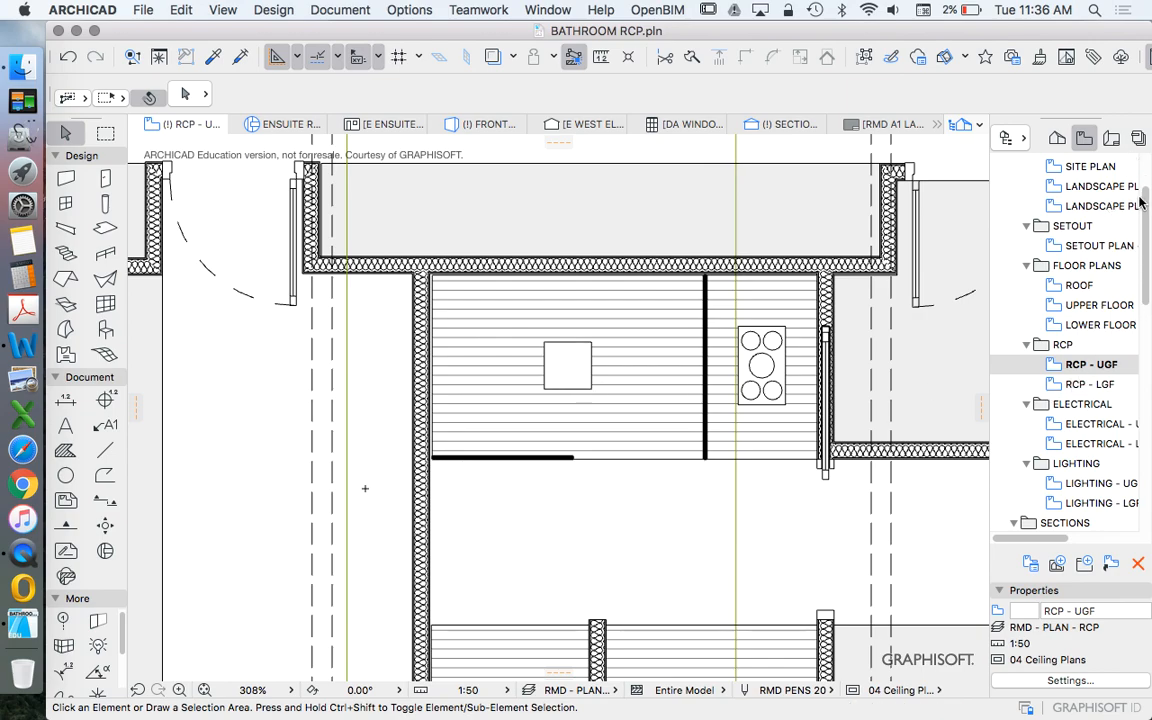
Open the ENSUITE RCP detail from the Navigator and bring up its context menu
scroll("down", 3)
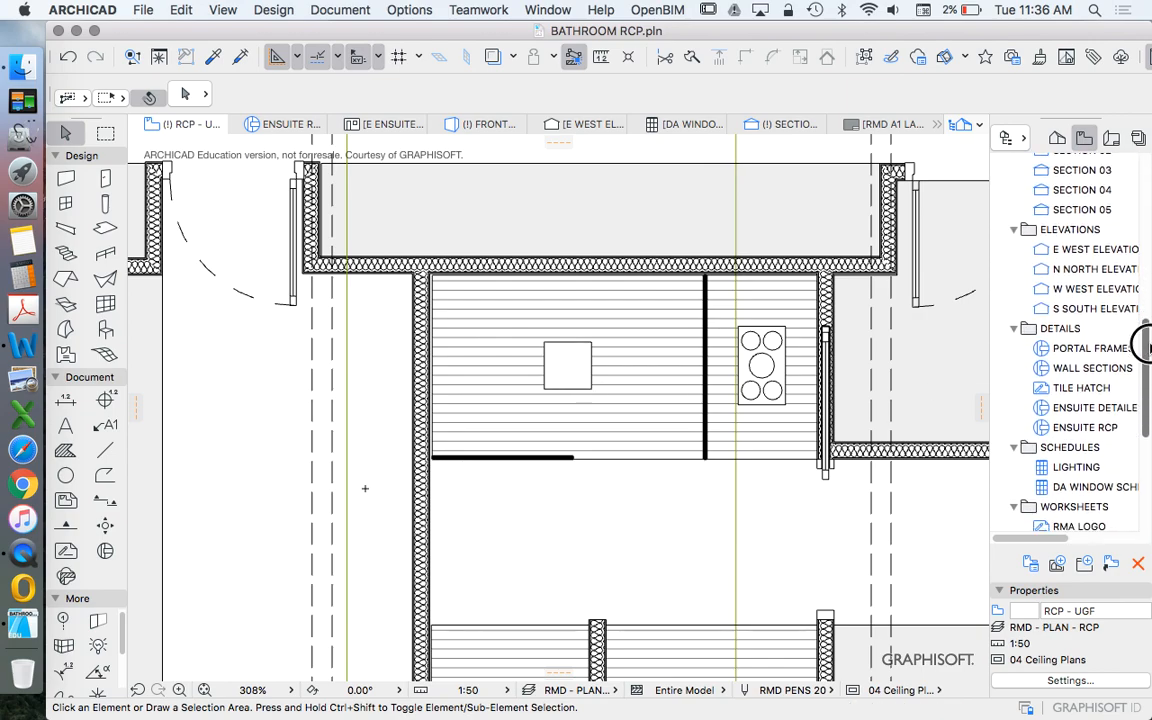
scroll("down", 3)
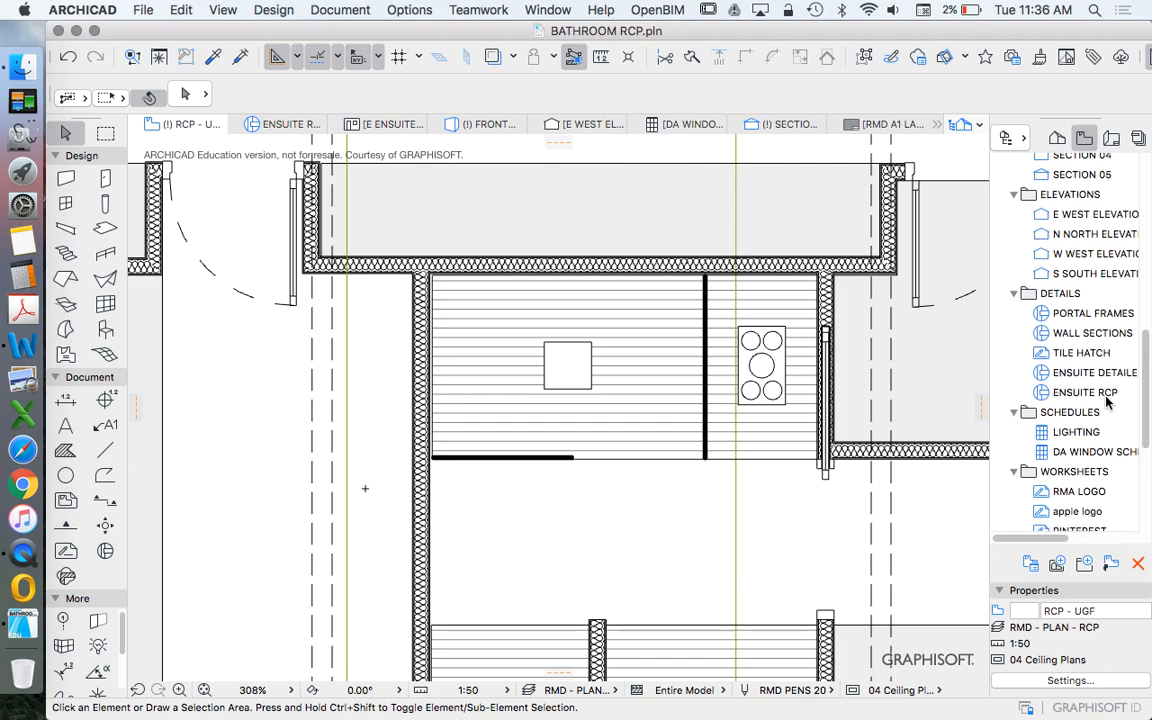
scroll("up", 3)
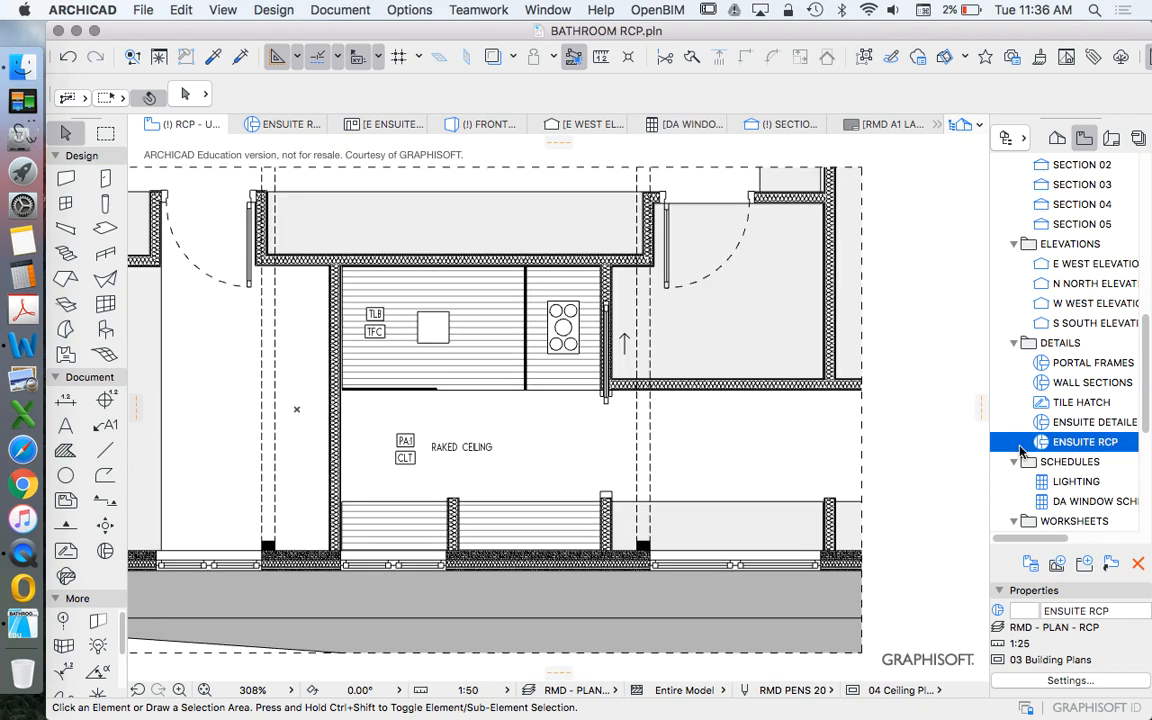
double_click(1086, 441)
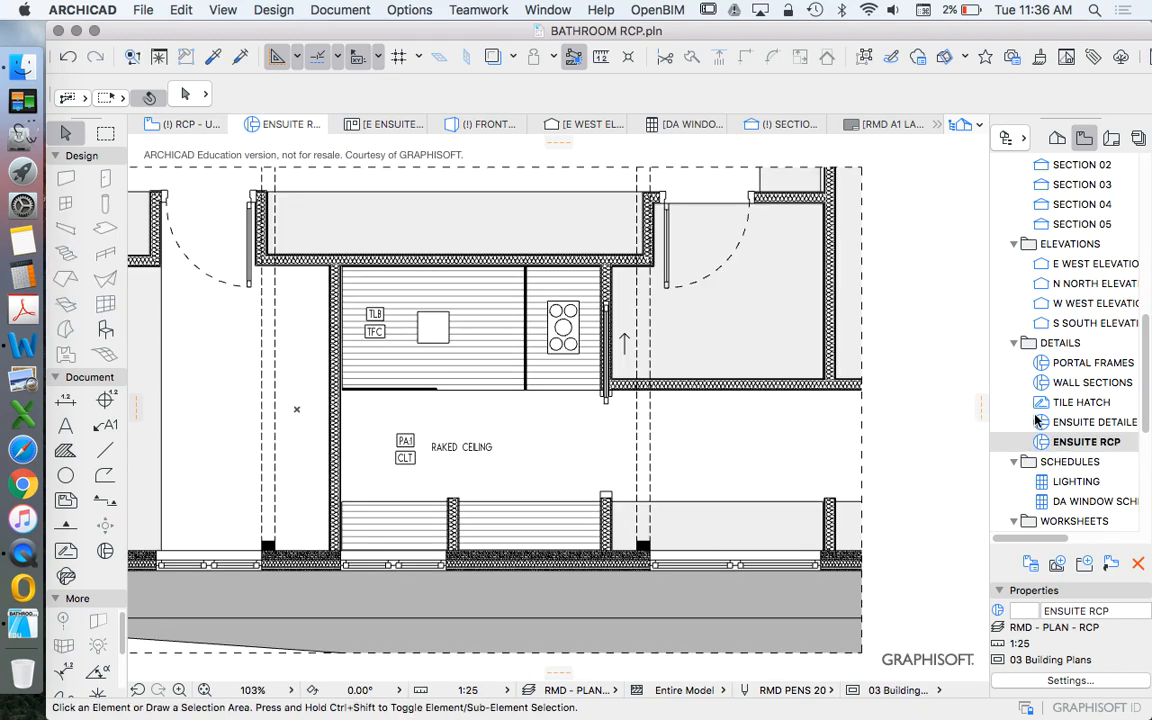
mouse_move(922, 412)
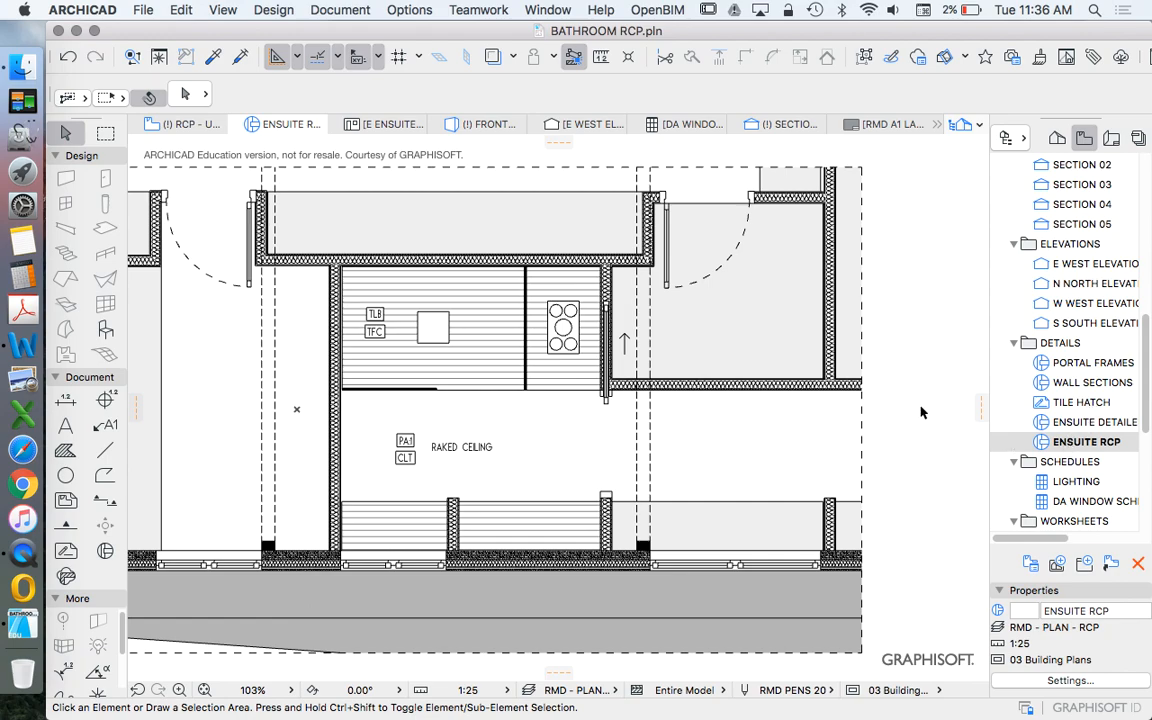
right_click(1087, 441)
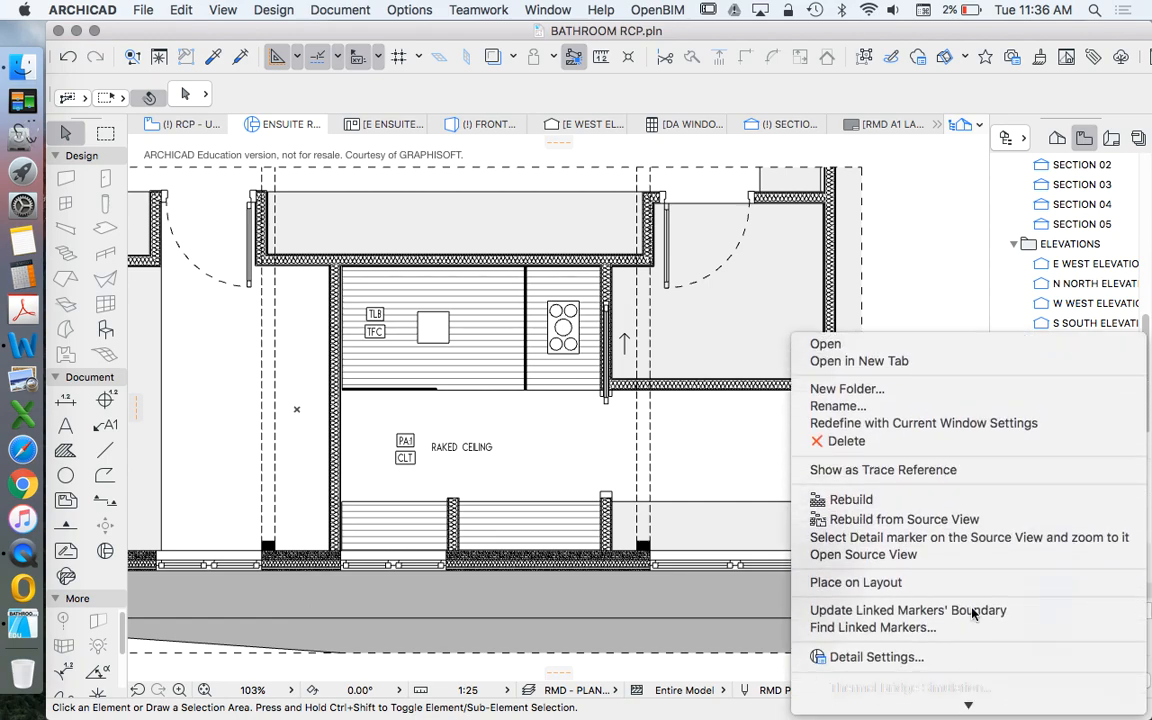
mouse_move(967, 427)
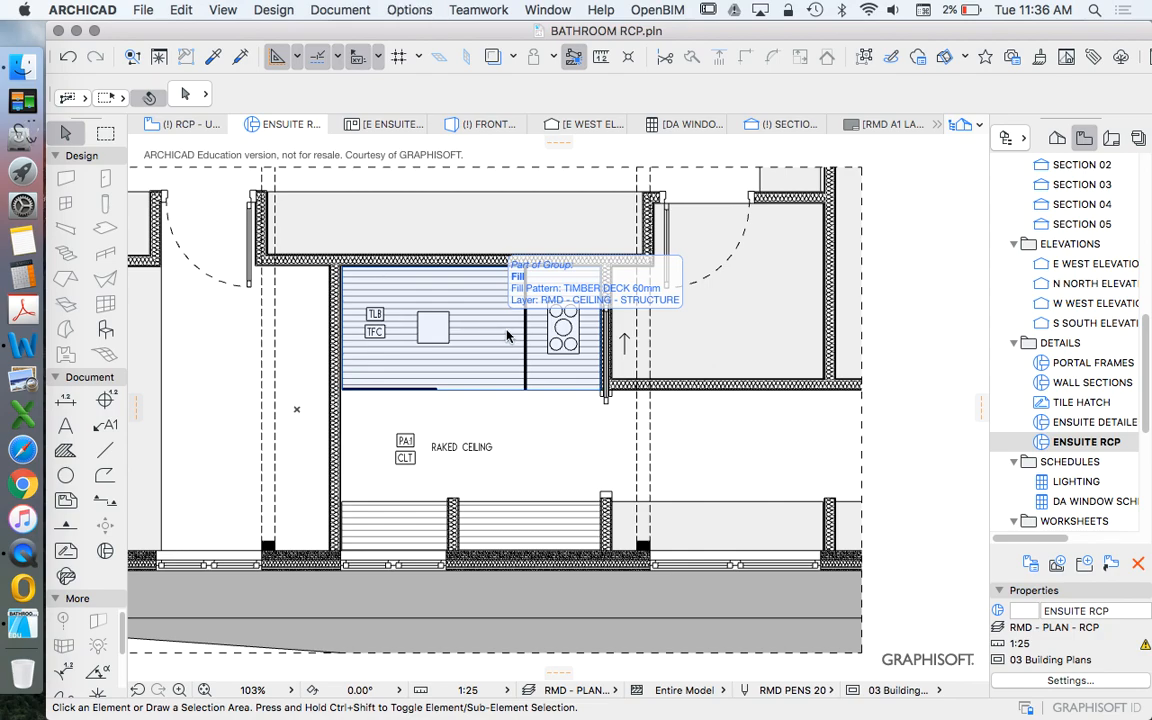
right_click(1087, 441)
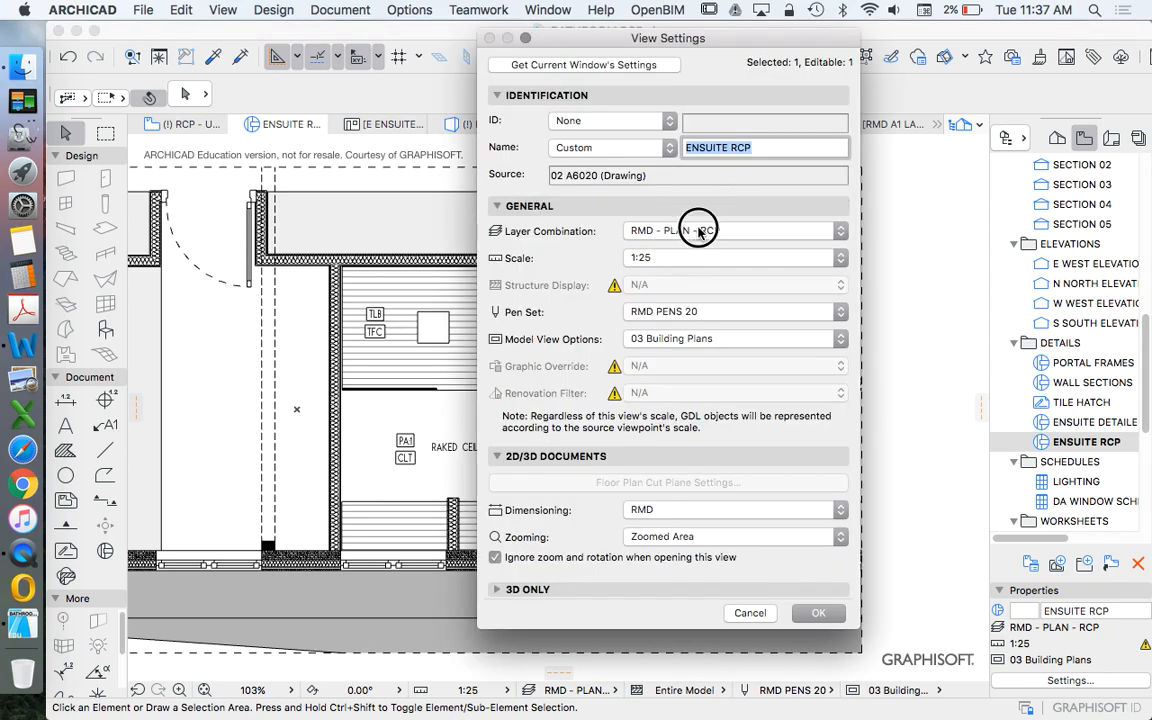
Set the ENSUITE RCP view's layer combination to RMD - PLAN - DETAIL RCP
left_click(838, 231)
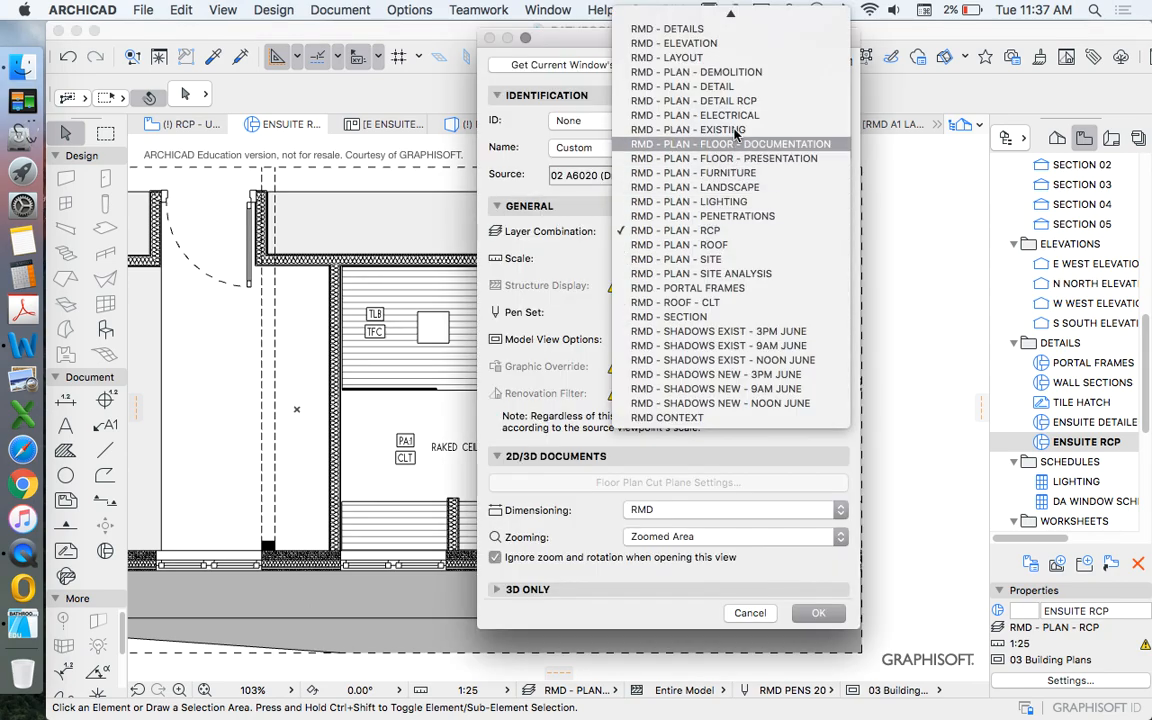
left_click(818, 613)
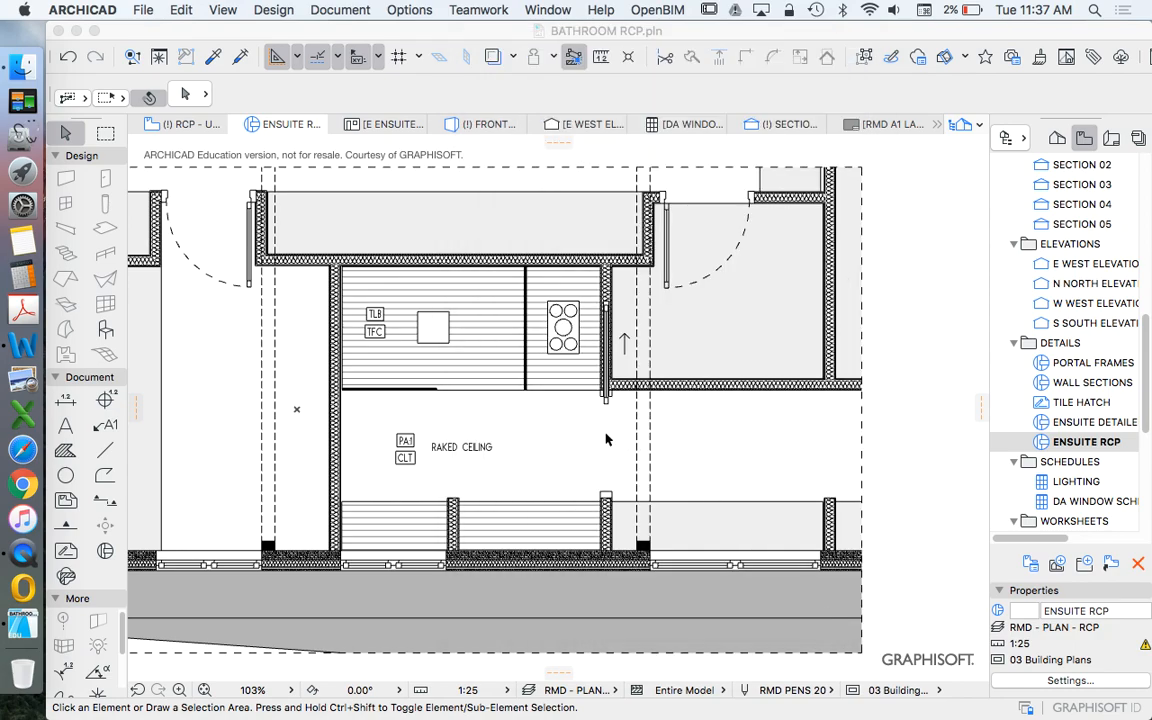
right_click(605, 438)
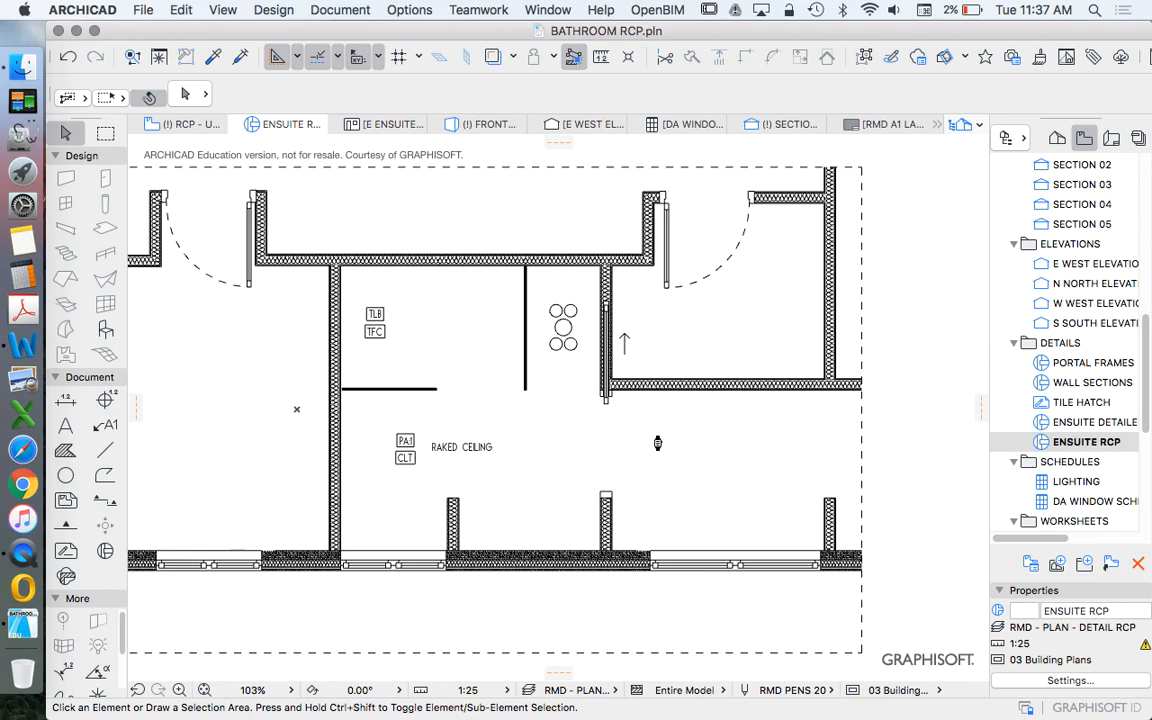
scroll("down", 3)
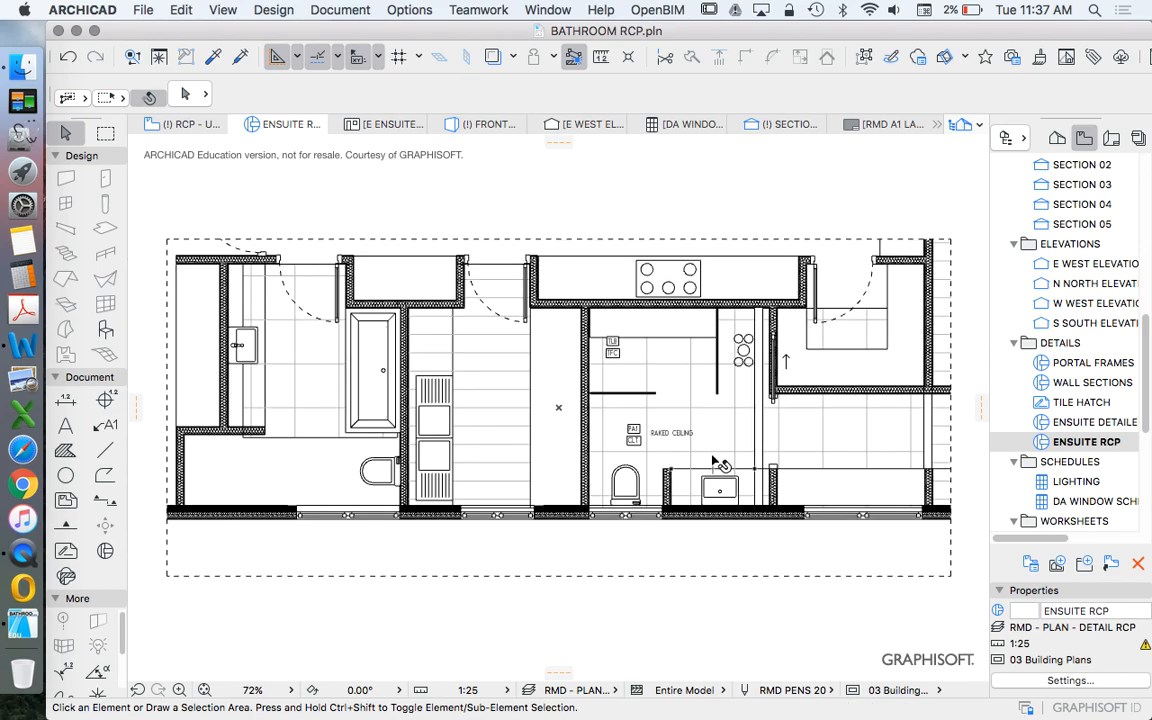
scroll("up", 3)
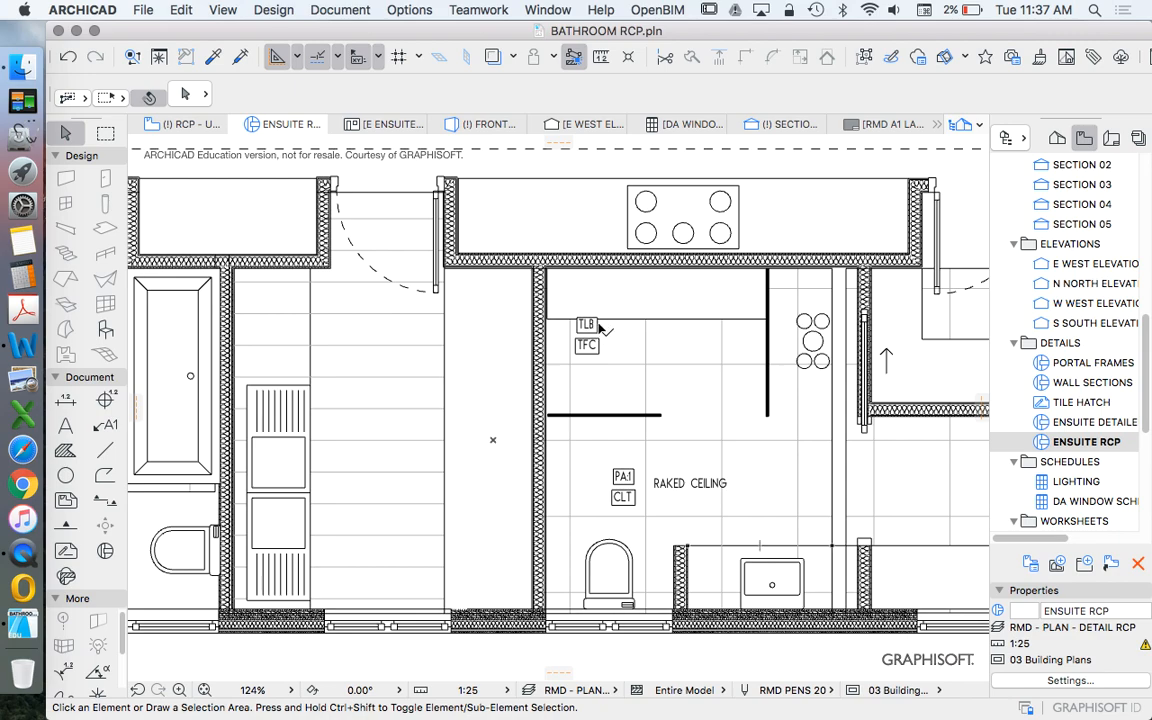